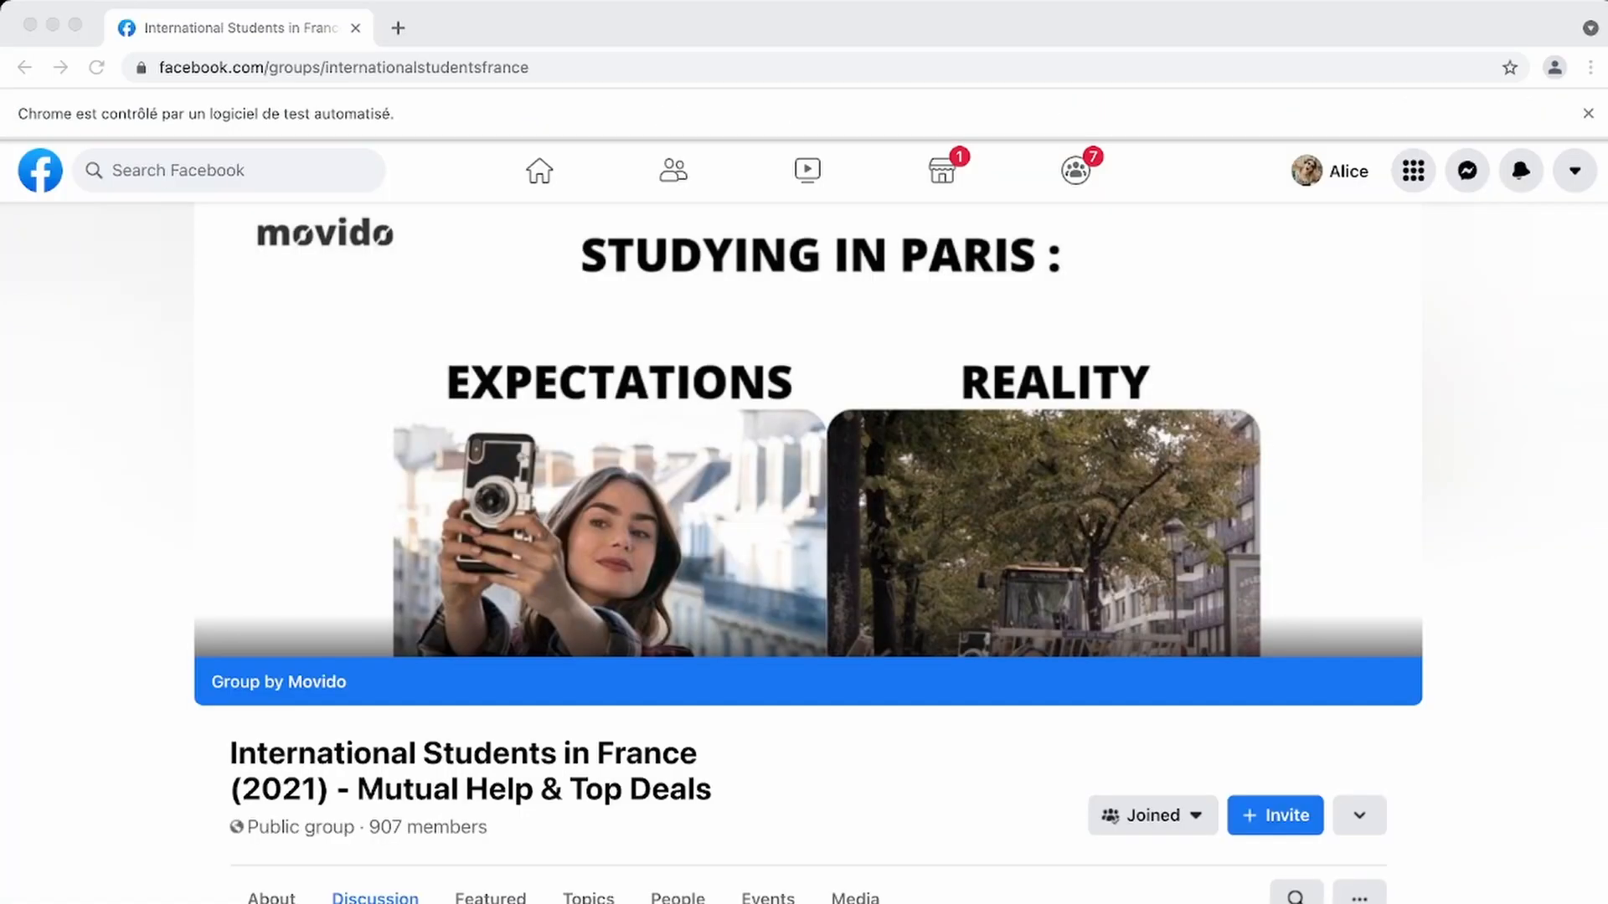
Write 'This is a test message.' in the group's Create post dialog and publish it.
{"action": "scroll", "scroll_direction": "down", "scroll_amount": 3}
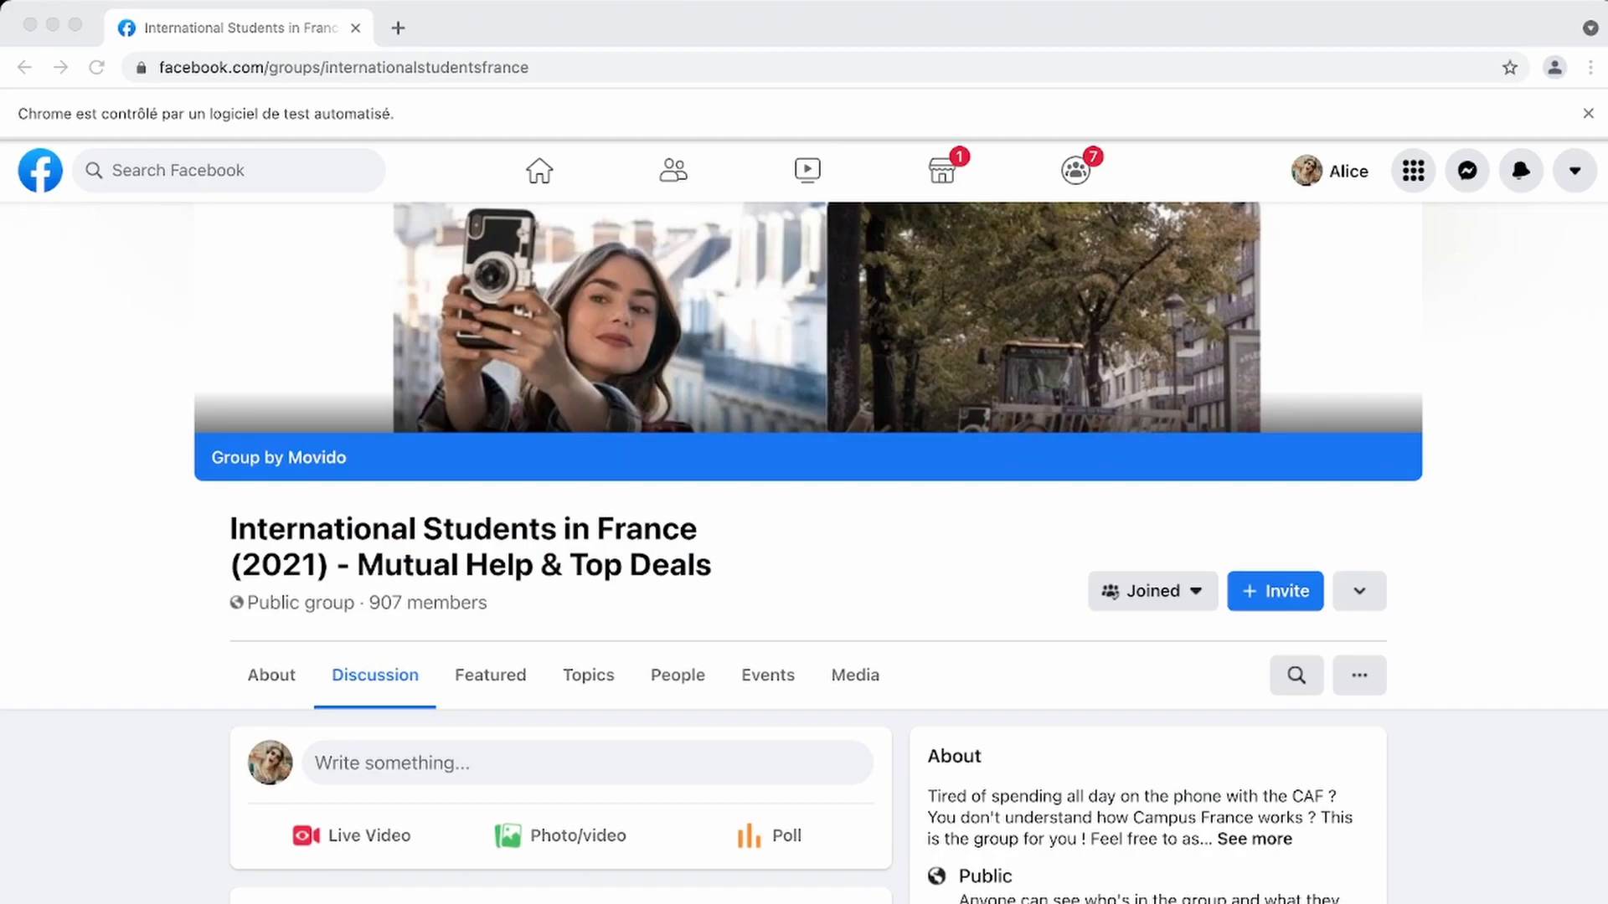
{"action": "left_click", "coordinate": [587, 763]}
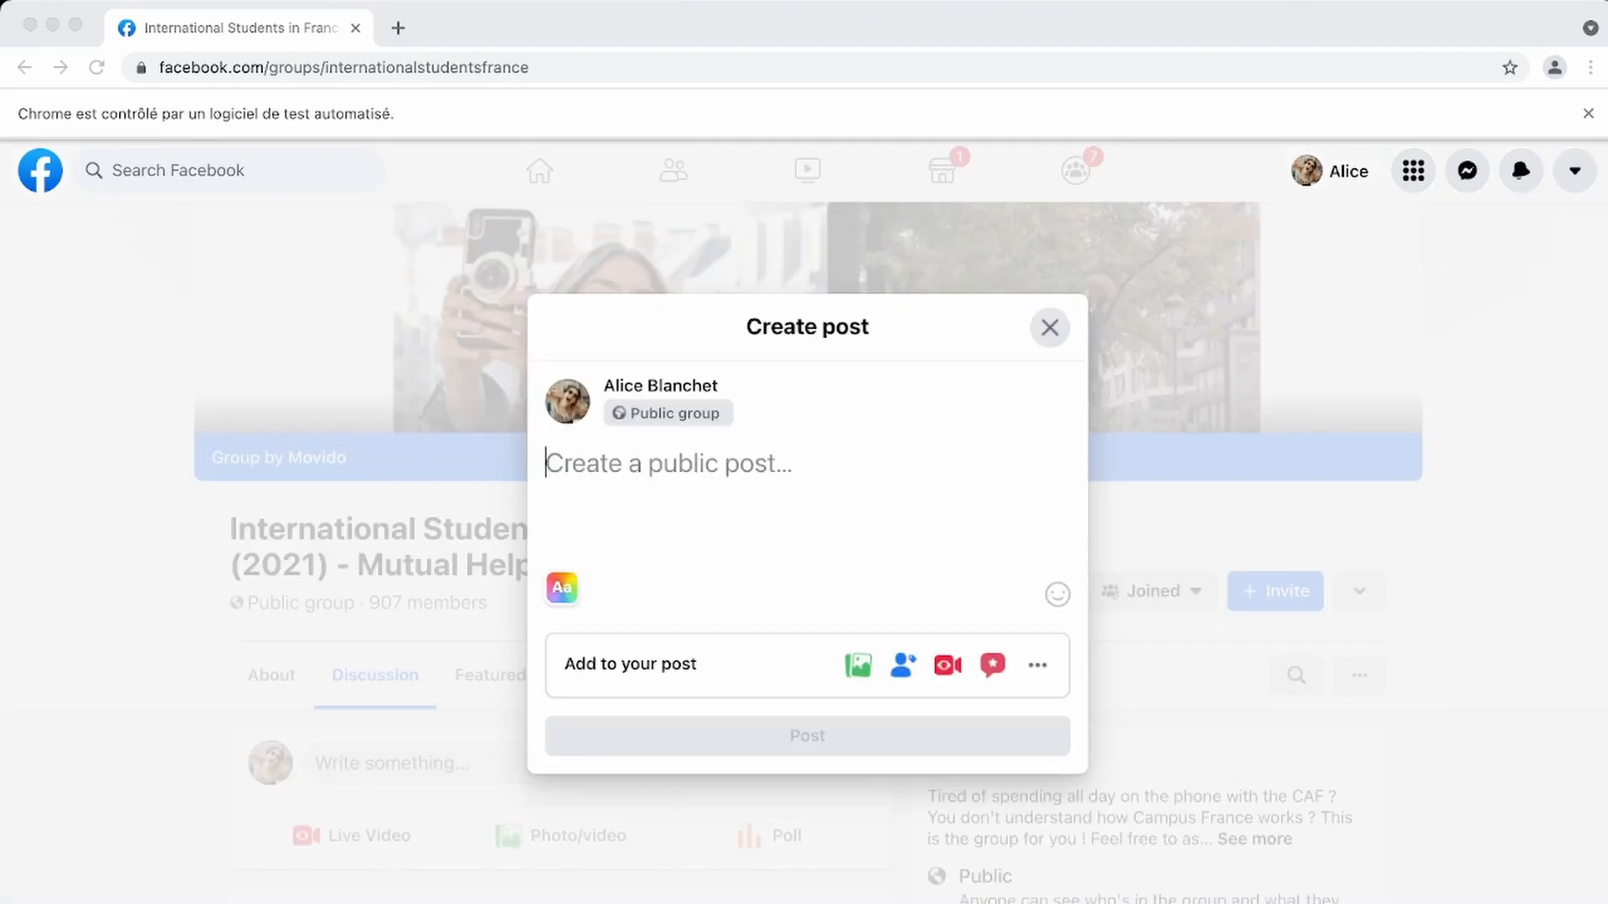
{"action": "type", "text": "This is a test message."}
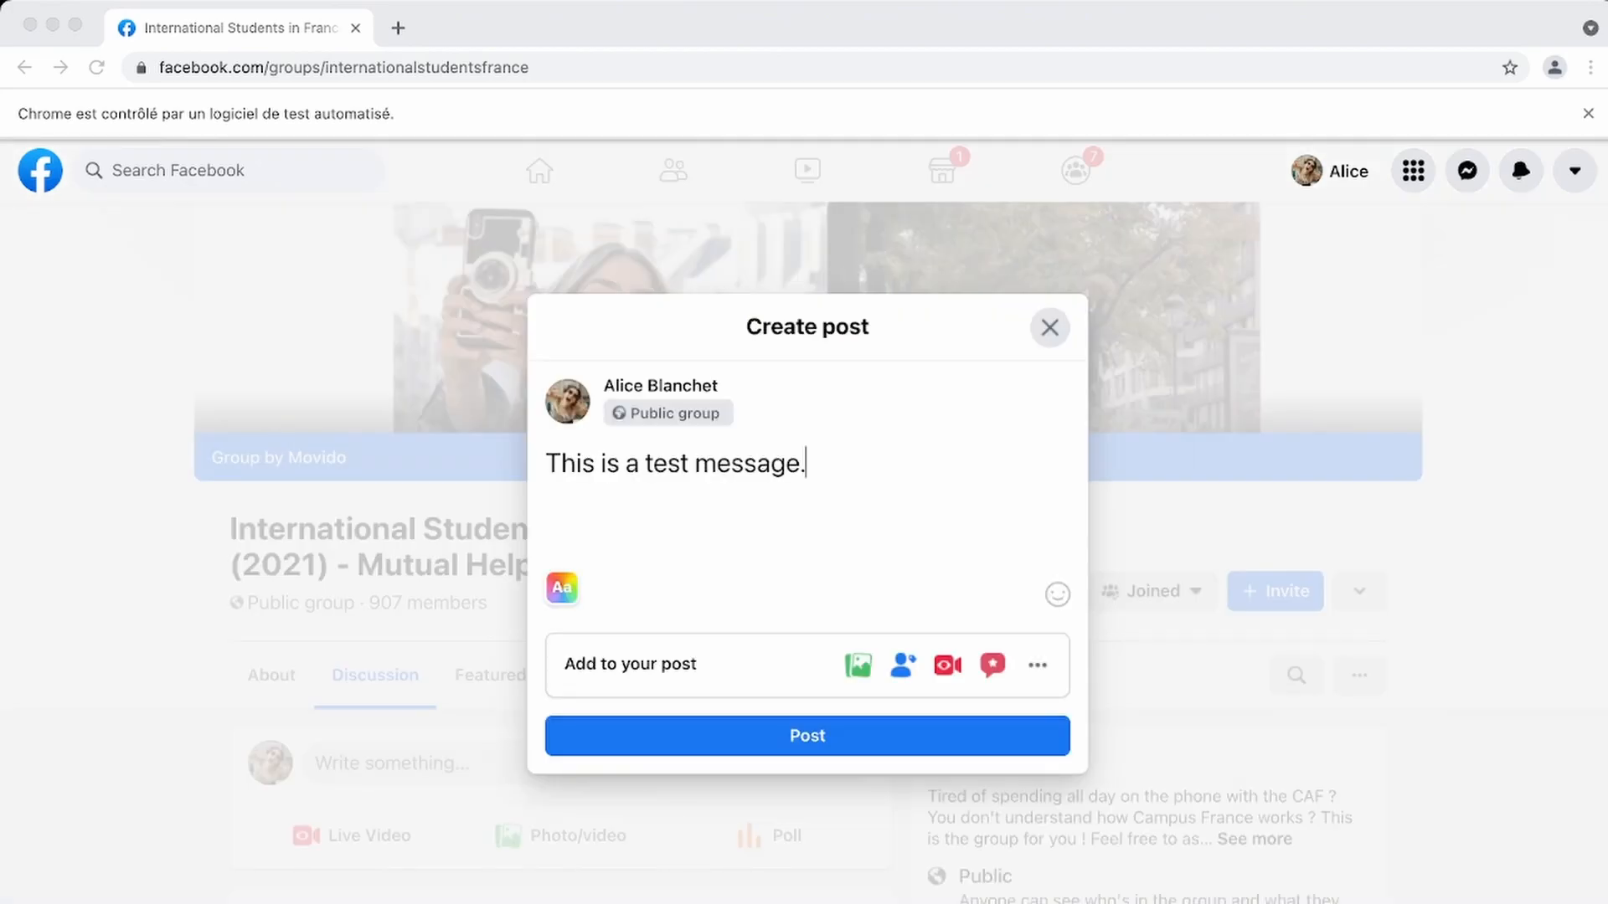
{"action": "left_click", "coordinate": [806, 736]}
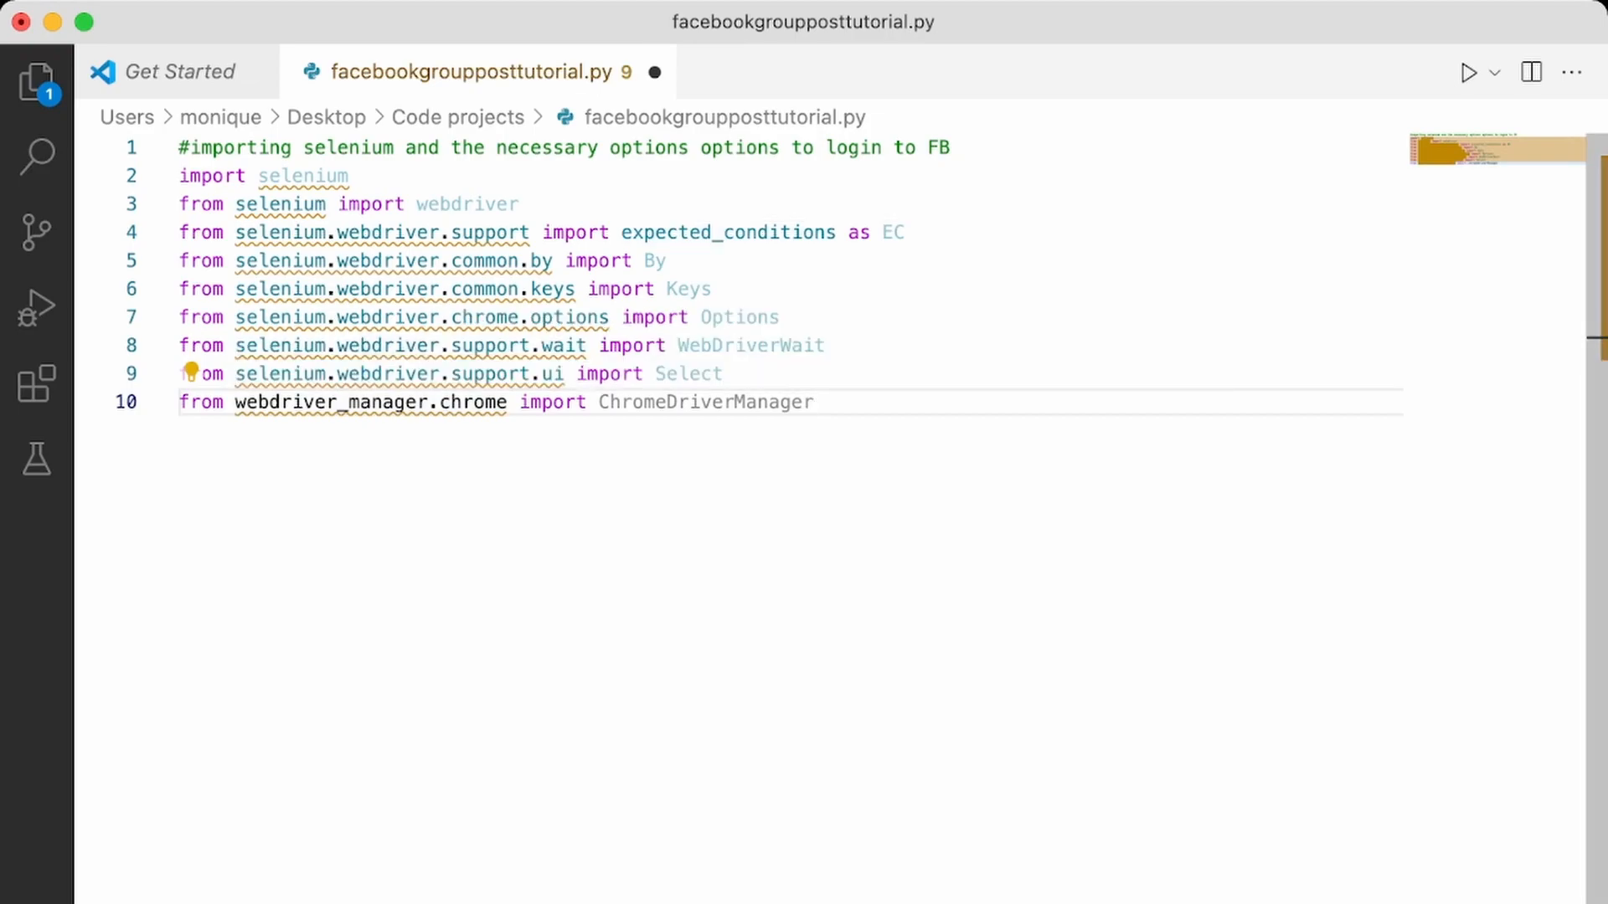
{"action": "mouse_move", "coordinate": [748, 345]}
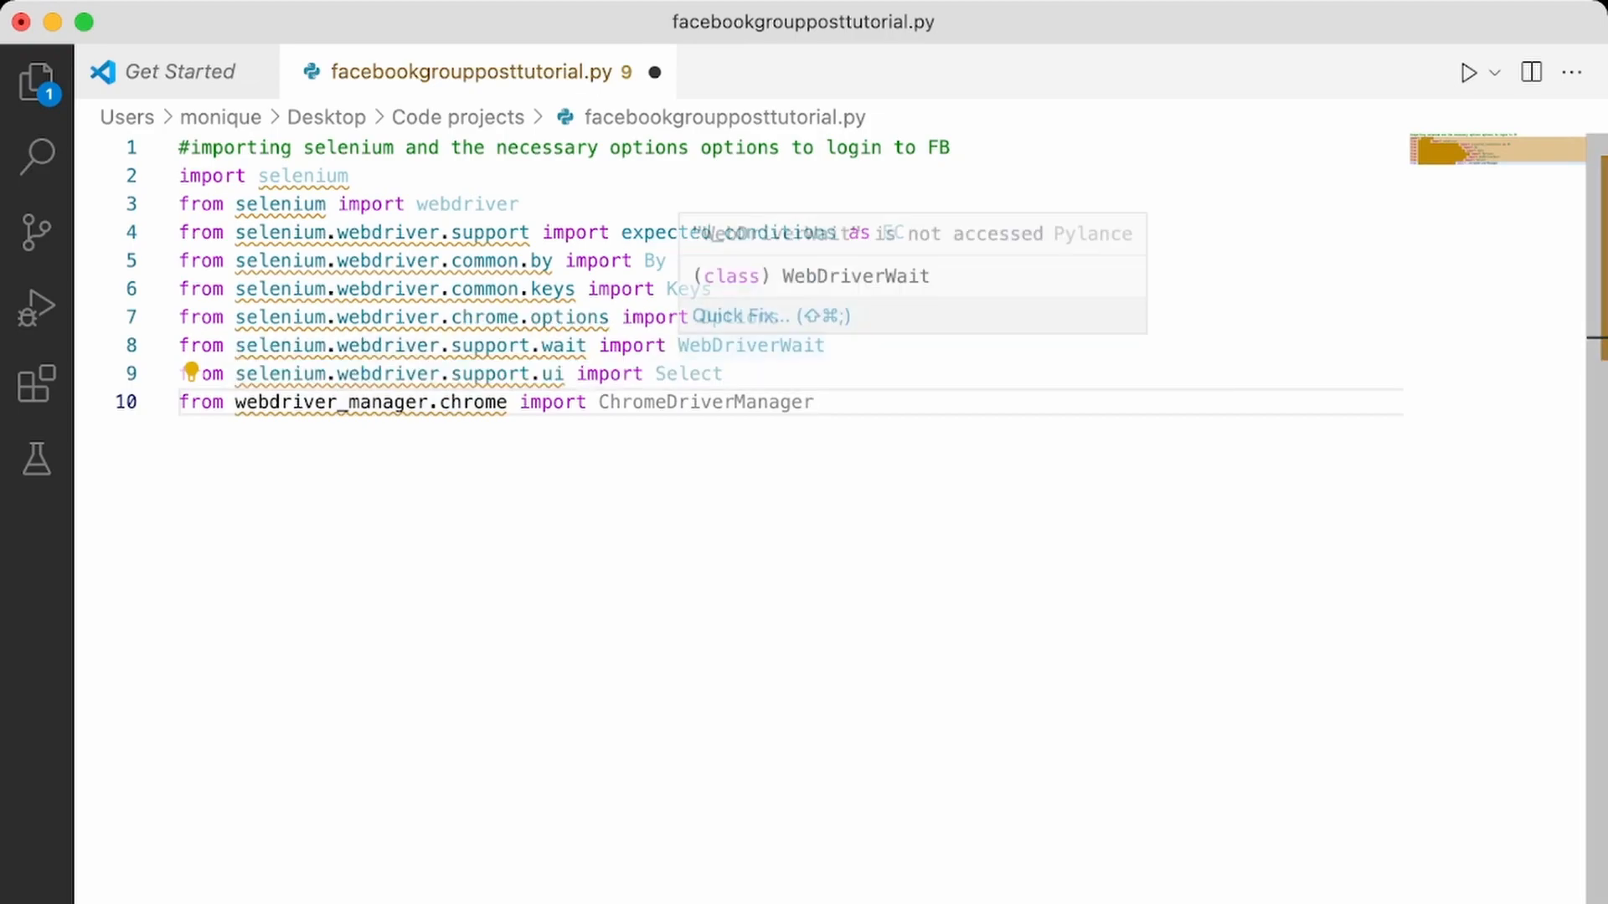
{"action": "mouse_move", "coordinate": [705, 402]}
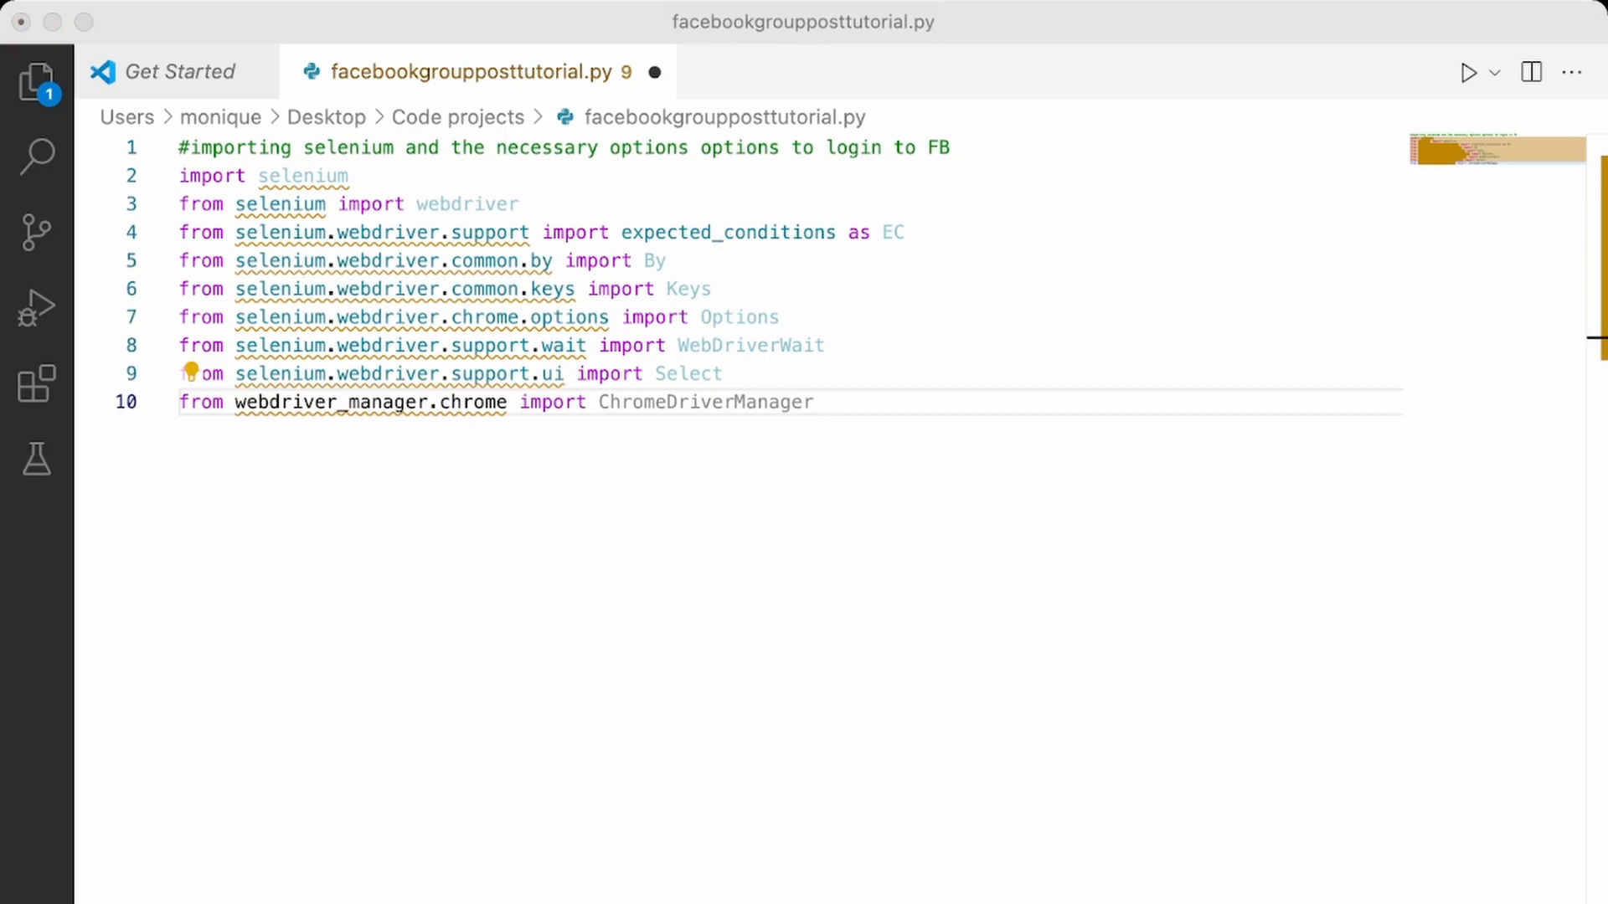
Add datetime and sleep imports plus a --disable-notifications Chrome option.
{"action": "key", "text": "Enter"}
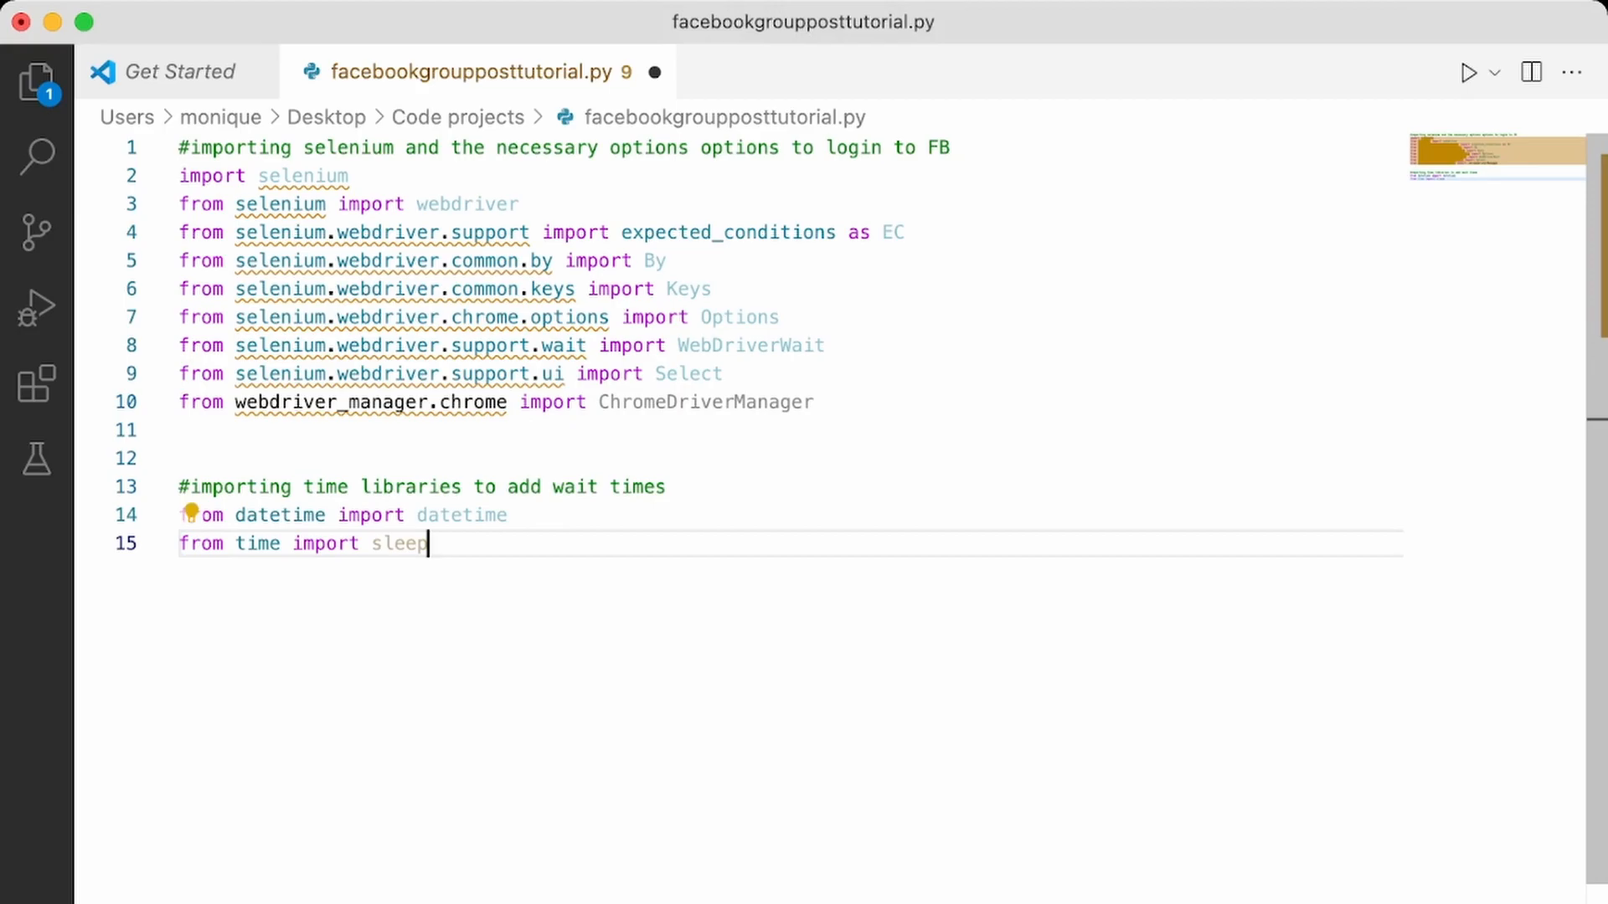
{"action": "key", "text": "backspace"}
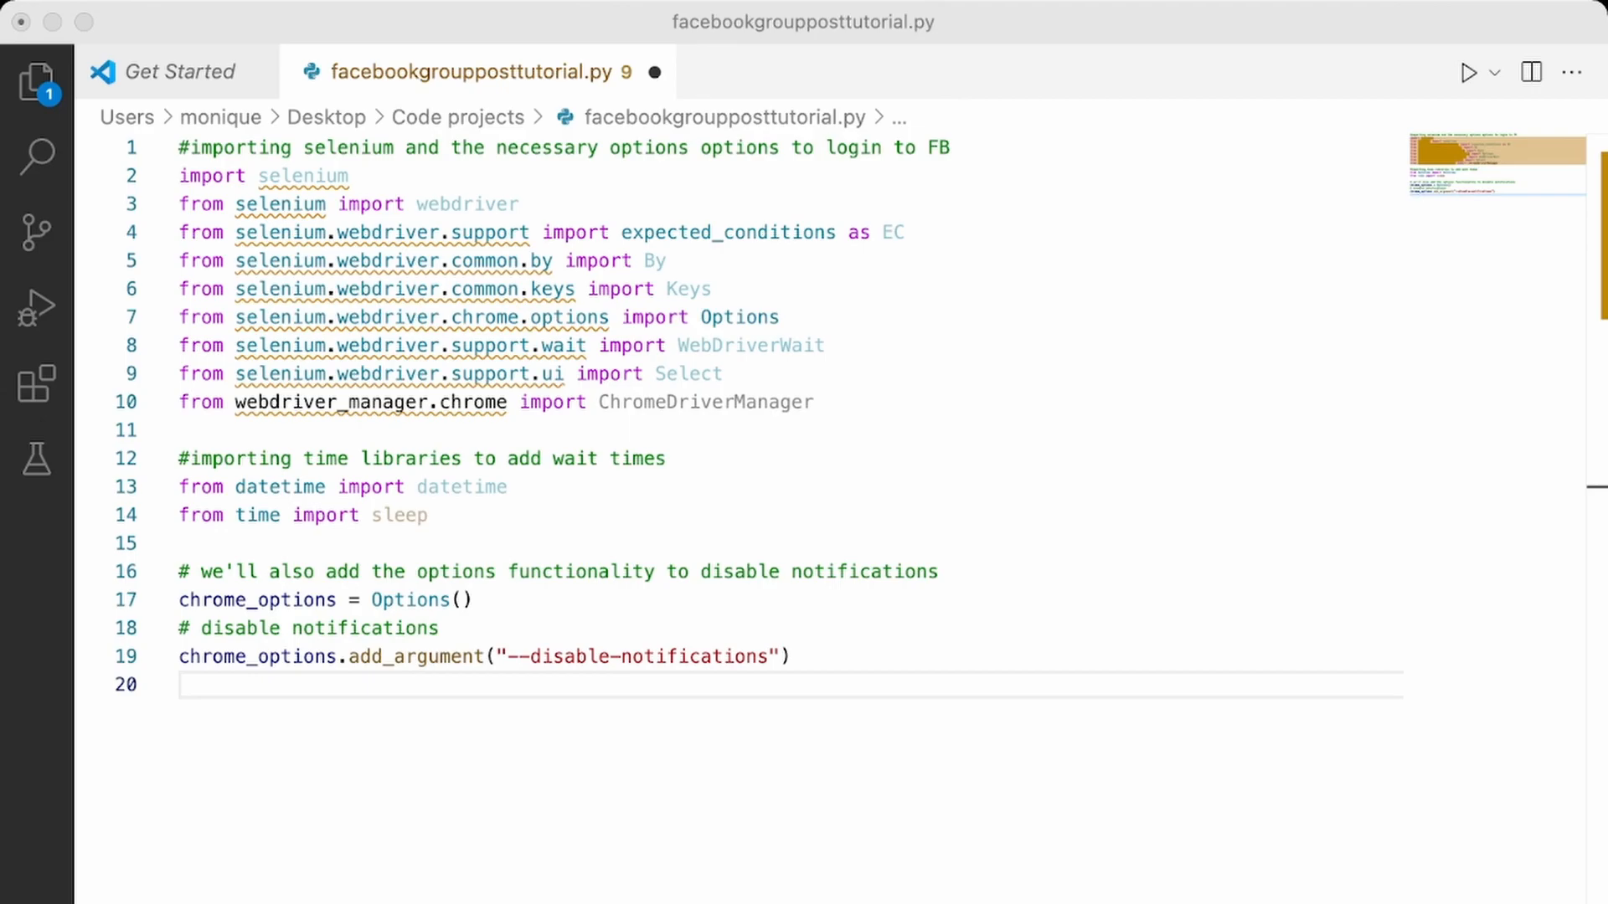
Create the Chrome driver using ChromeDriverManager and the notification-disabling options.
{"action": "left_click", "coordinate": [179, 684]}
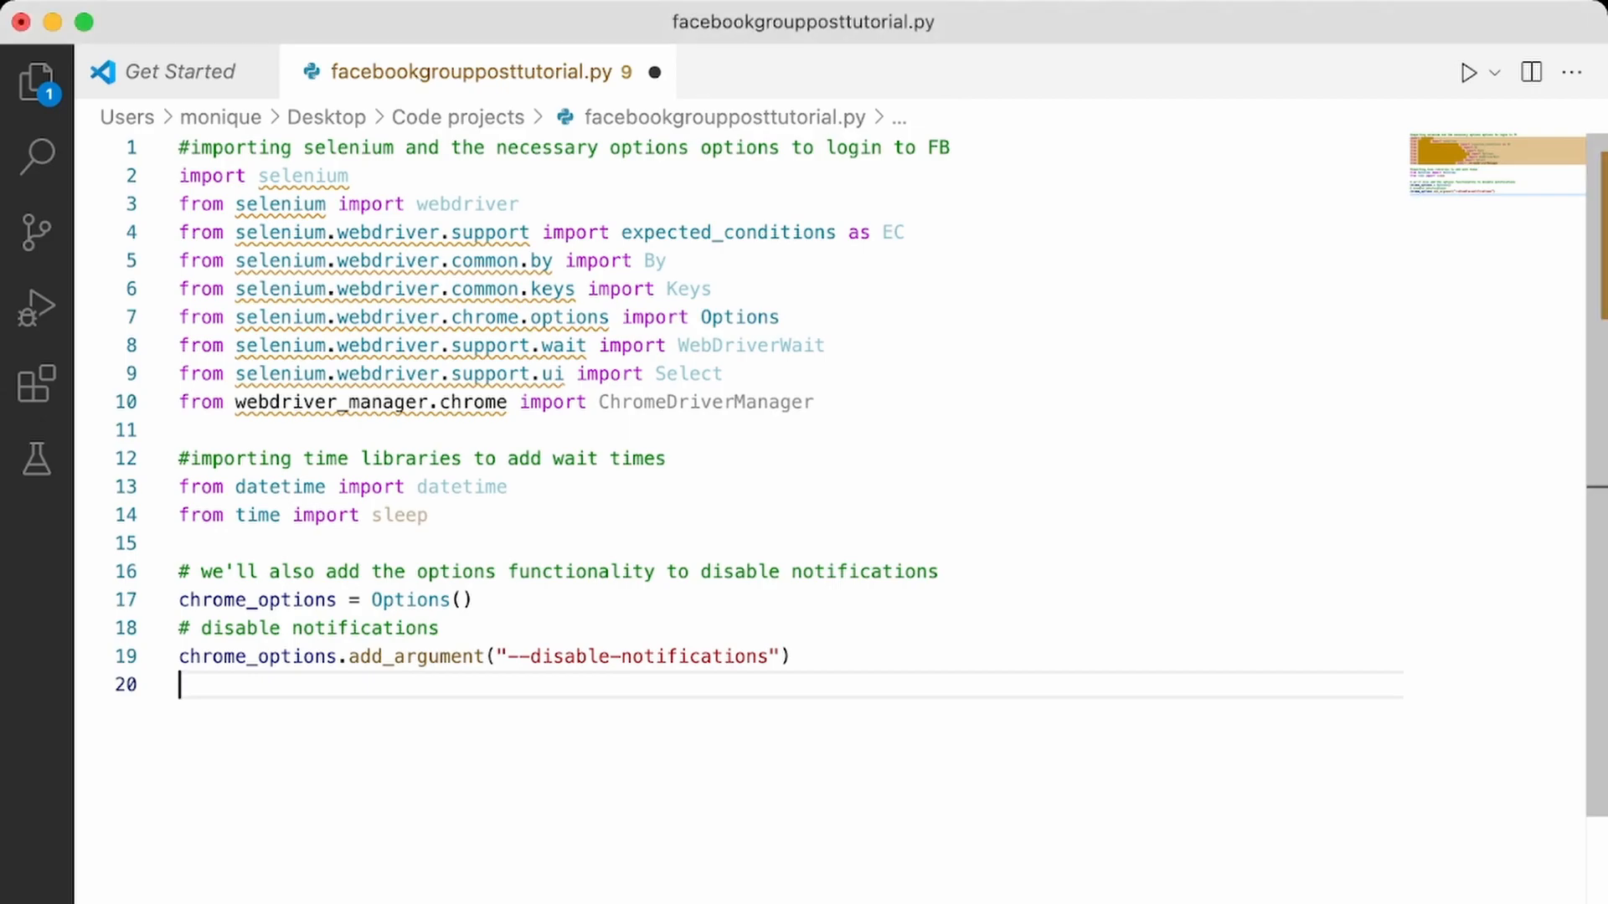
{"action": "type", "text": "driver = webdriver.Chrome(ChromeDriverManager().install(),options=chrome_options)"}
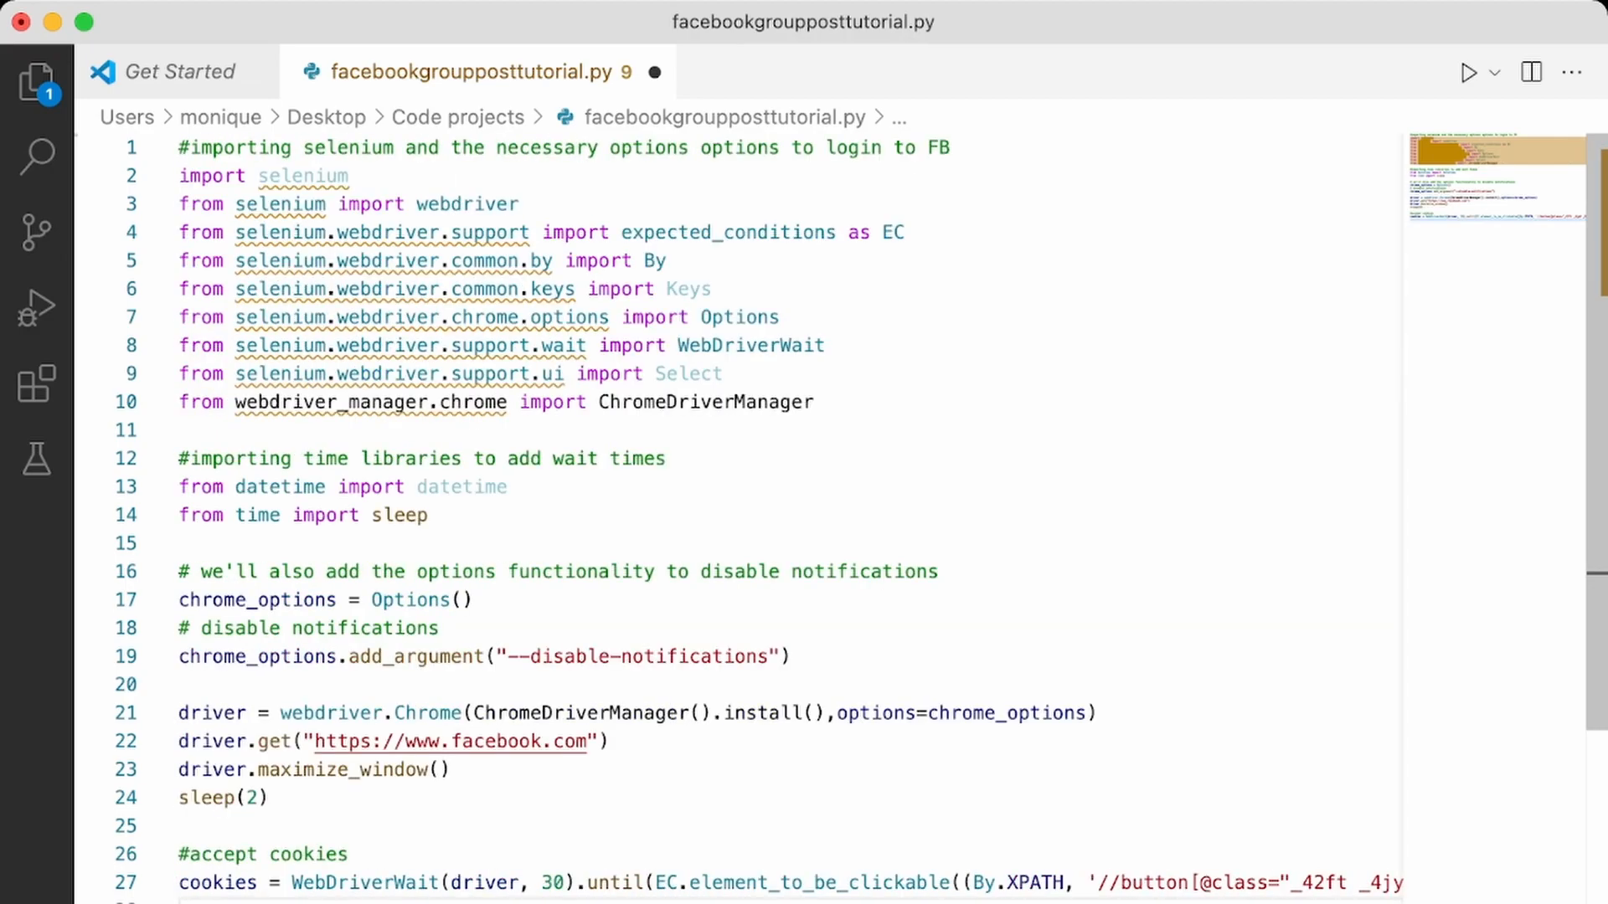
{"action": "scroll", "scroll_direction": "down", "scroll_amount": 3}
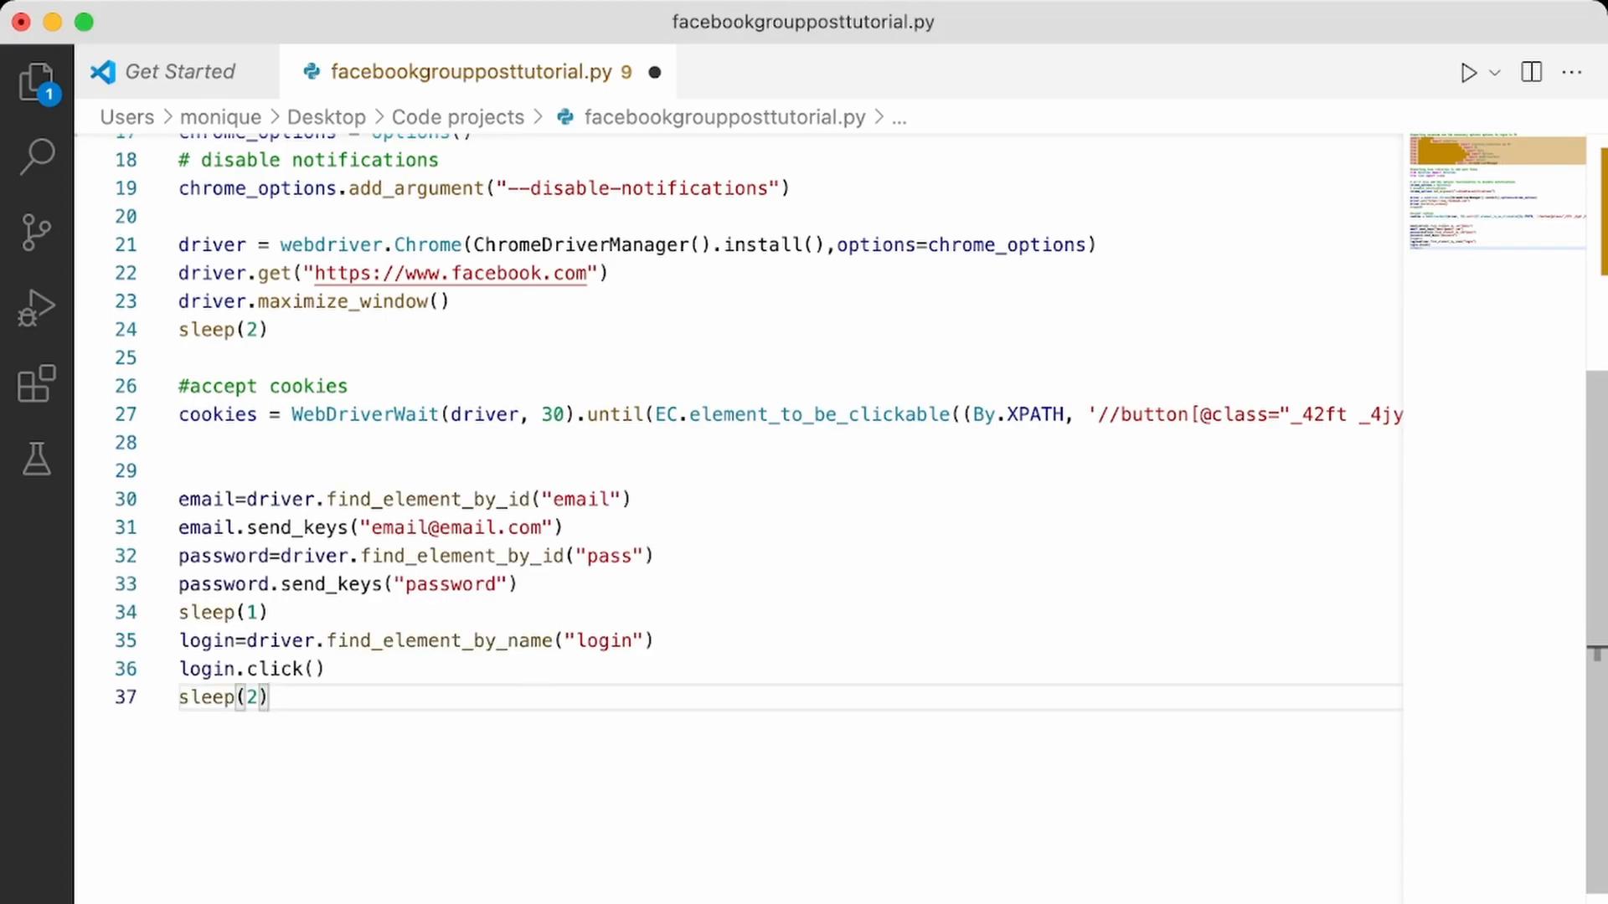
{"action": "key", "text": "Backspace"}
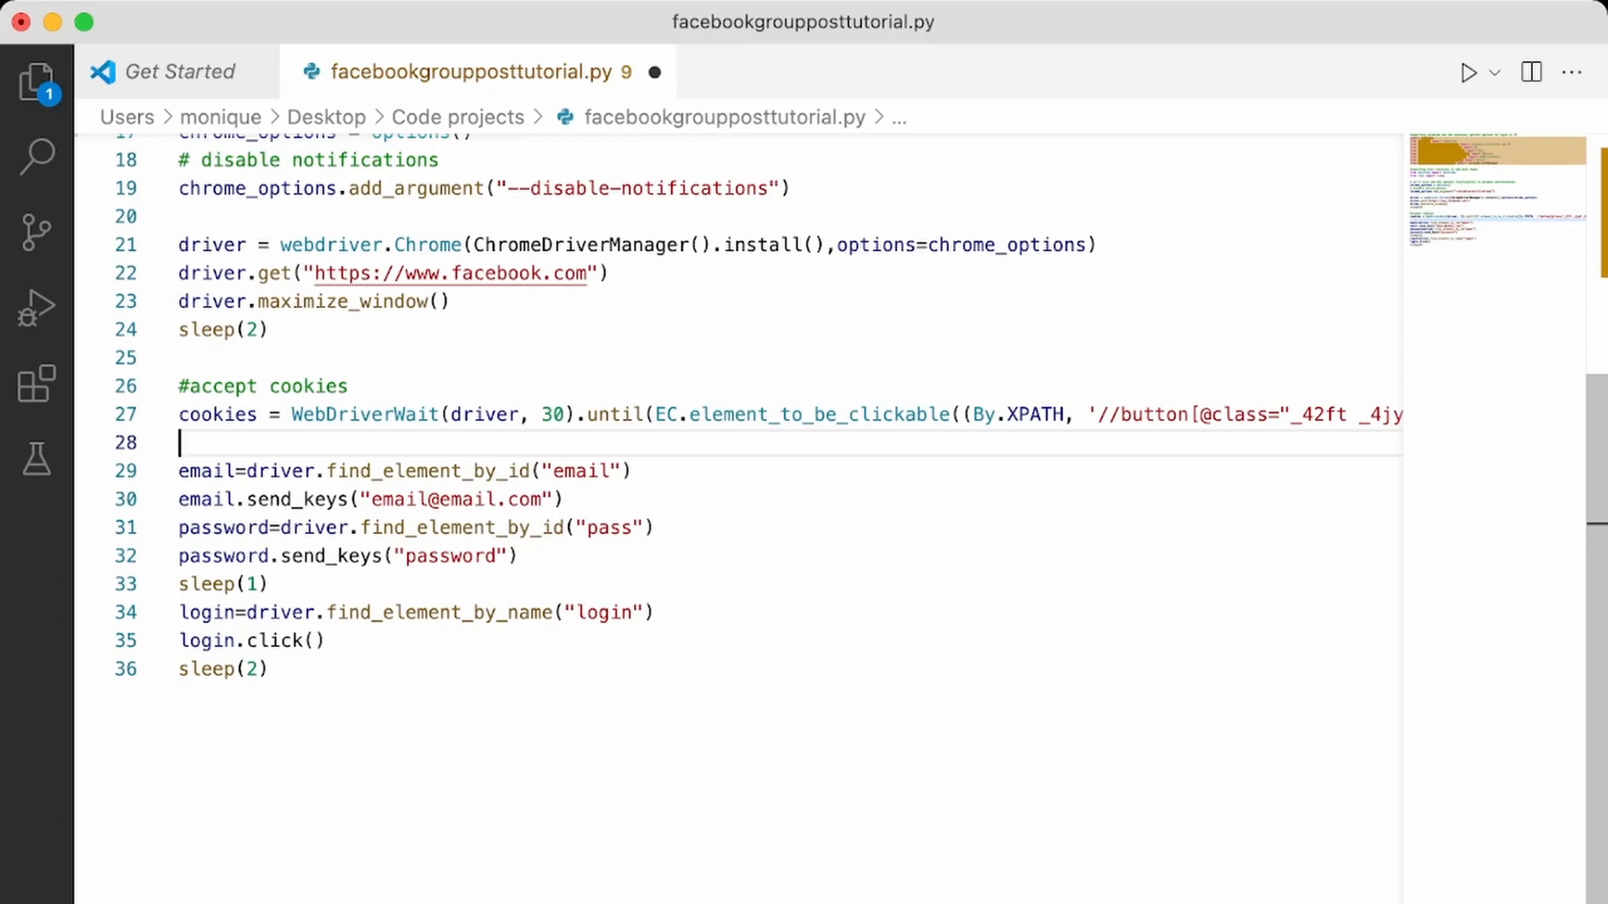
Add '#add your email here' and '#add your password here' comments to the login lines.
{"action": "type", "text": "#"}
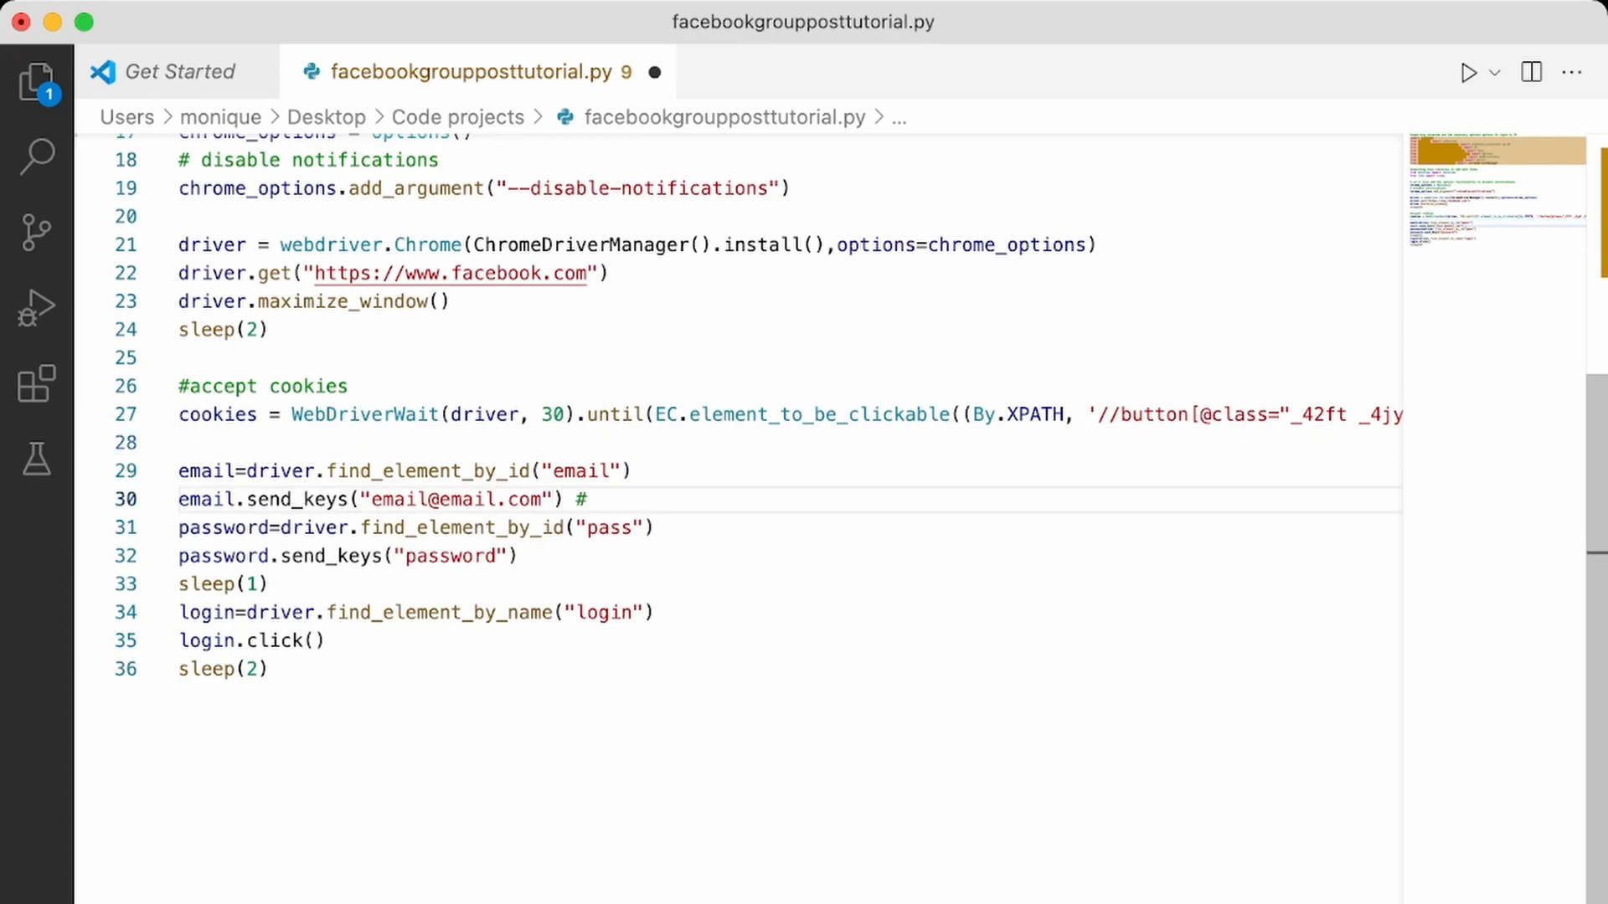
{"action": "type", "text": "add your em"}
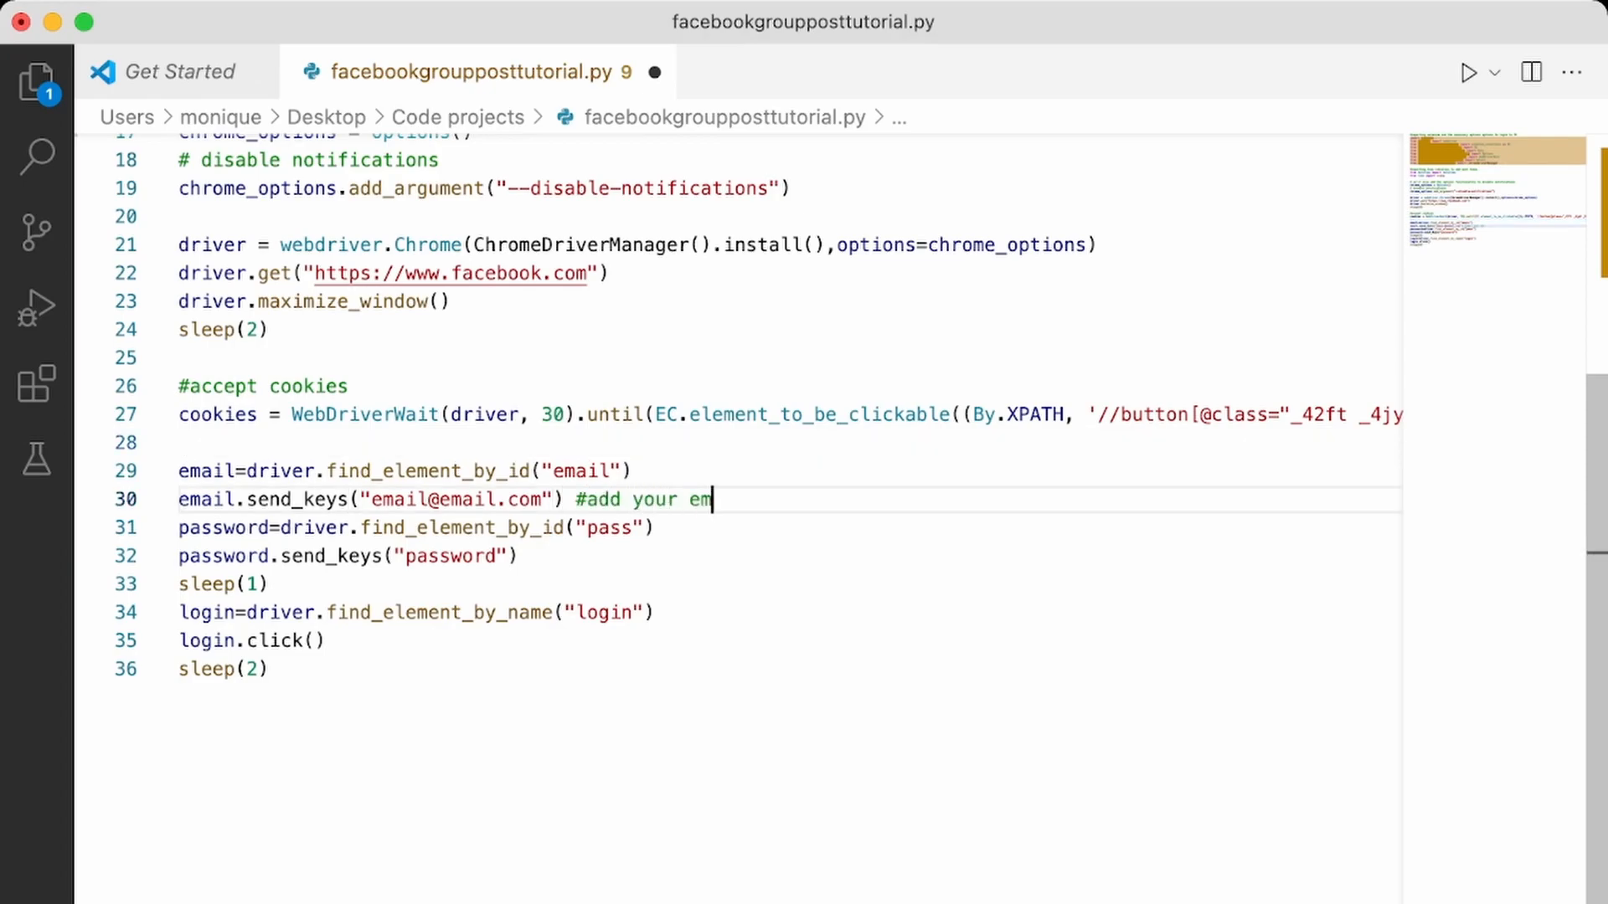
{"action": "type", "text": "ail here"}
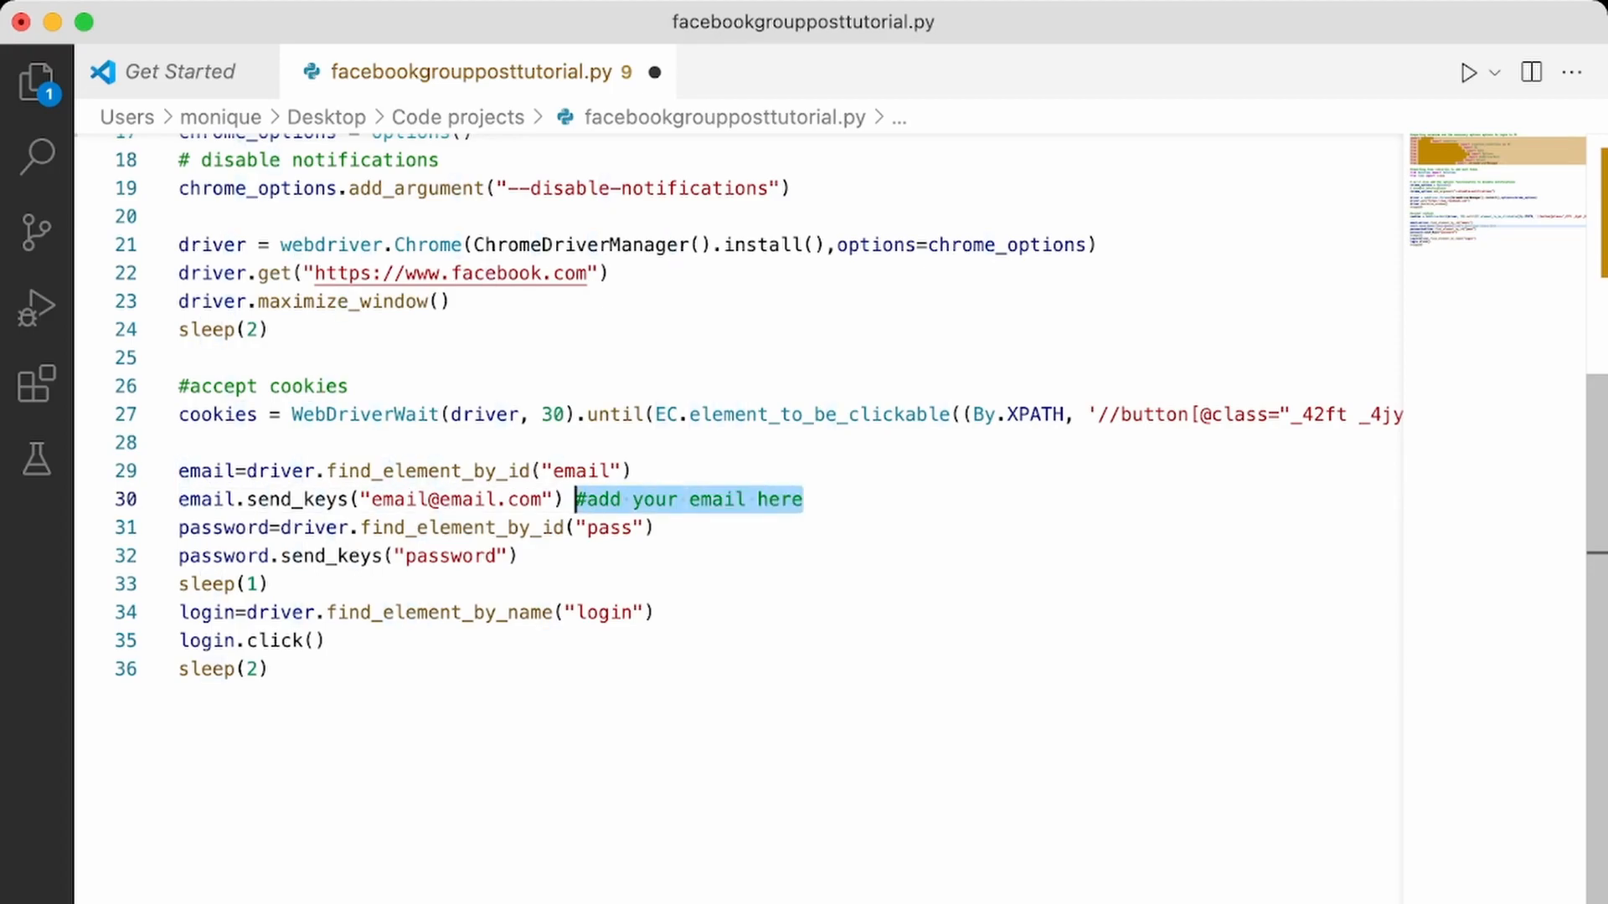
{"action": "left_click", "coordinate": [528, 556]}
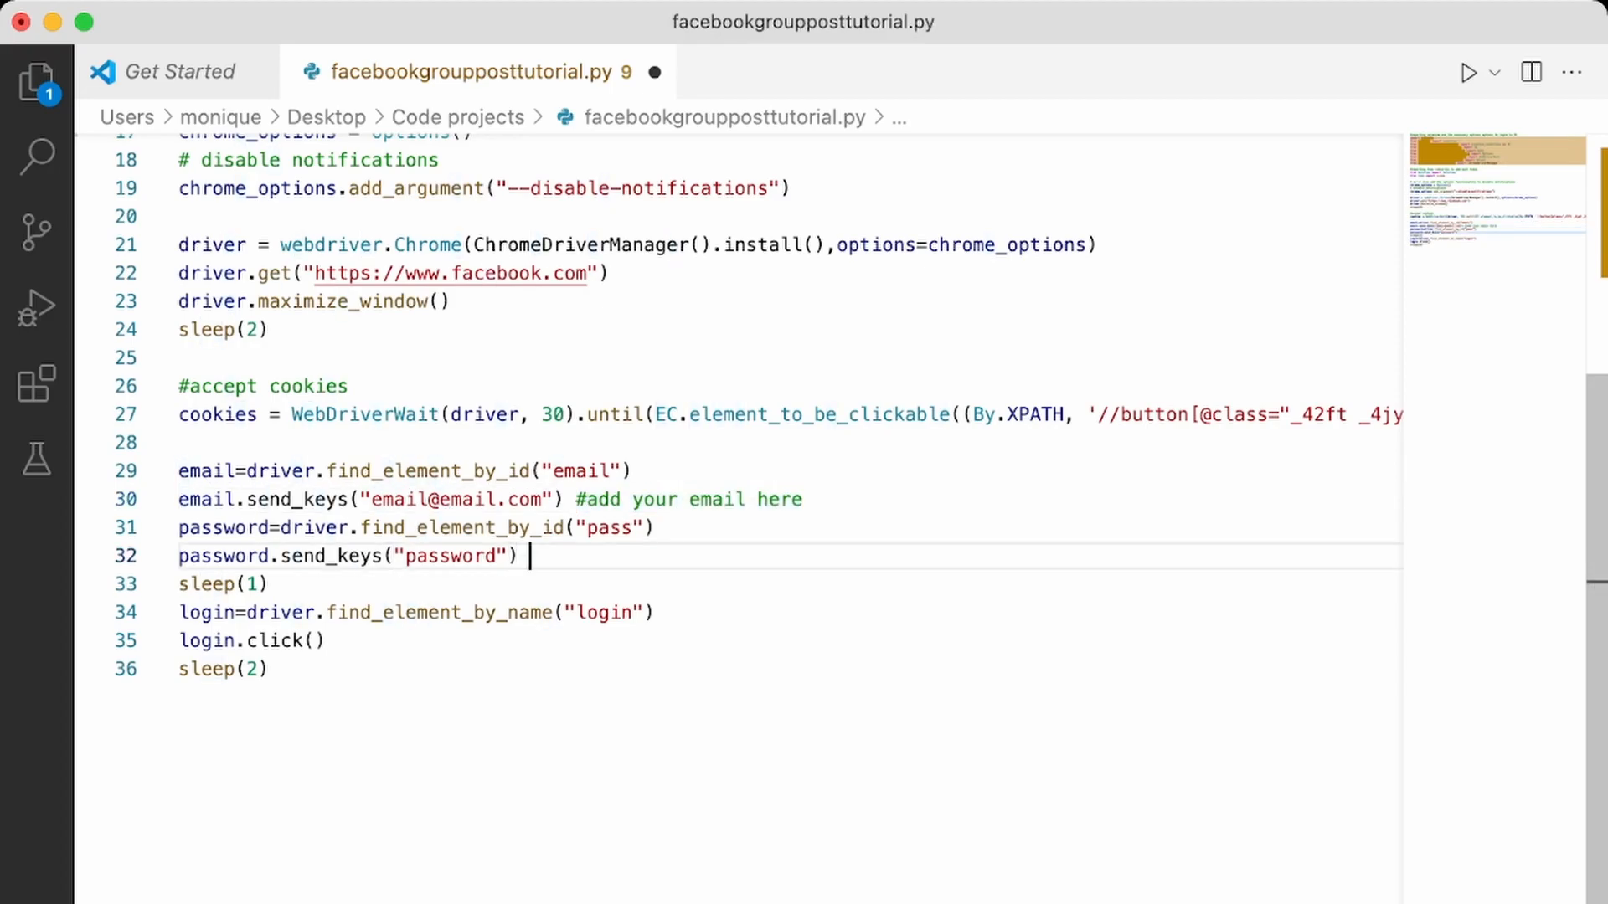
{"action": "type", "text": "#add your p here"}
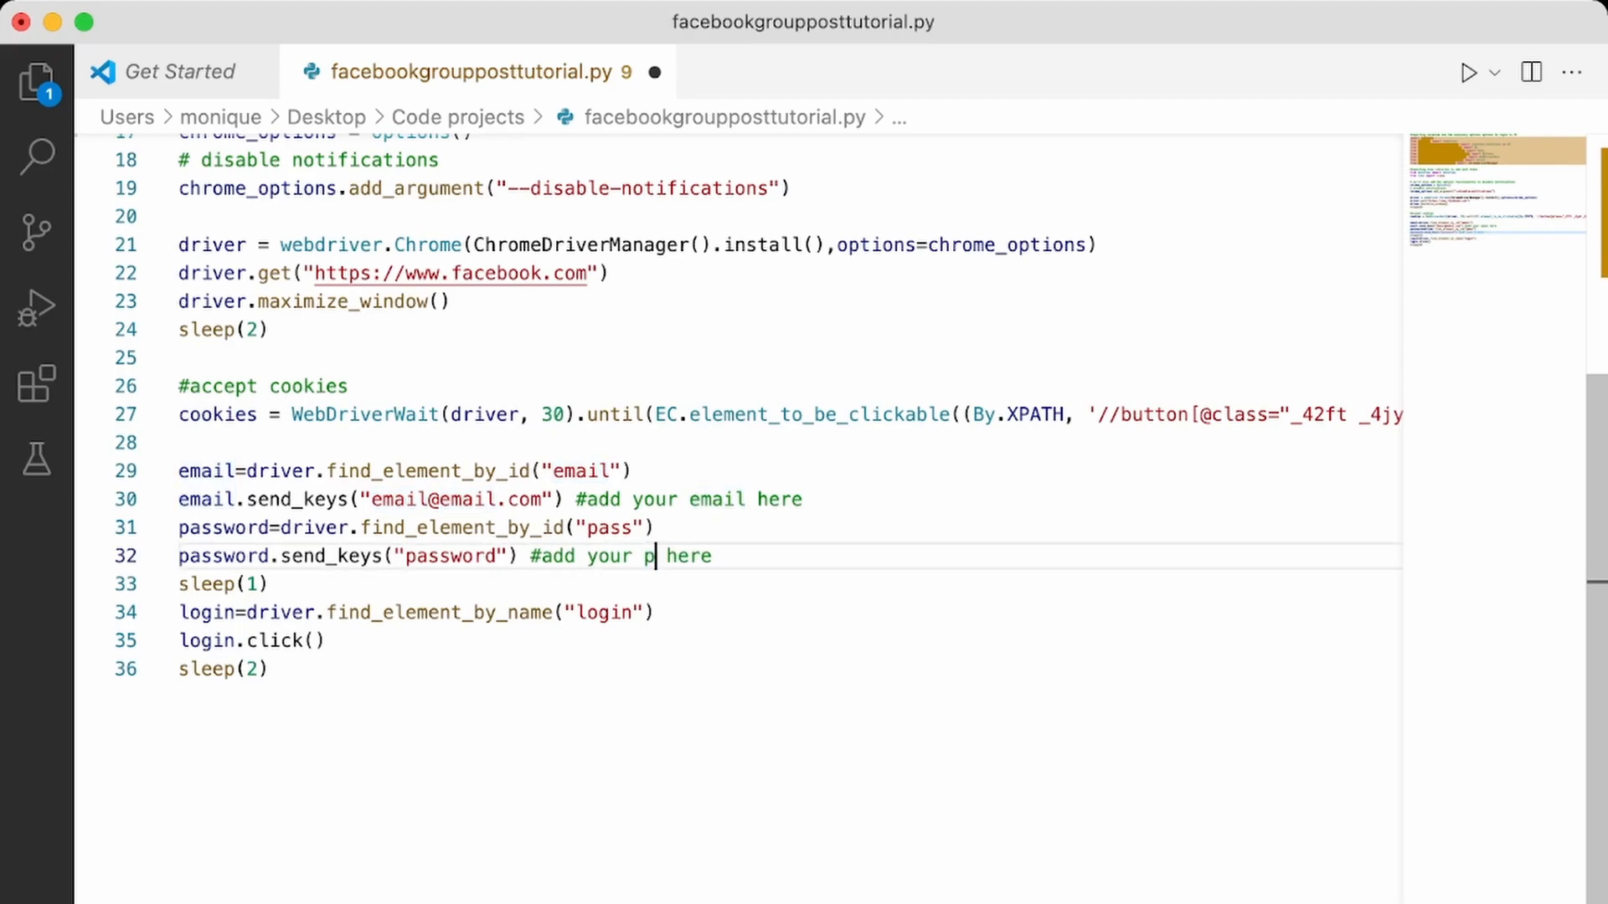
{"action": "type", "text": "as"}
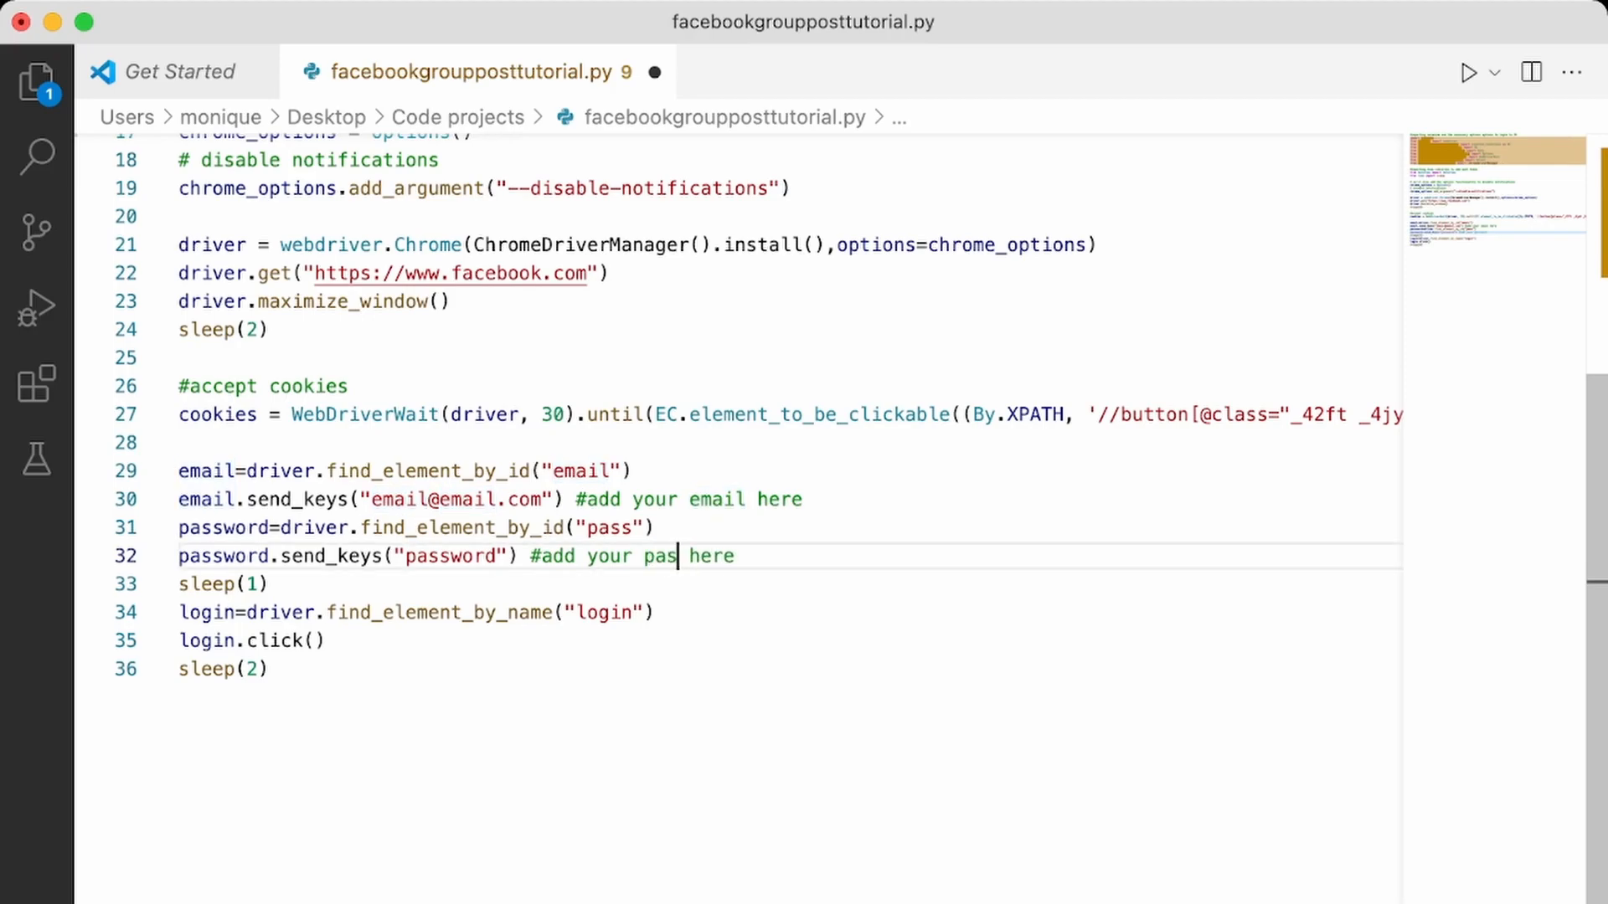
{"action": "type", "text": "sword"}
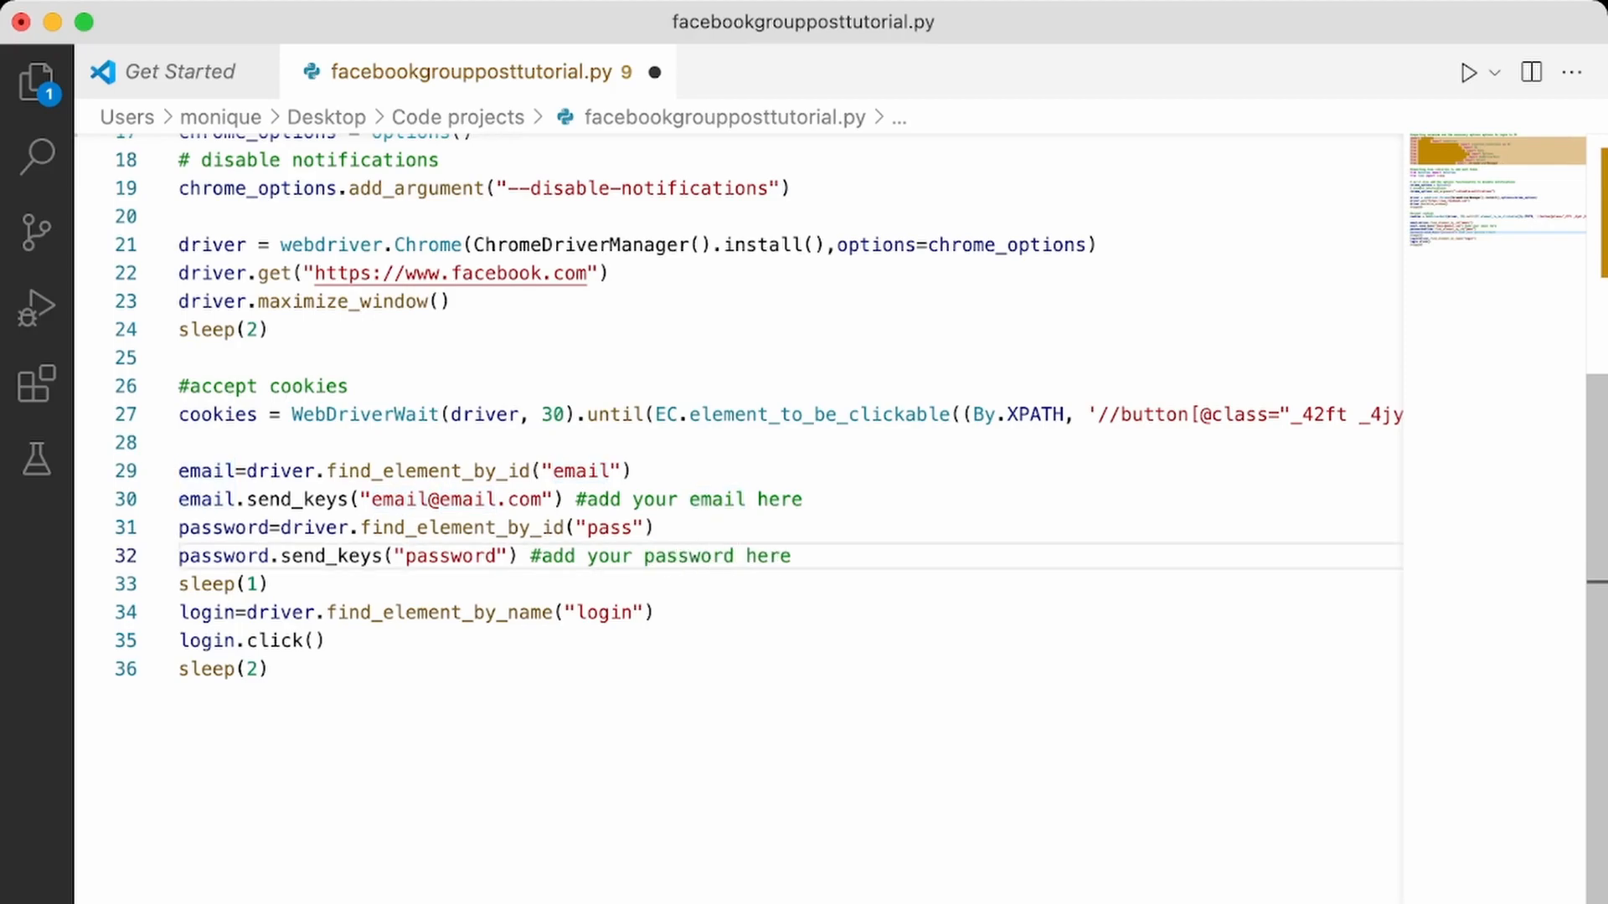
{"action": "left_click", "coordinate": [269, 668]}
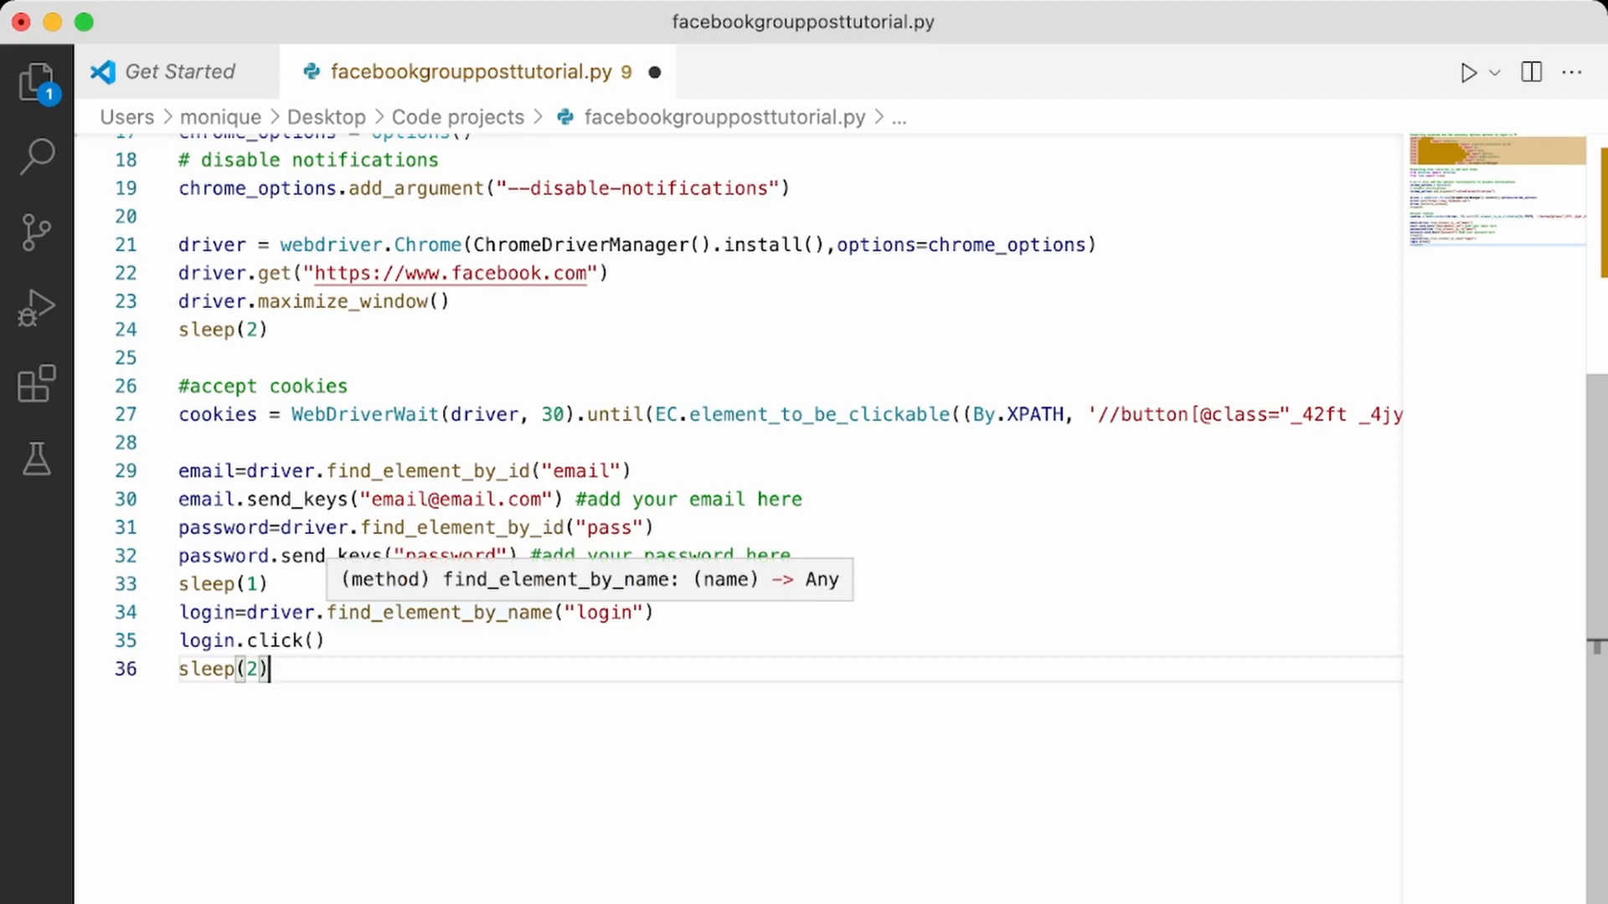
Run the script so Chrome opens facebook.com and submits the login form.
{"action": "left_click", "coordinate": [1468, 72]}
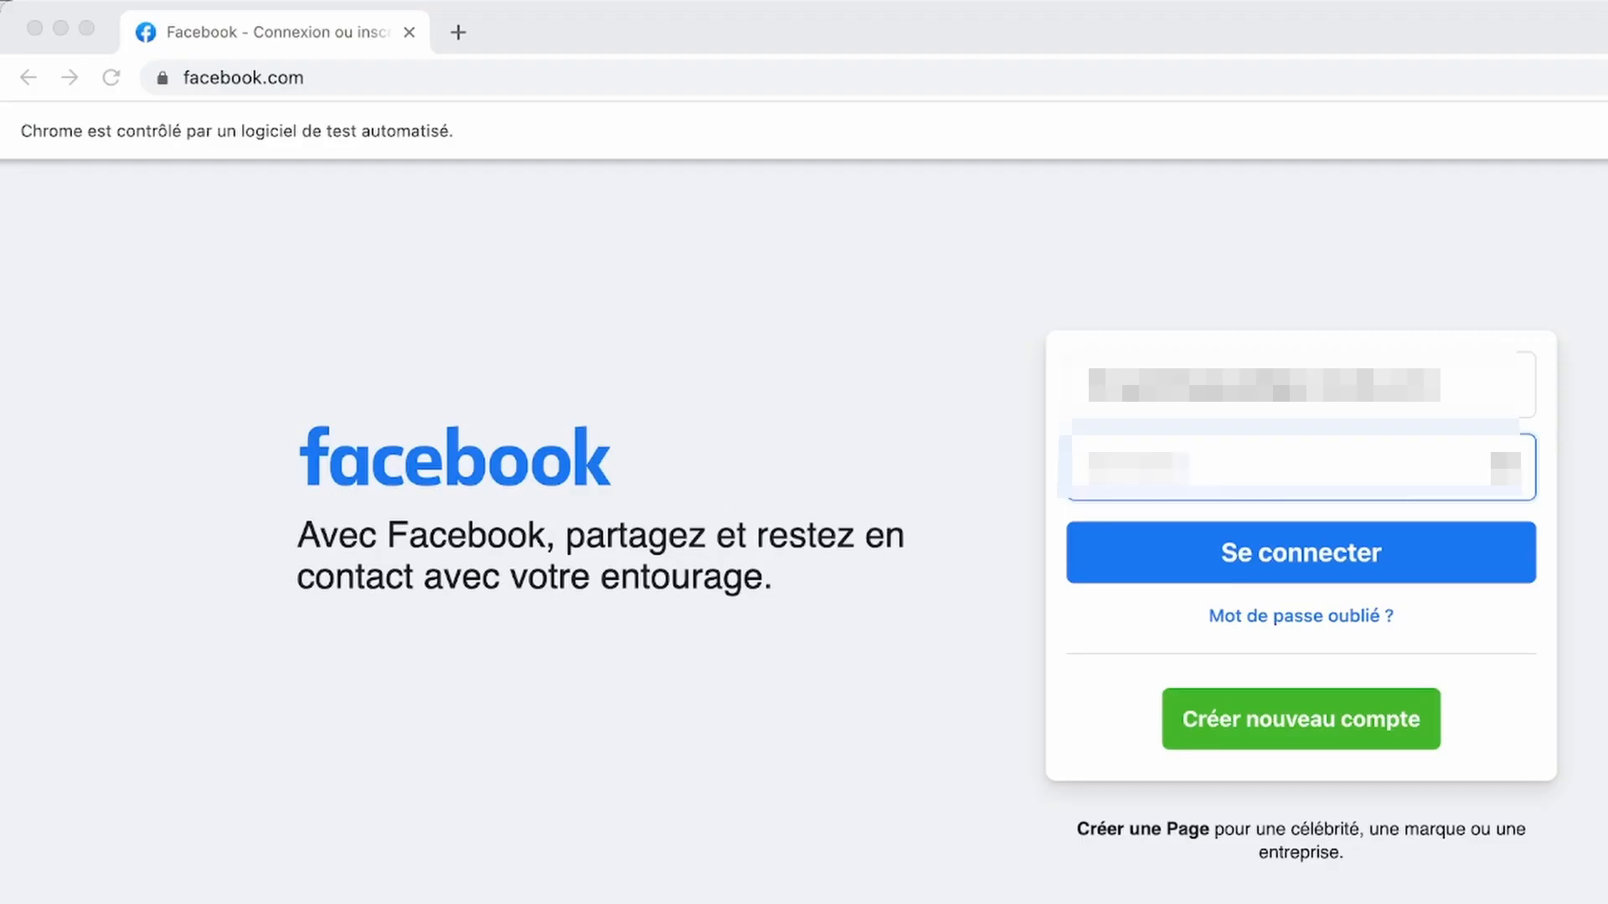
{"action": "left_click", "coordinate": [1298, 552]}
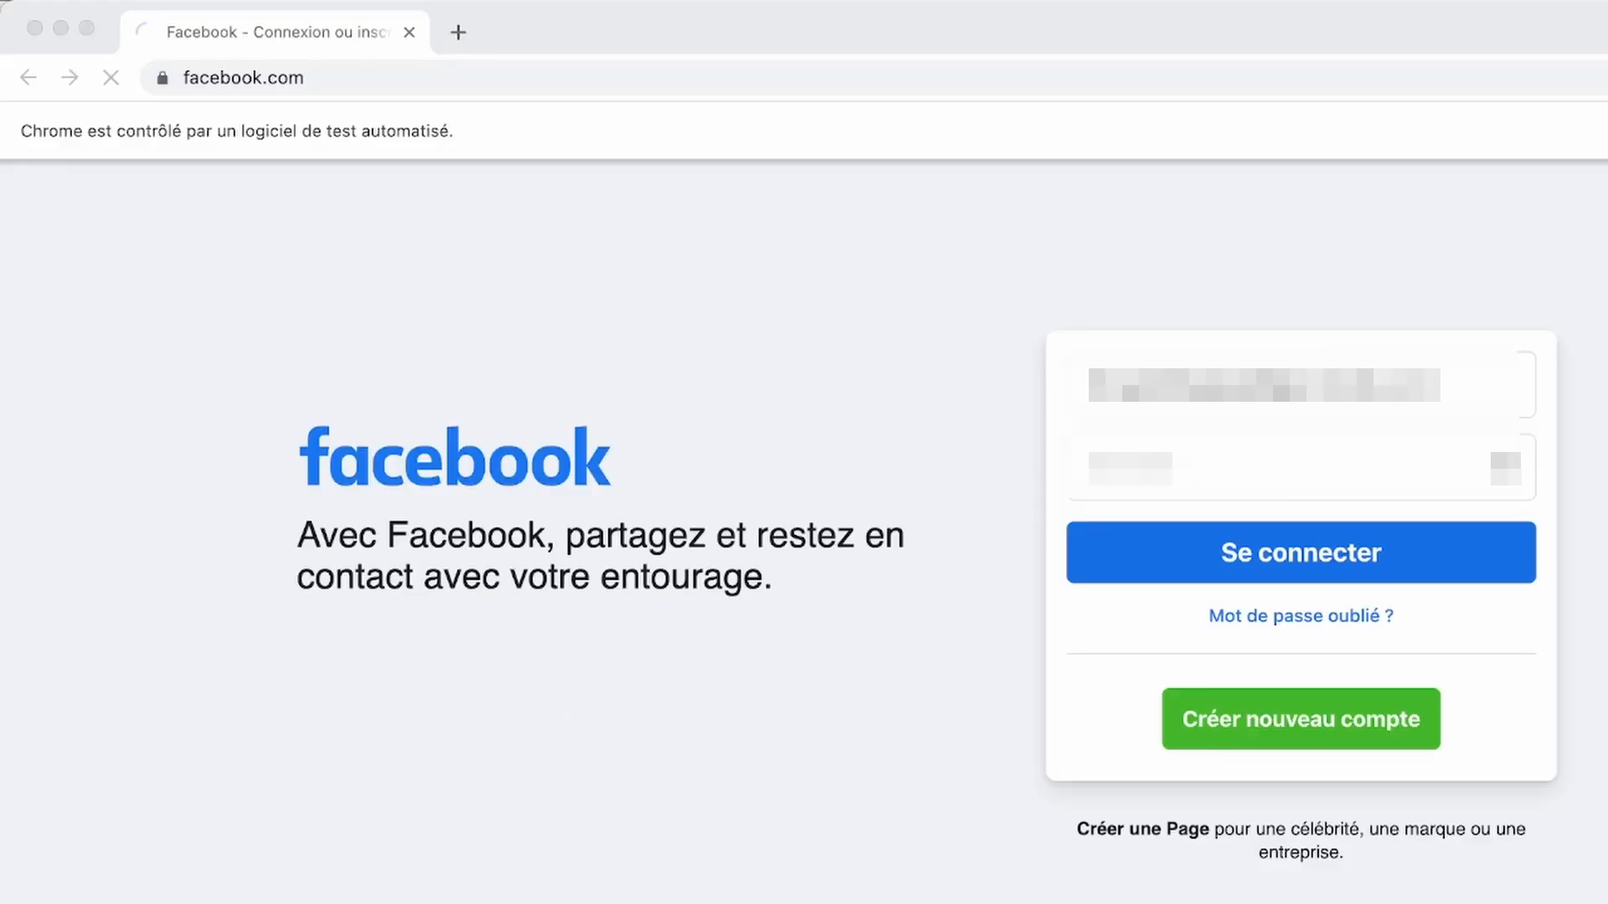
{"action": "left_click", "coordinate": [1299, 551]}
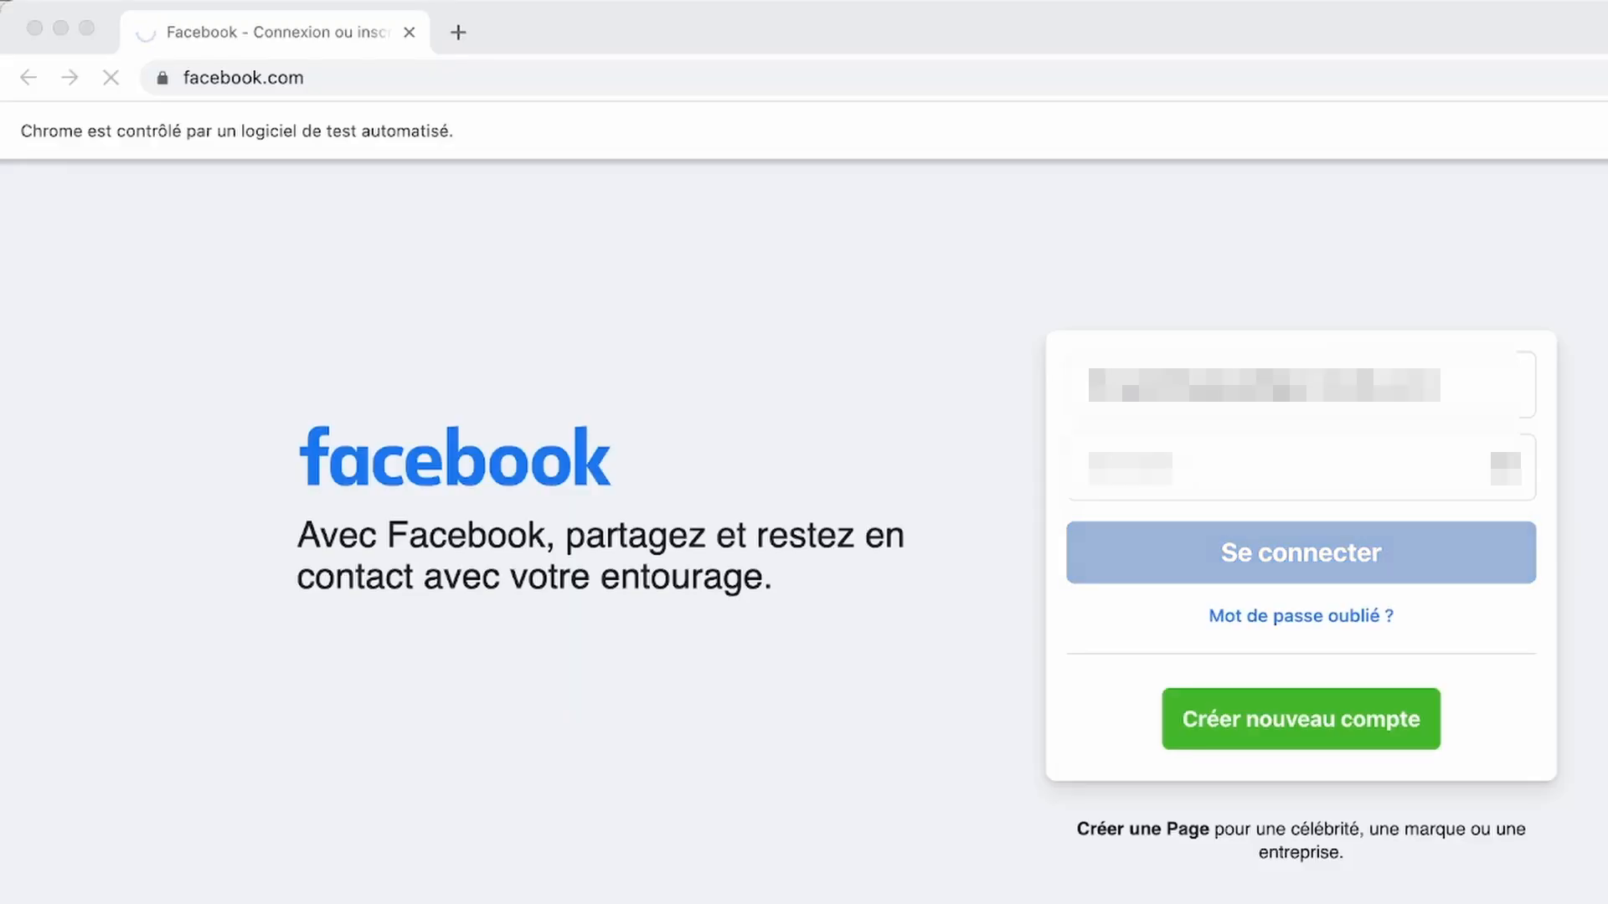
{"action": "left_click", "coordinate": [1299, 553]}
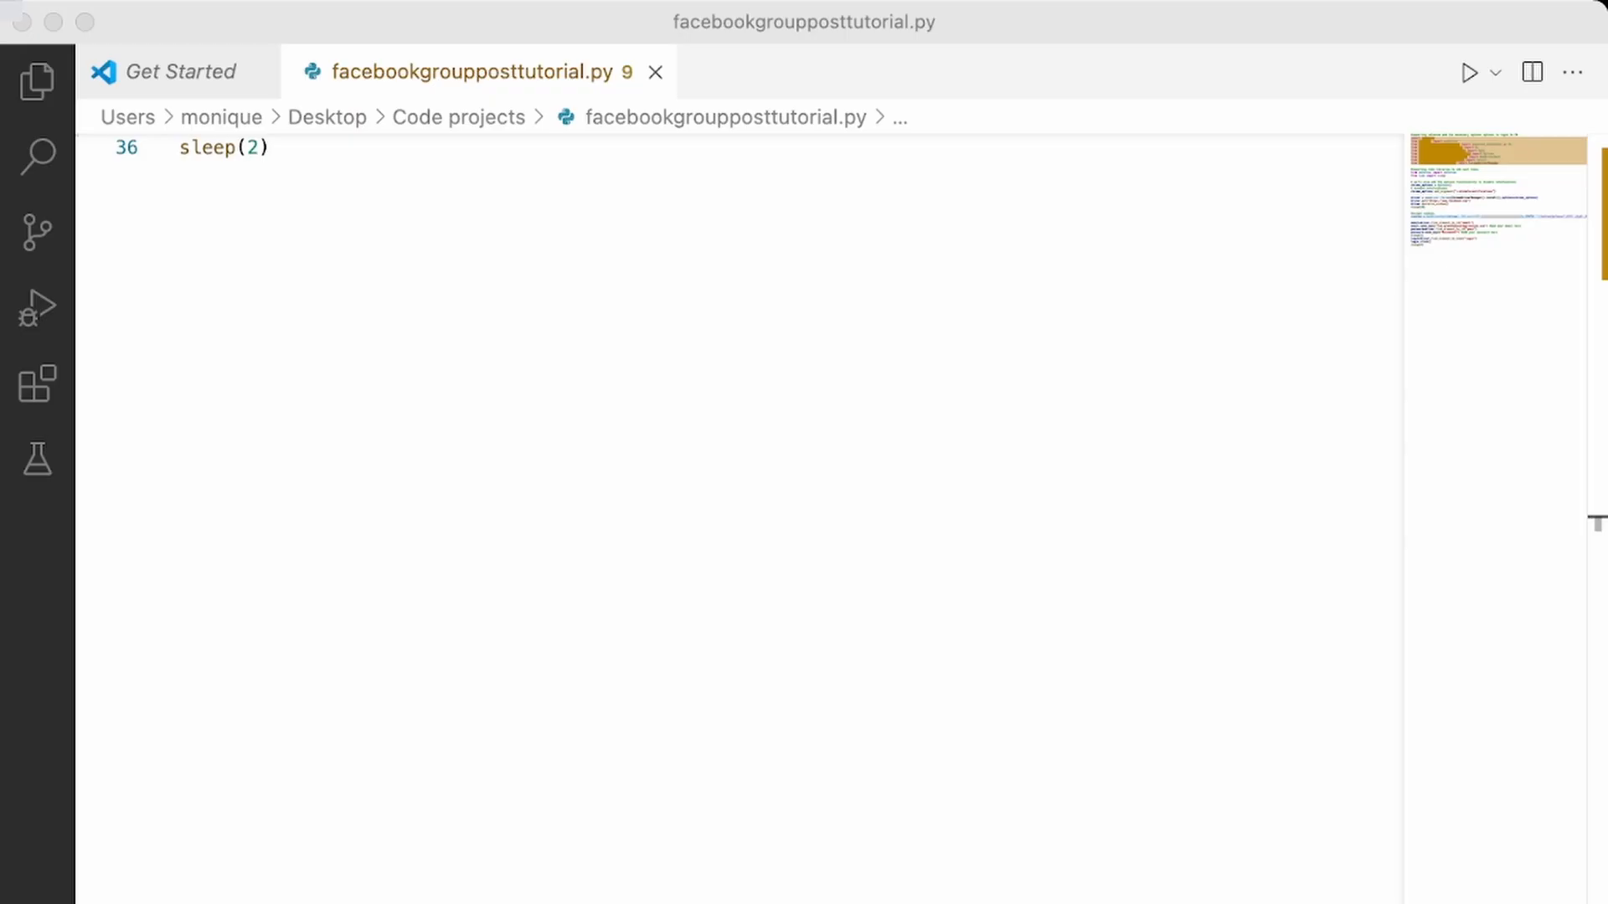
{"action": "scroll", "scroll_direction": "up", "scroll_amount": 3}
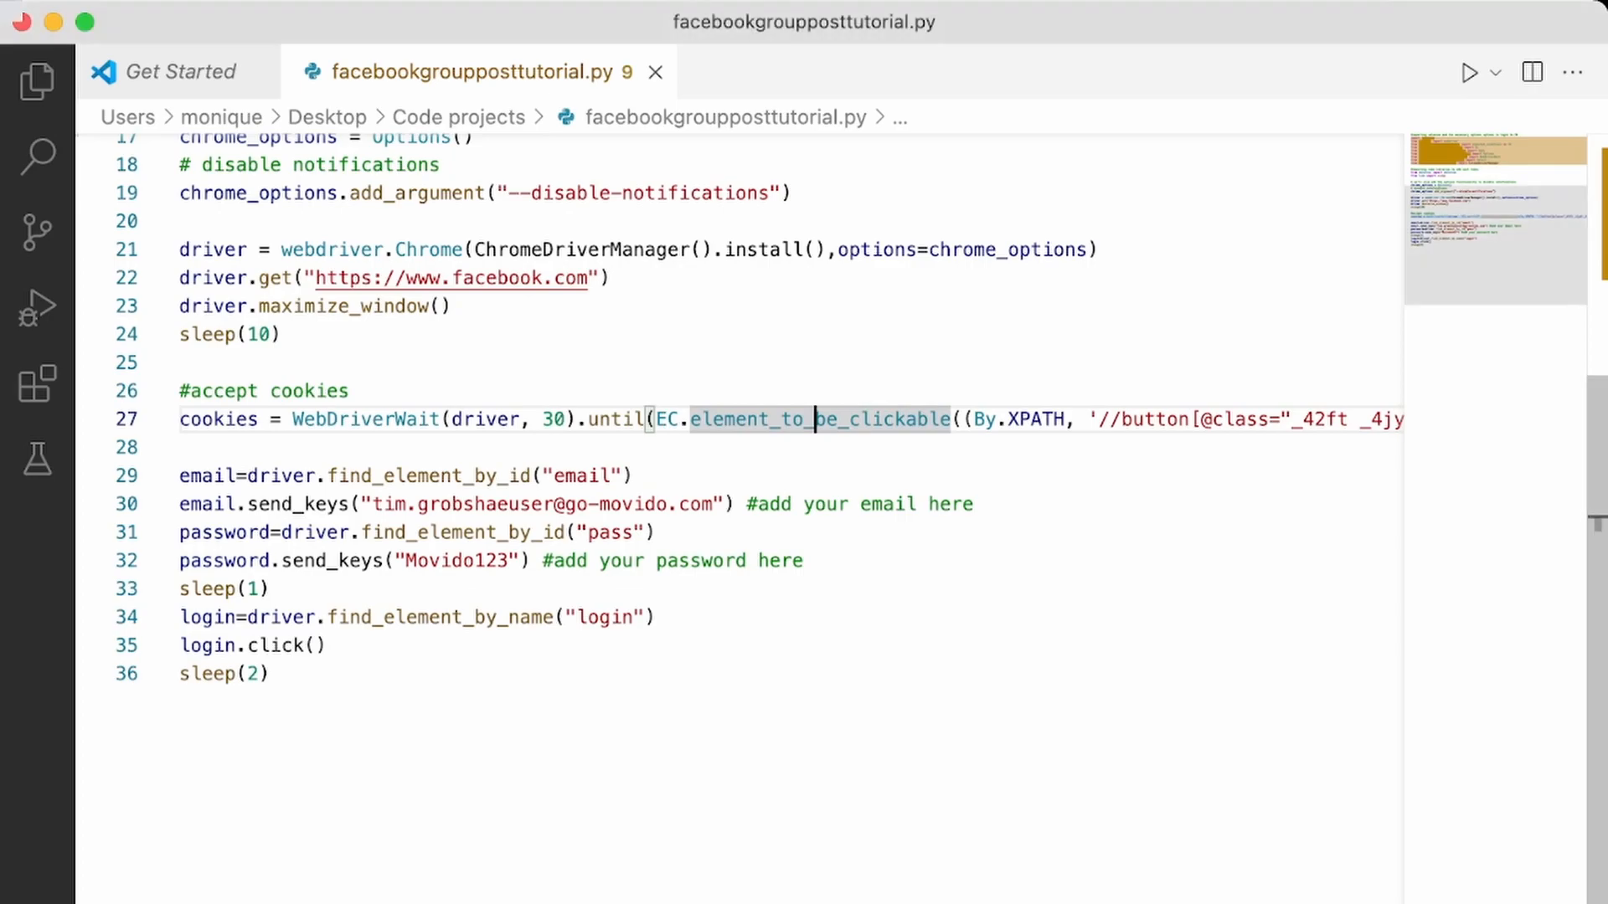
{"action": "scroll", "scroll_direction": "down", "scroll_amount": 3}
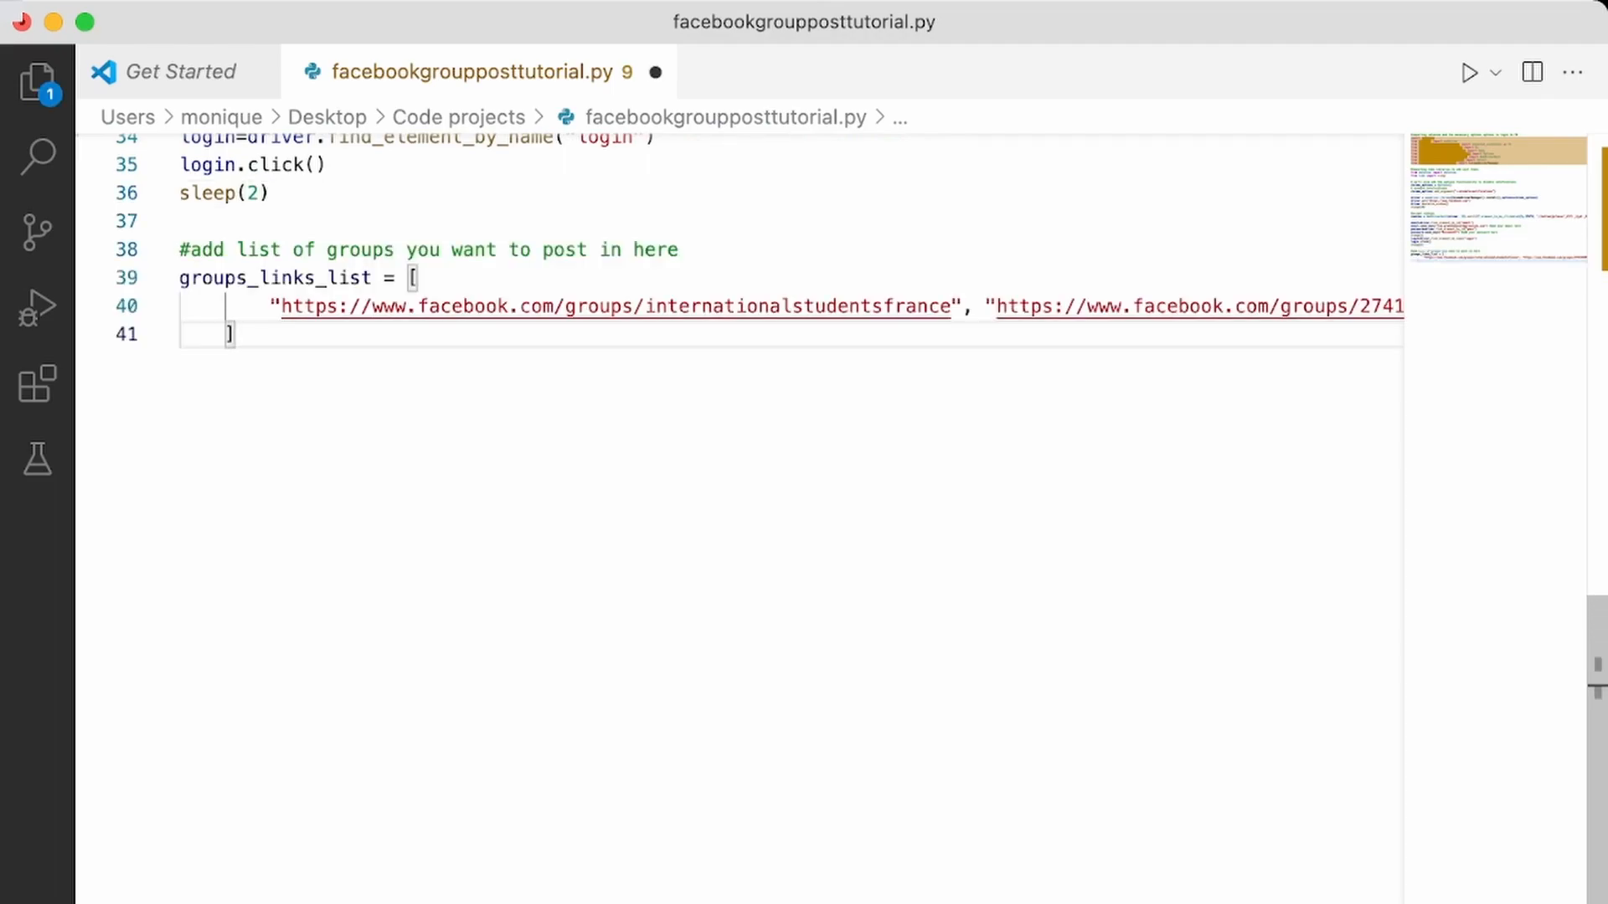
{"action": "mouse_move", "coordinate": [277, 277]}
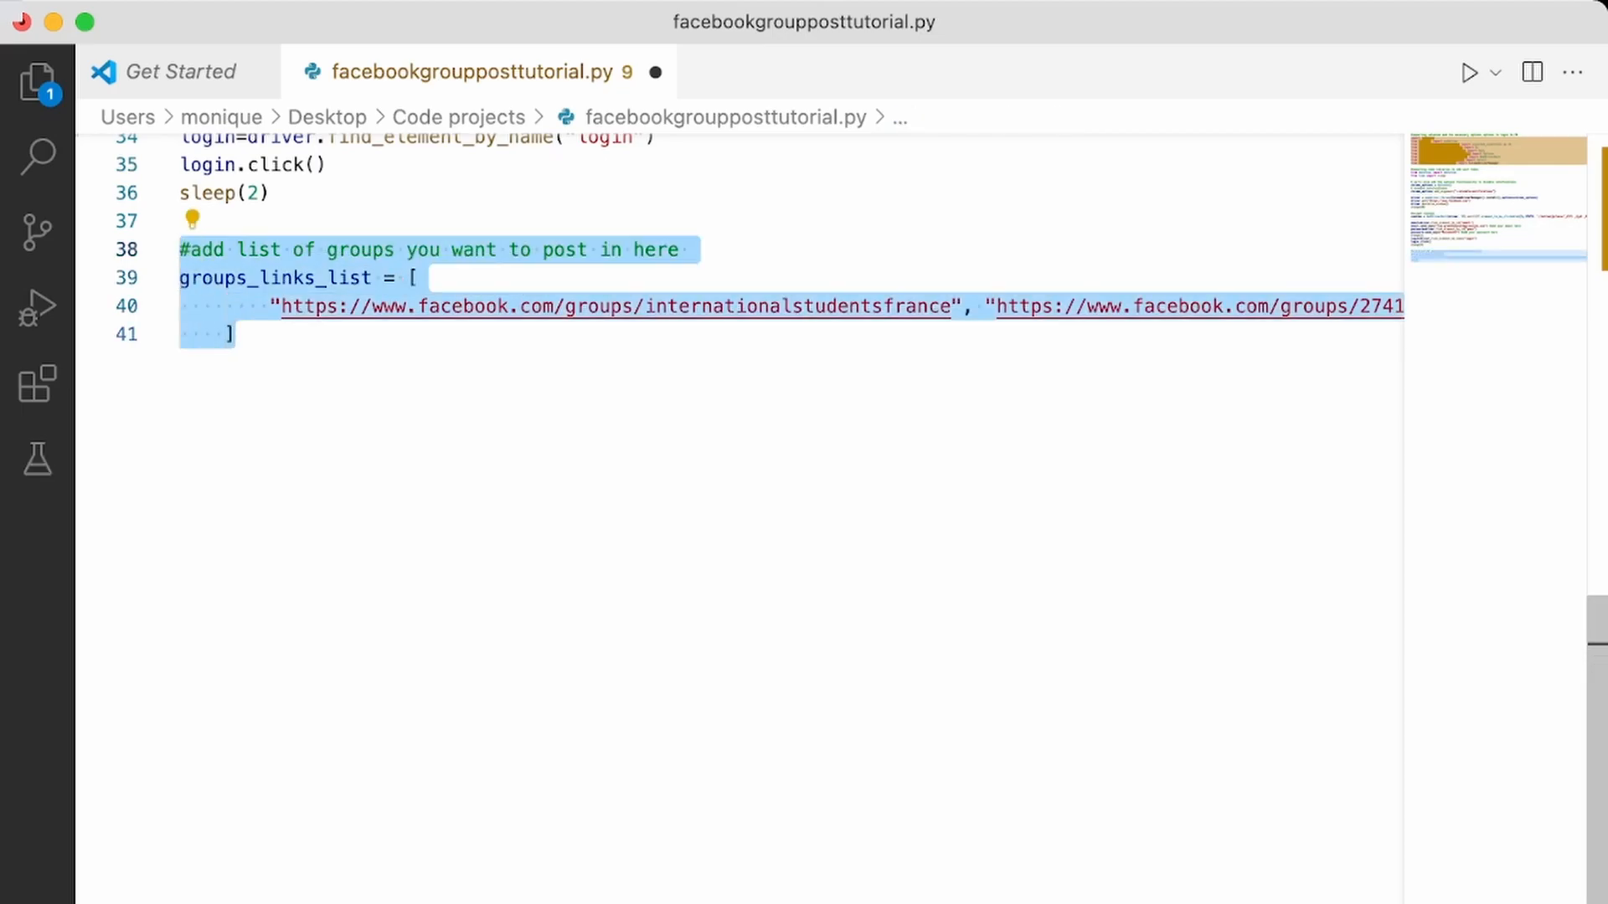
{"action": "key", "text": "delete"}
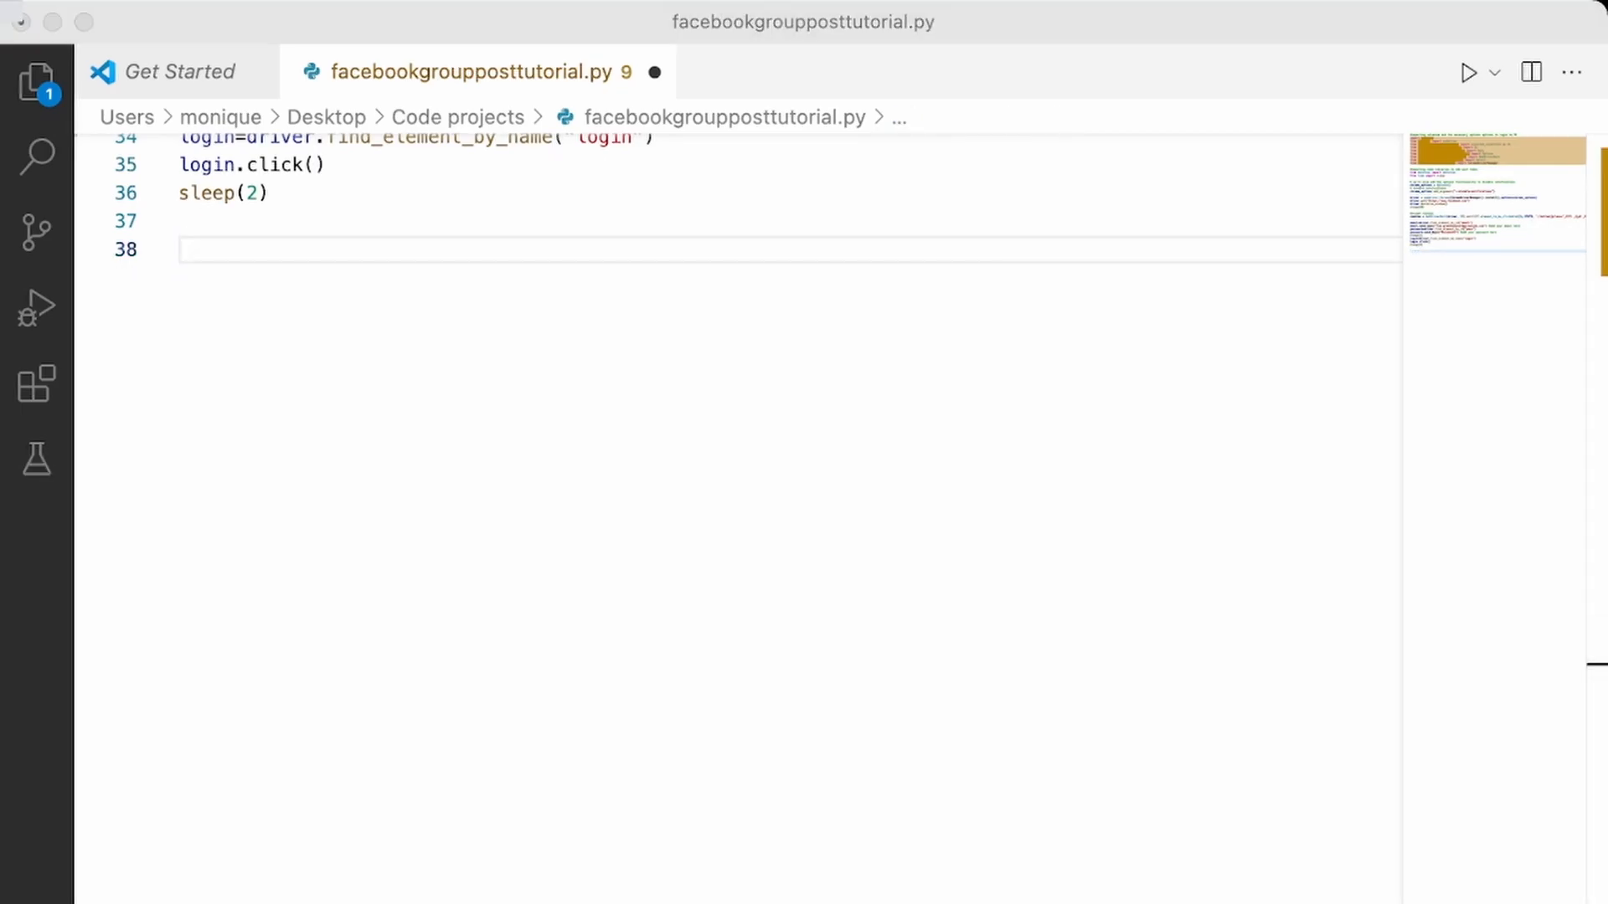
{"action": "left_click", "coordinate": [1468, 72]}
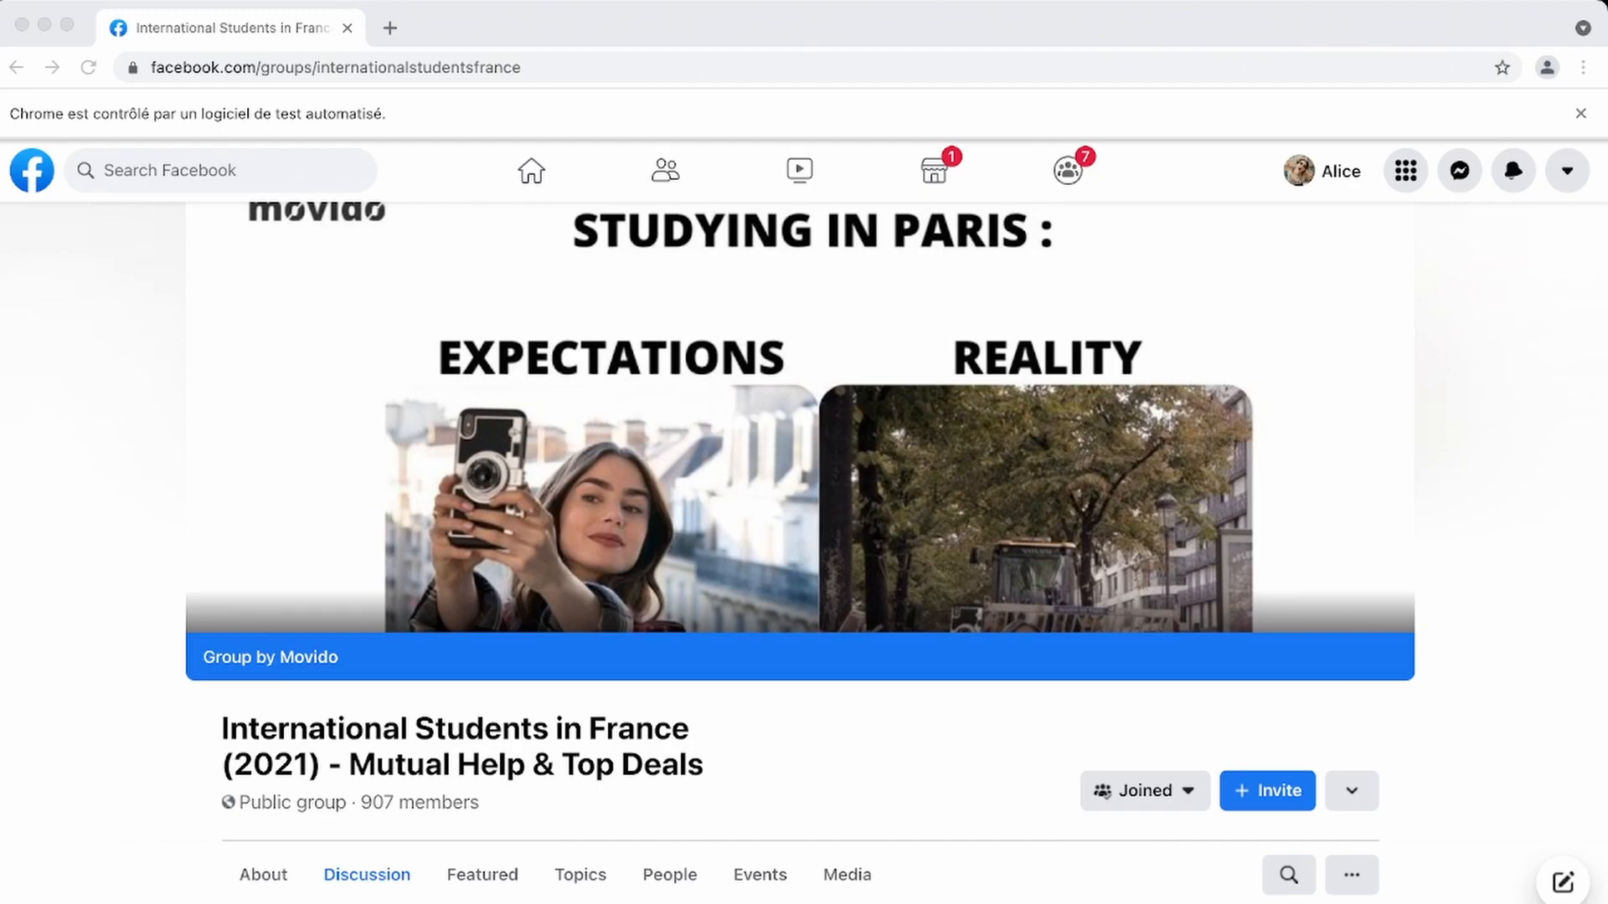
Type 'fffv' in the group's post composer, discard it, and open DevTools with F12.
{"action": "scroll", "scroll_direction": "down", "scroll_amount": 3}
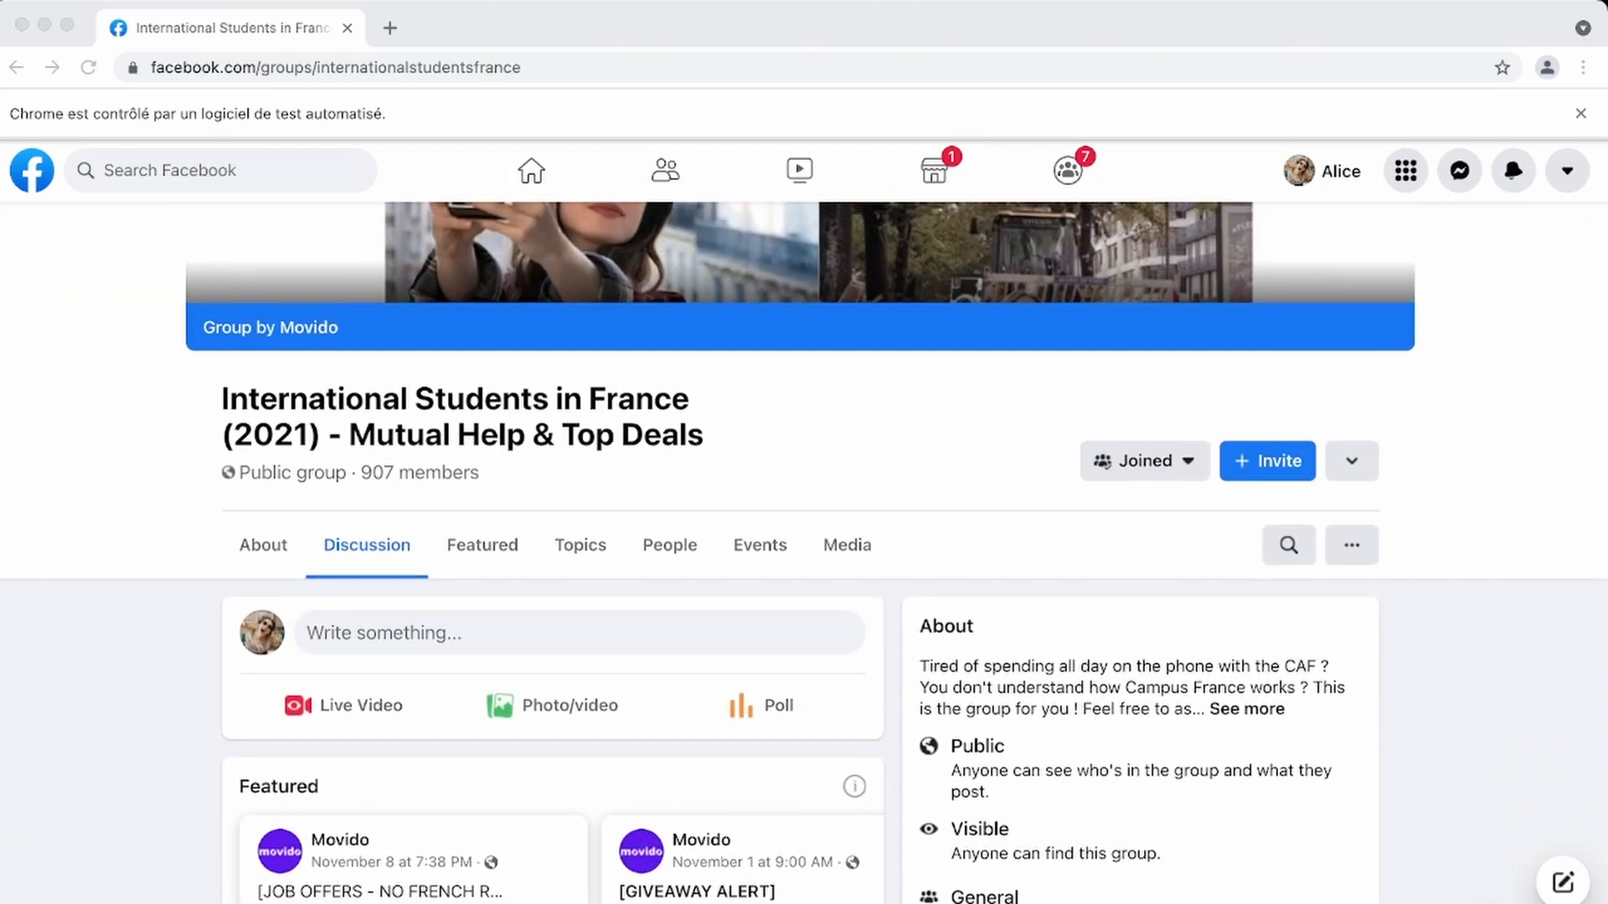
{"action": "left_click", "coordinate": [578, 633]}
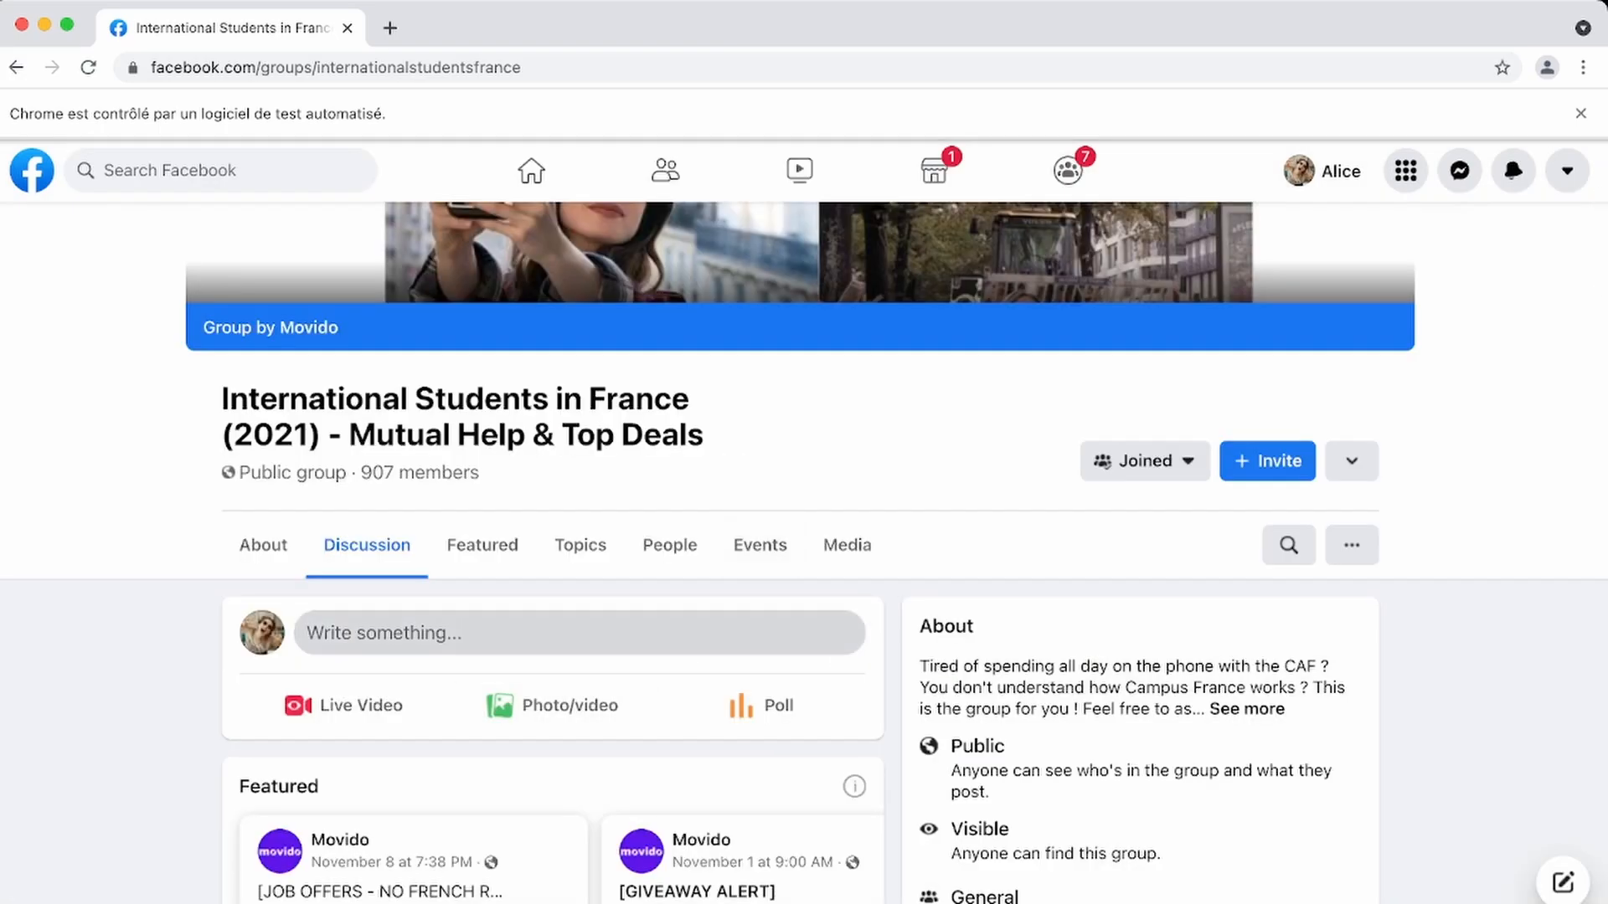
{"action": "left_click", "coordinate": [579, 633]}
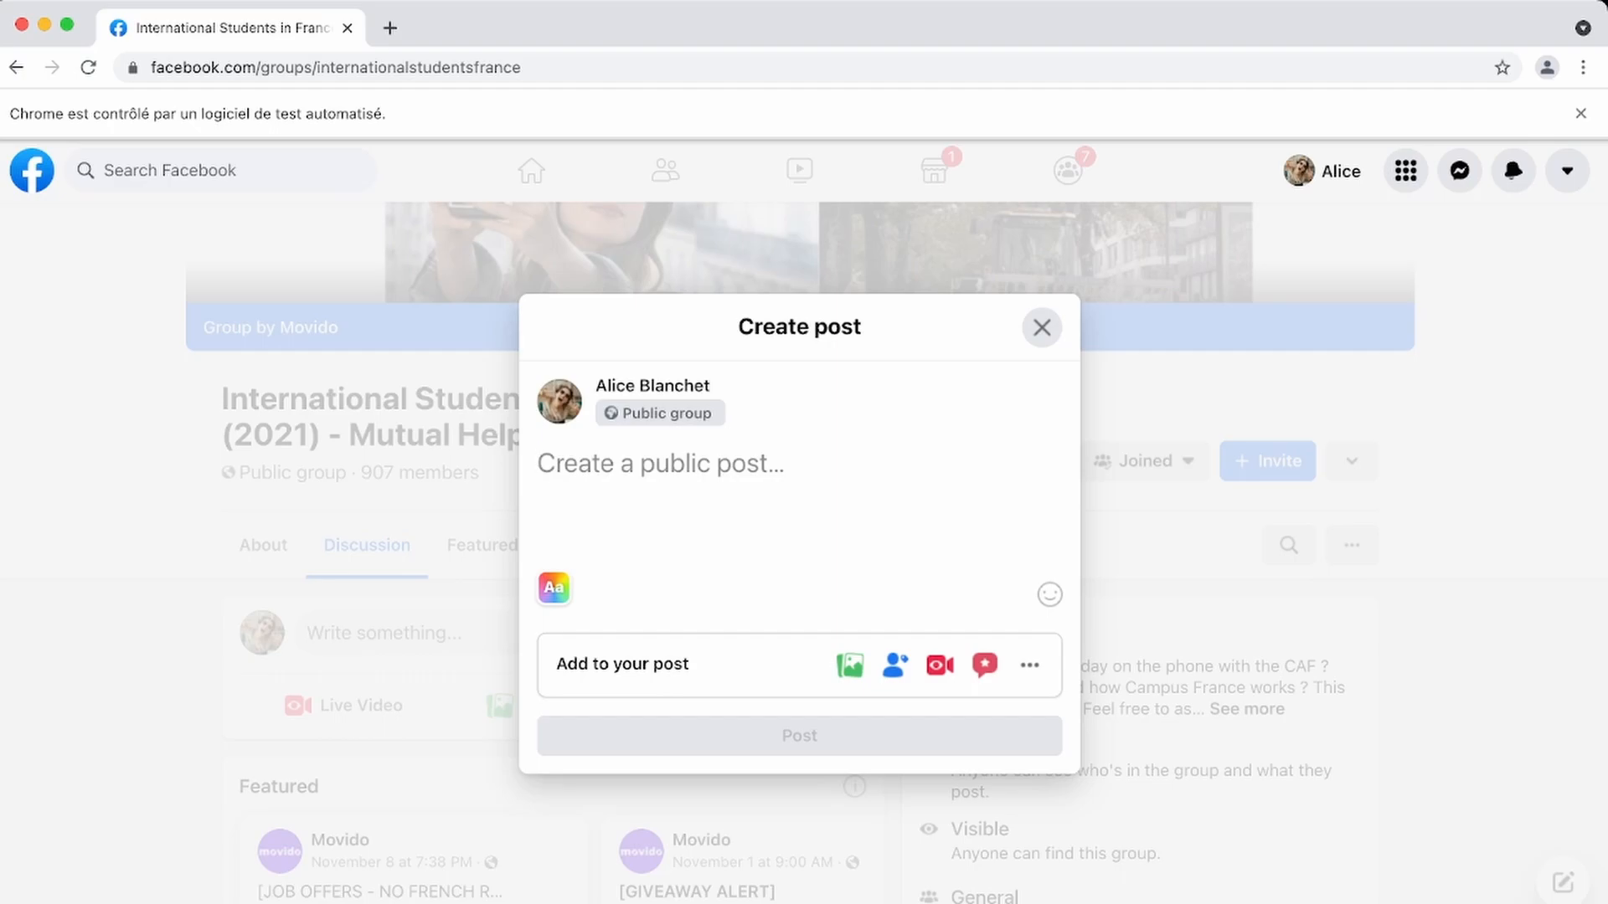
{"action": "type", "text": "fffv"}
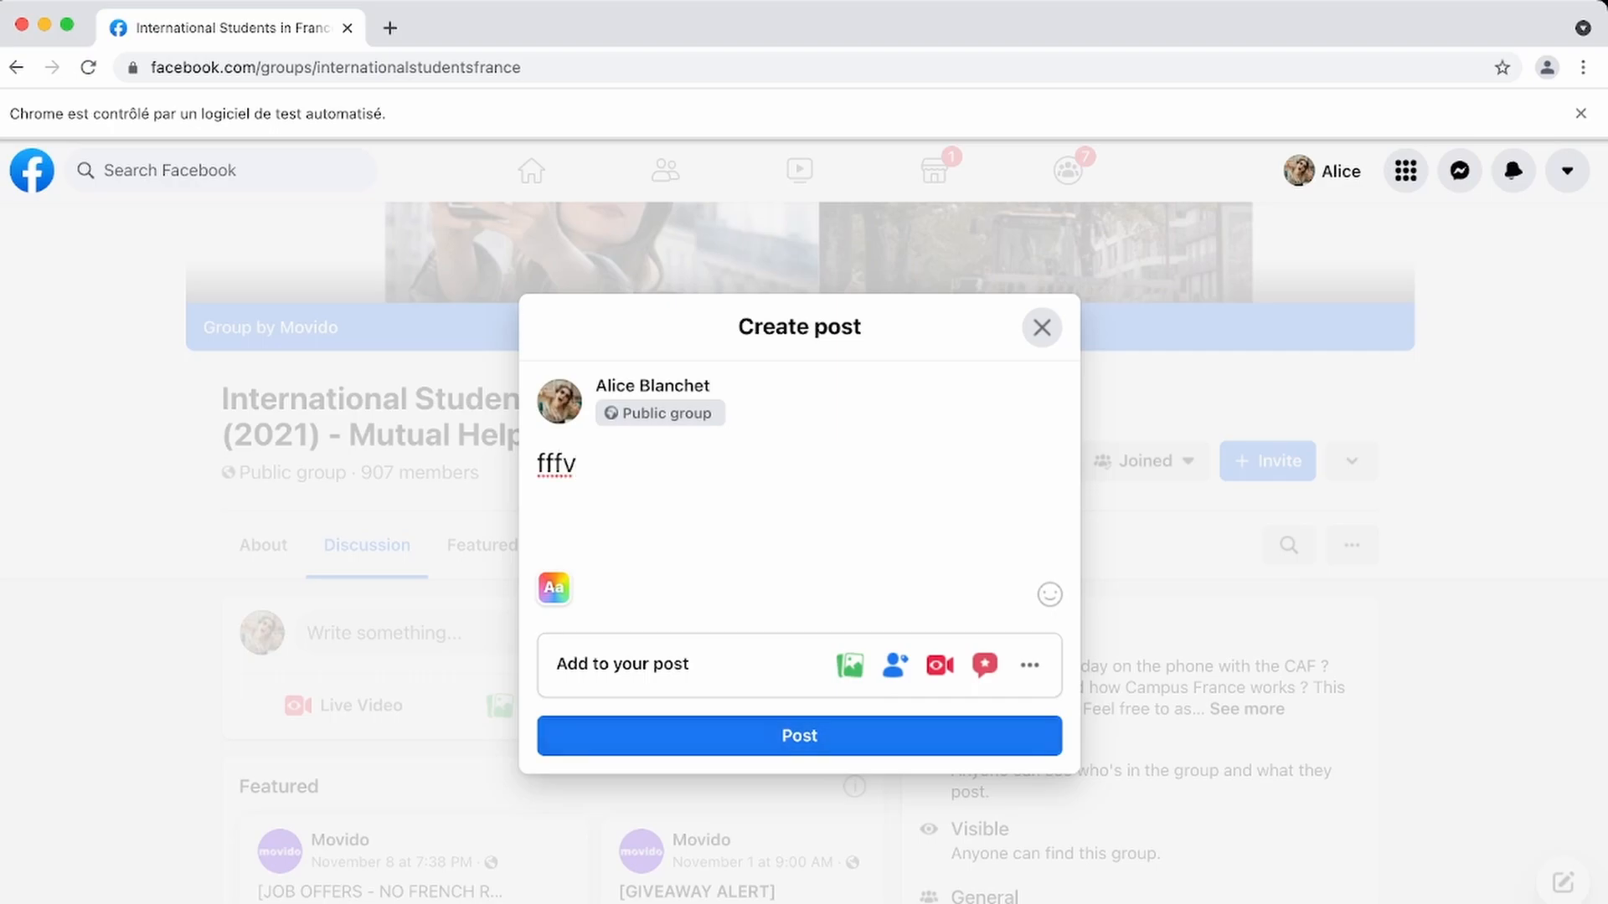
{"action": "left_click", "coordinate": [1041, 327]}
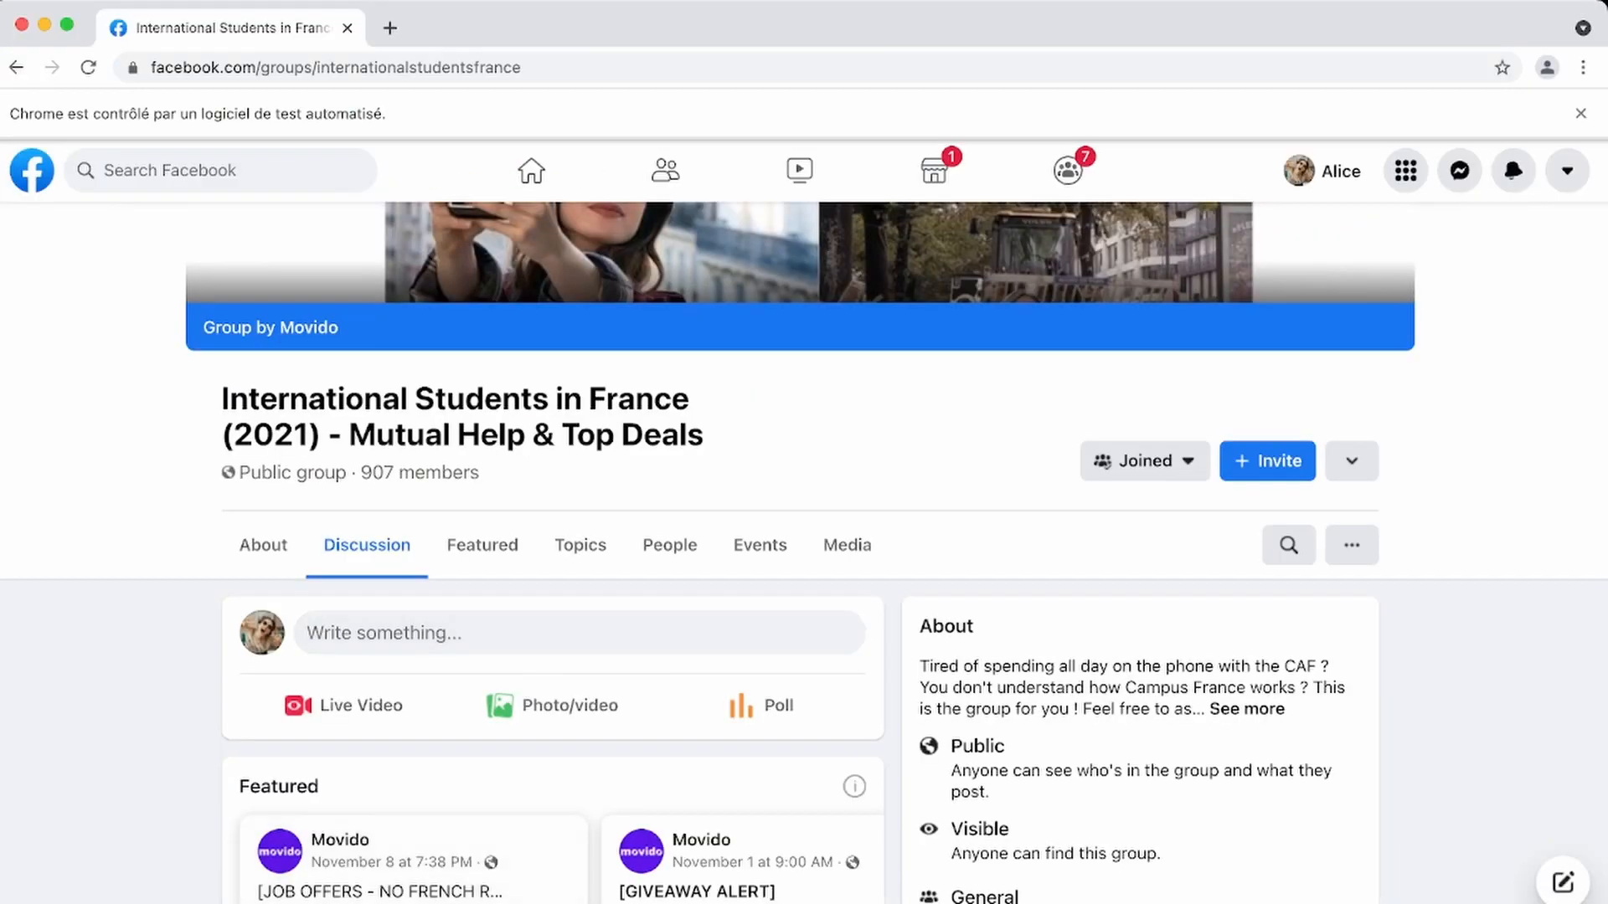
{"action": "key", "text": "F12"}
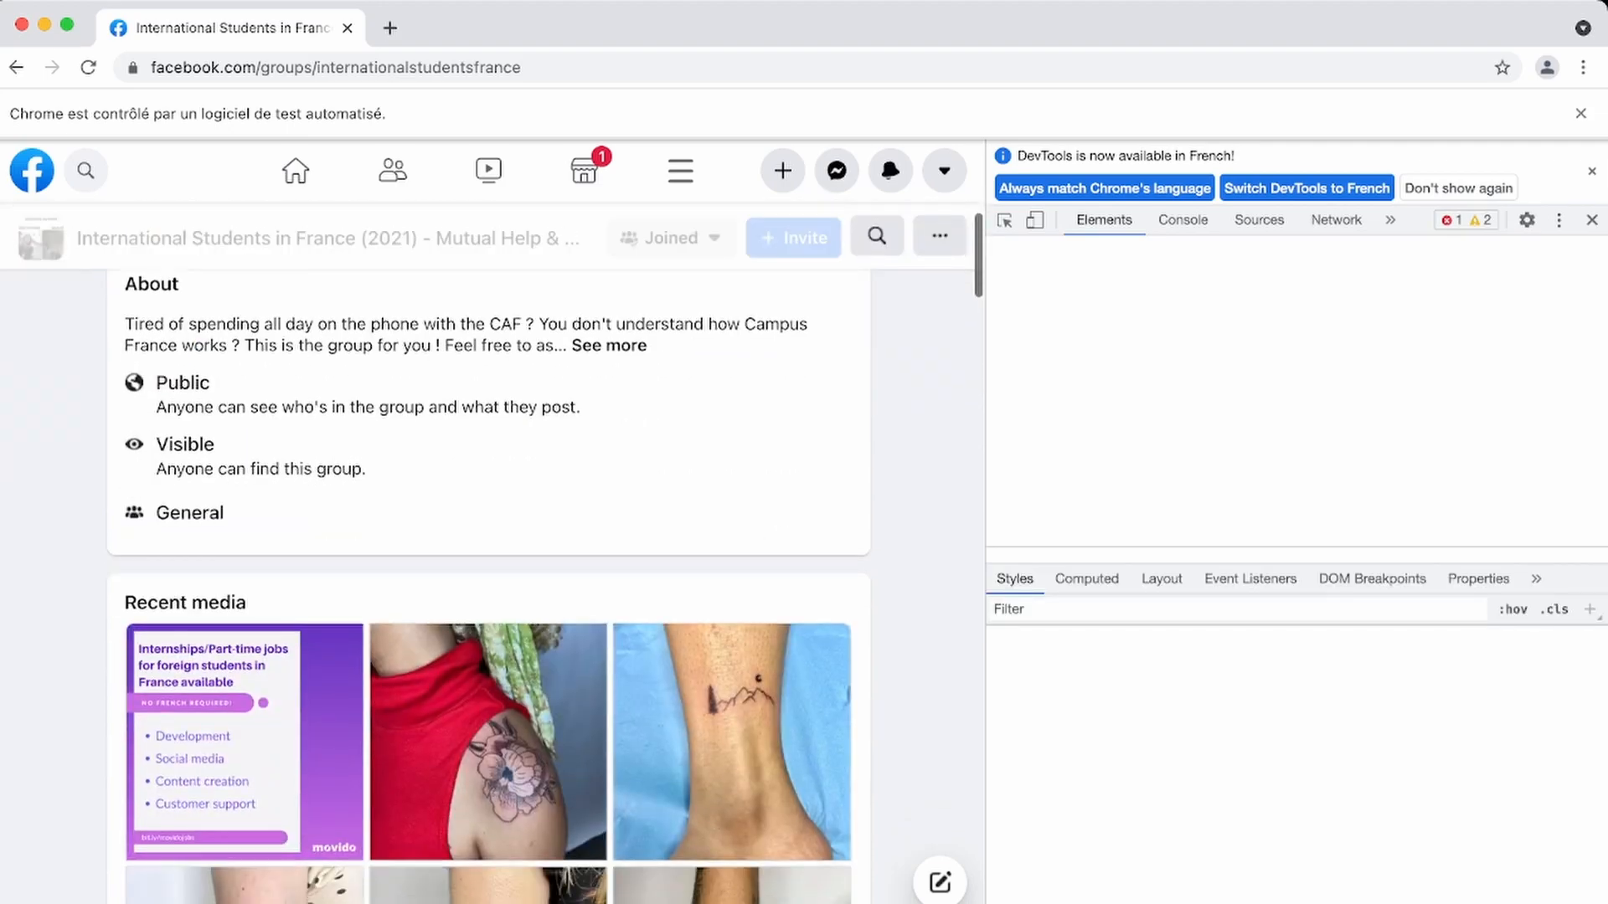
Inspect the group's 'Write something' post box element with the DevTools picker.
{"action": "scroll", "scroll_direction": "down", "scroll_amount": 3}
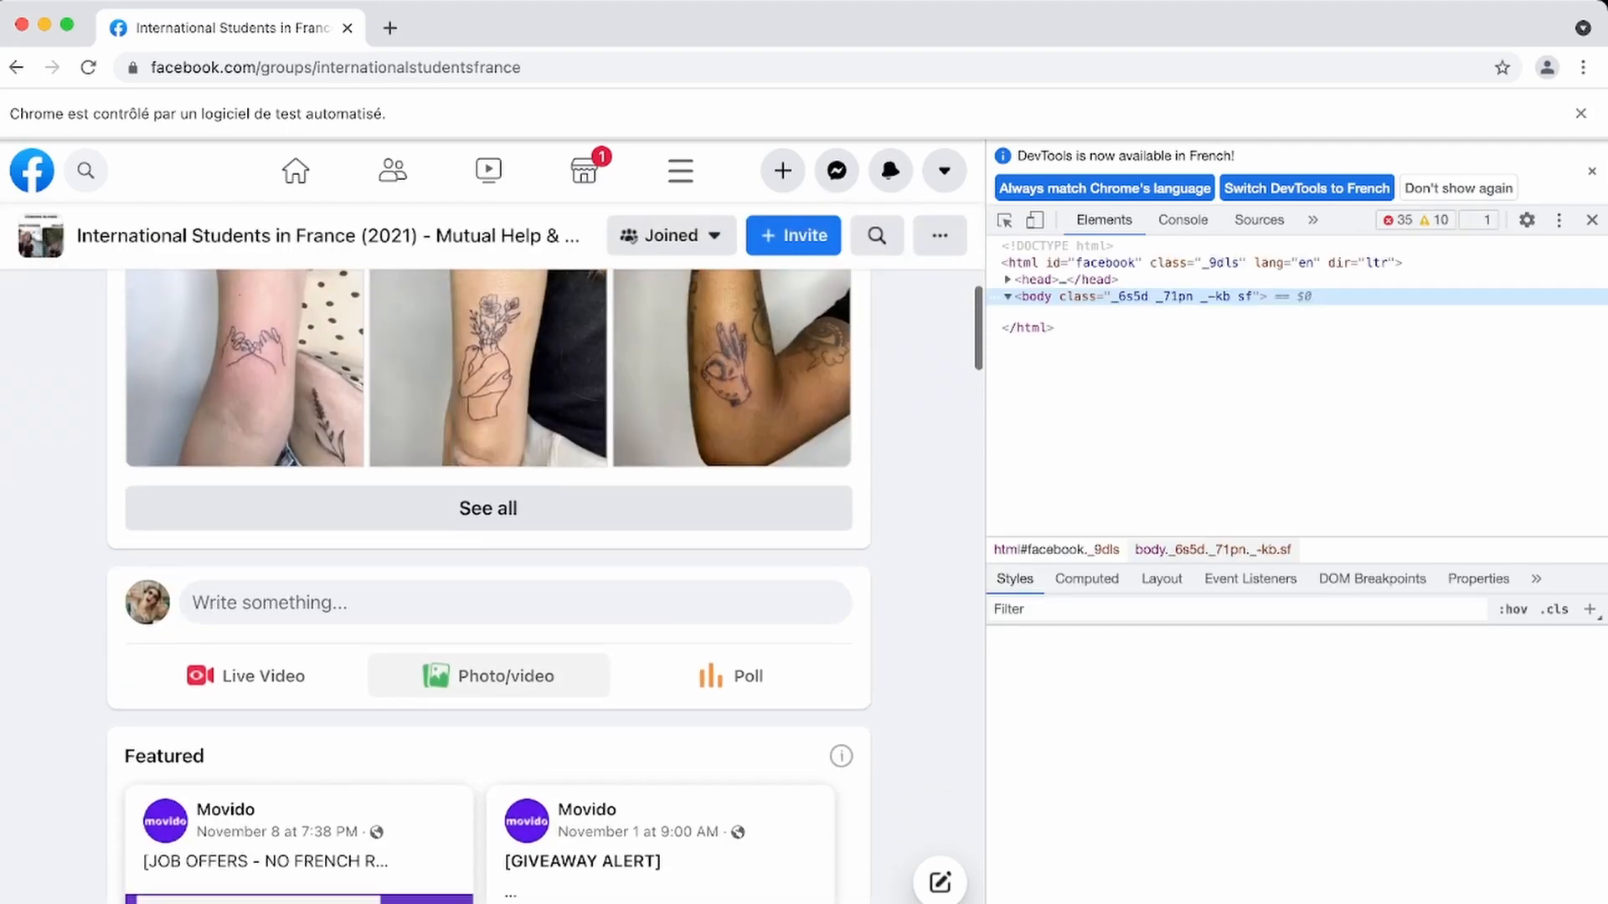
{"action": "left_click", "coordinate": [1013, 296]}
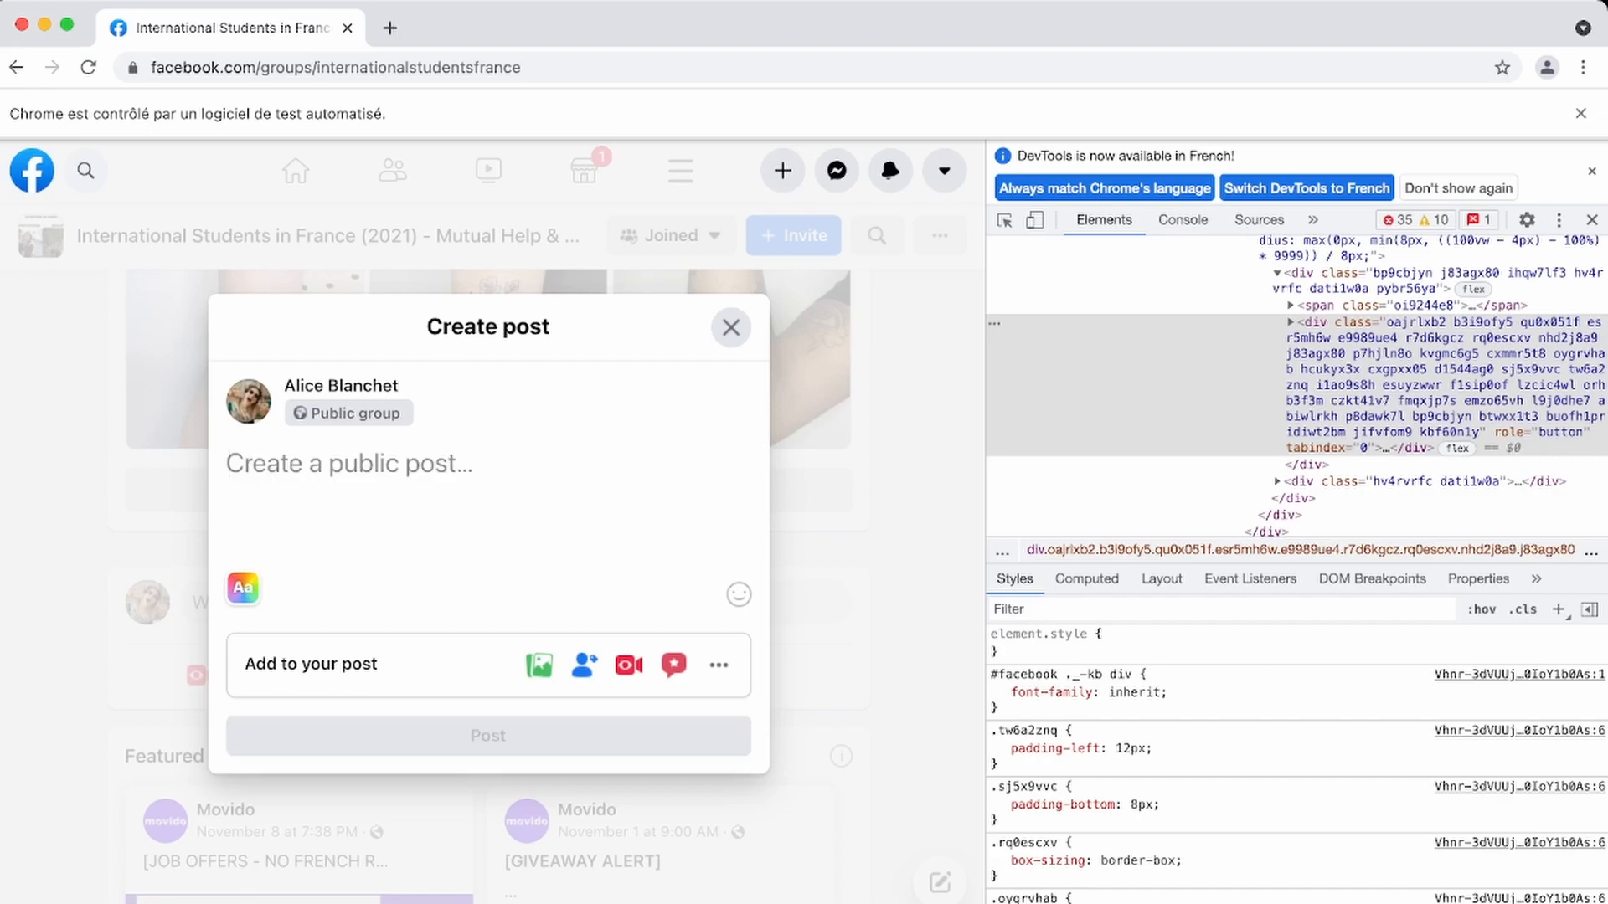
{"action": "type", "text": "fff"}
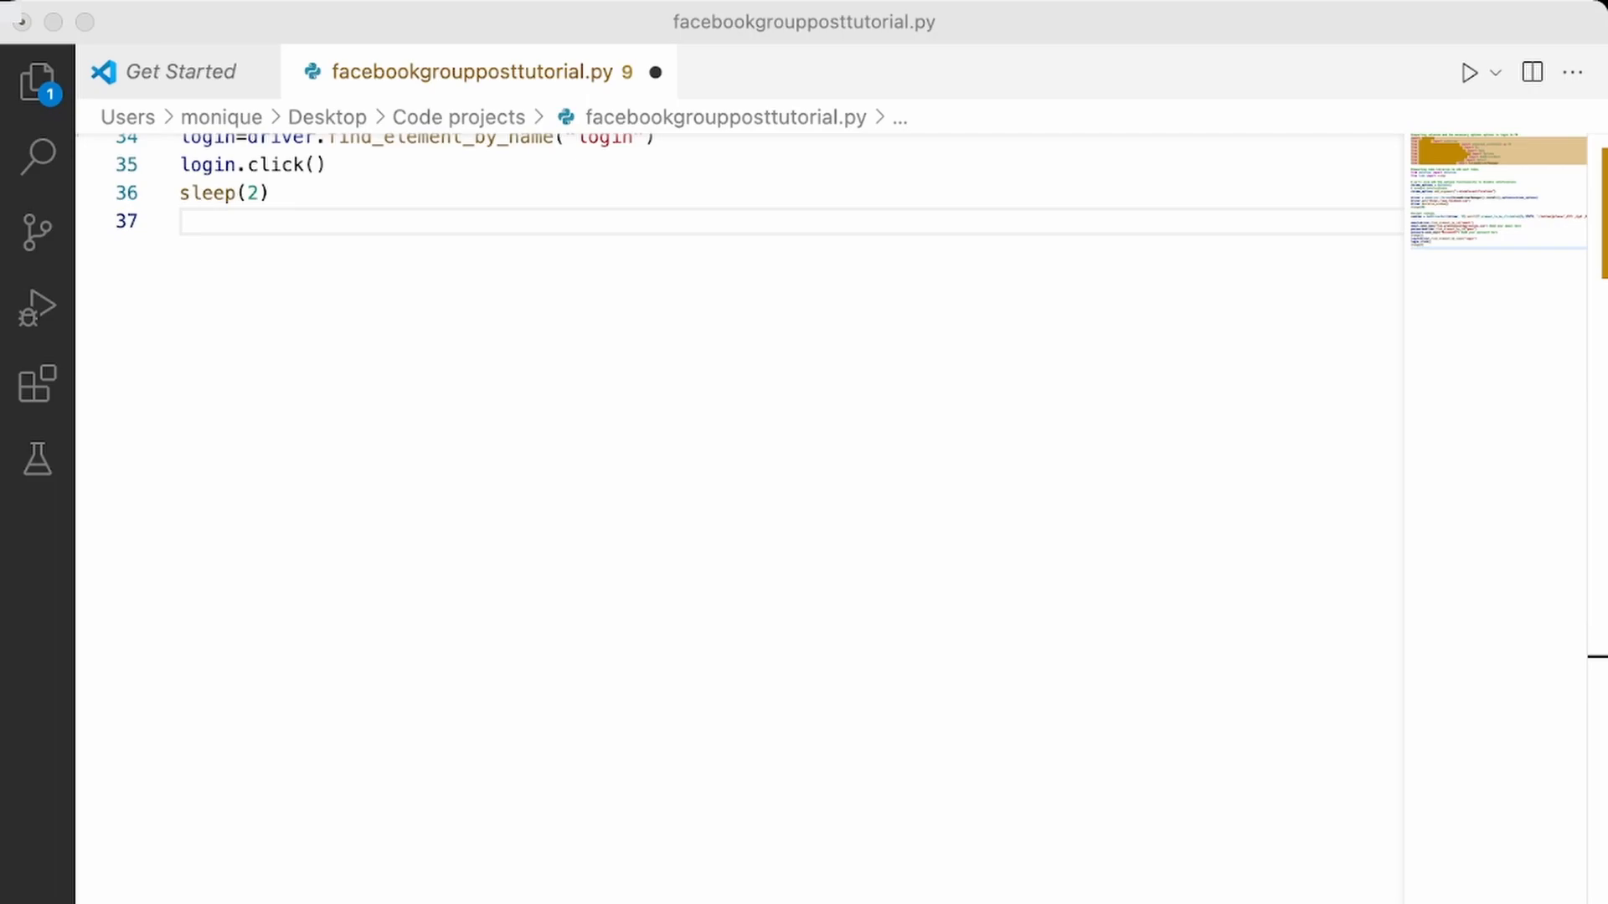
Add the group links loop with a postbox lookup by its long XPath class.
{"action": "left_click", "coordinate": [205, 220]}
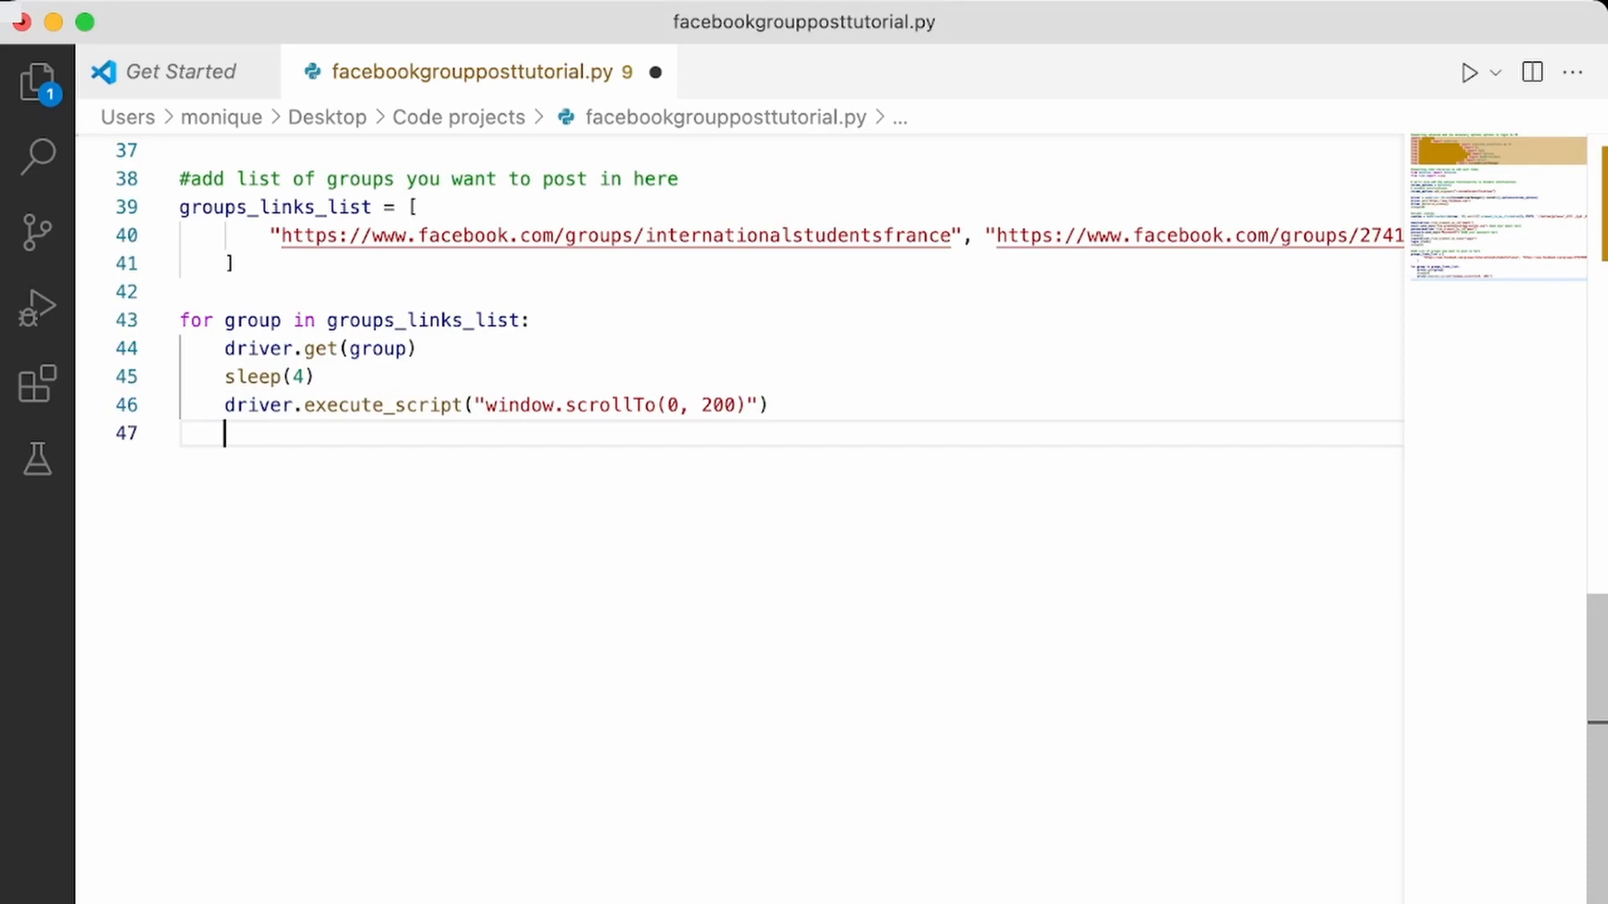
{"action": "type", "text": "postbox = driver.find_element_by_xpath(\"//div[@class='oajrlxb2 b3i9ofy5 qu0x051f esr5mh6w e9989ue4 r7d6k"}
{"action": "type", "text": "postbox.click("}
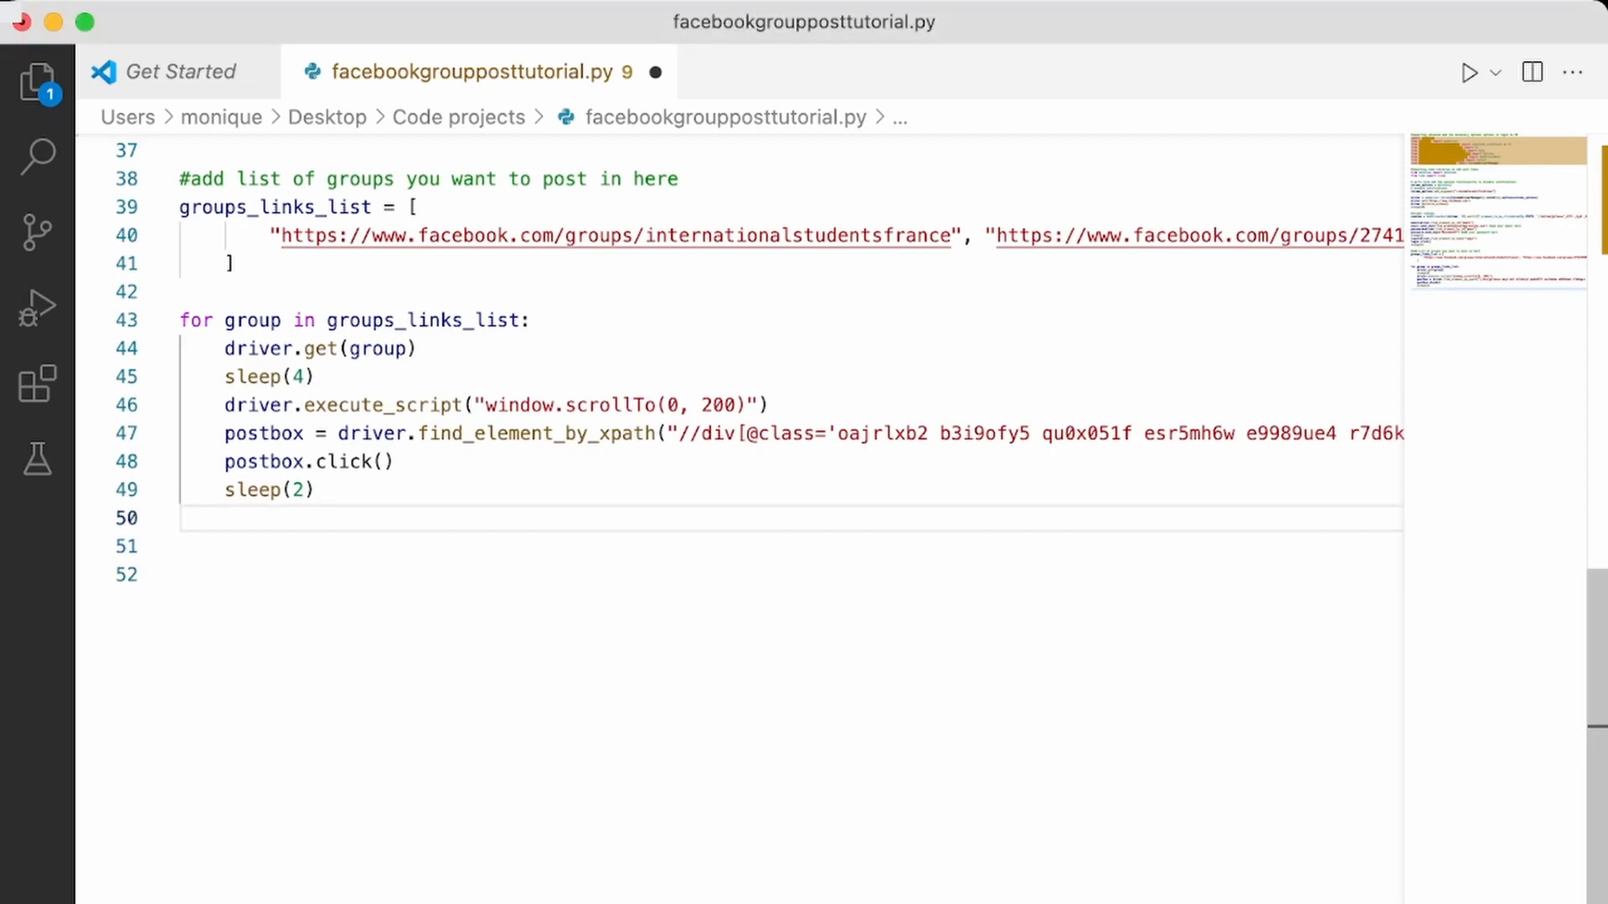
Add switch_to.active_element and the message-typing code, removing two extra blank lines.
{"action": "type", "text": "element = driver.switch_to.active_element"}
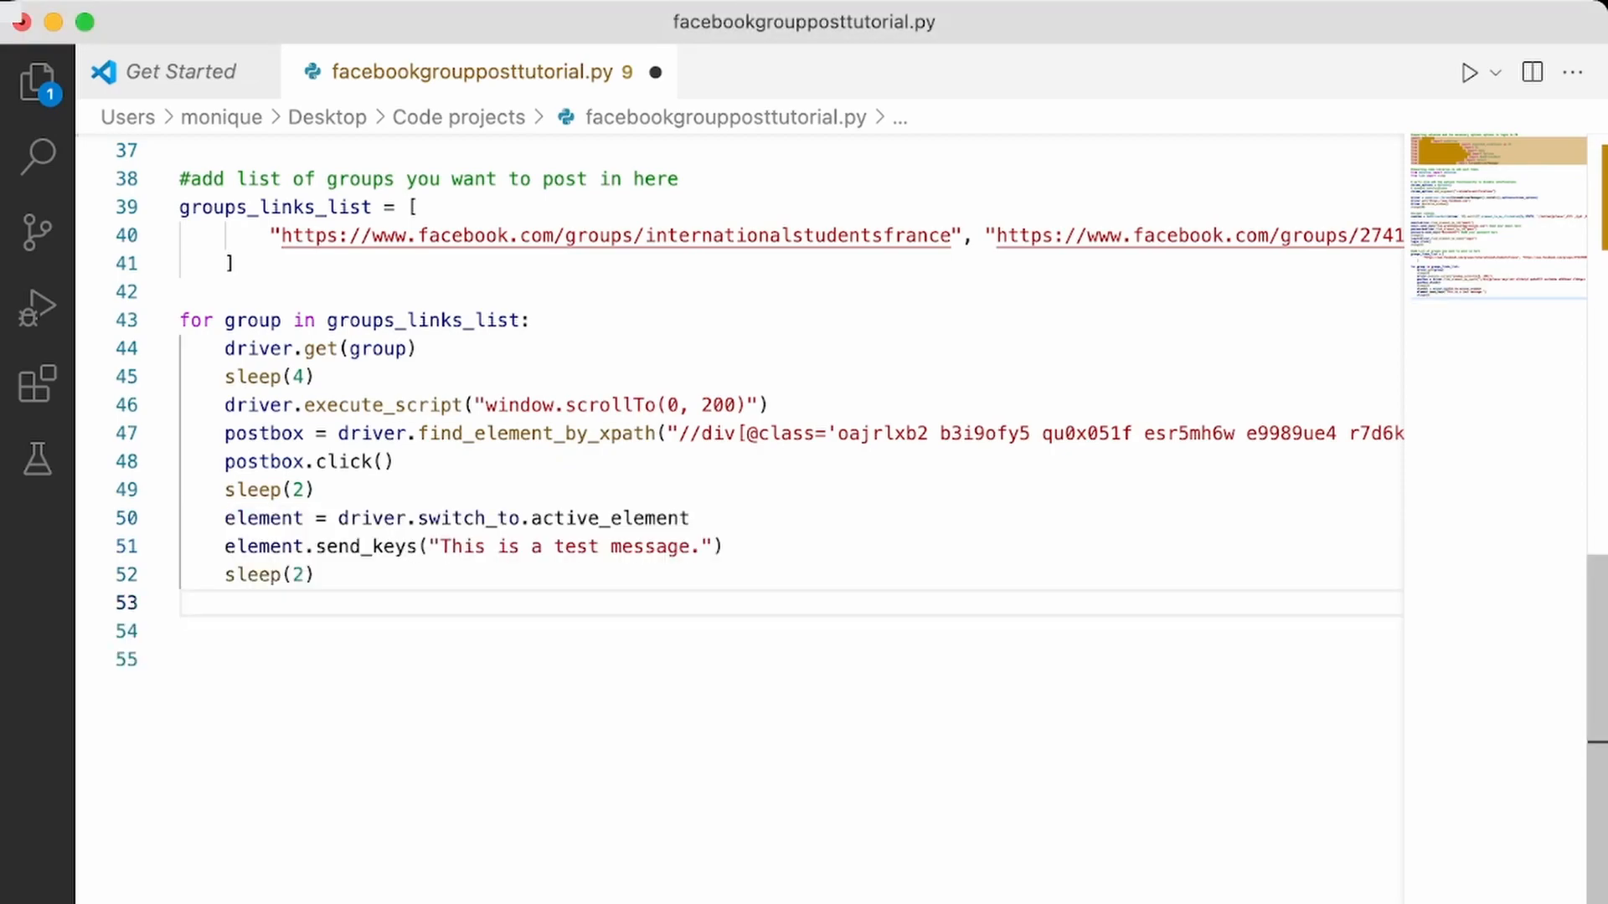
{"action": "double_click", "coordinate": [262, 517]}
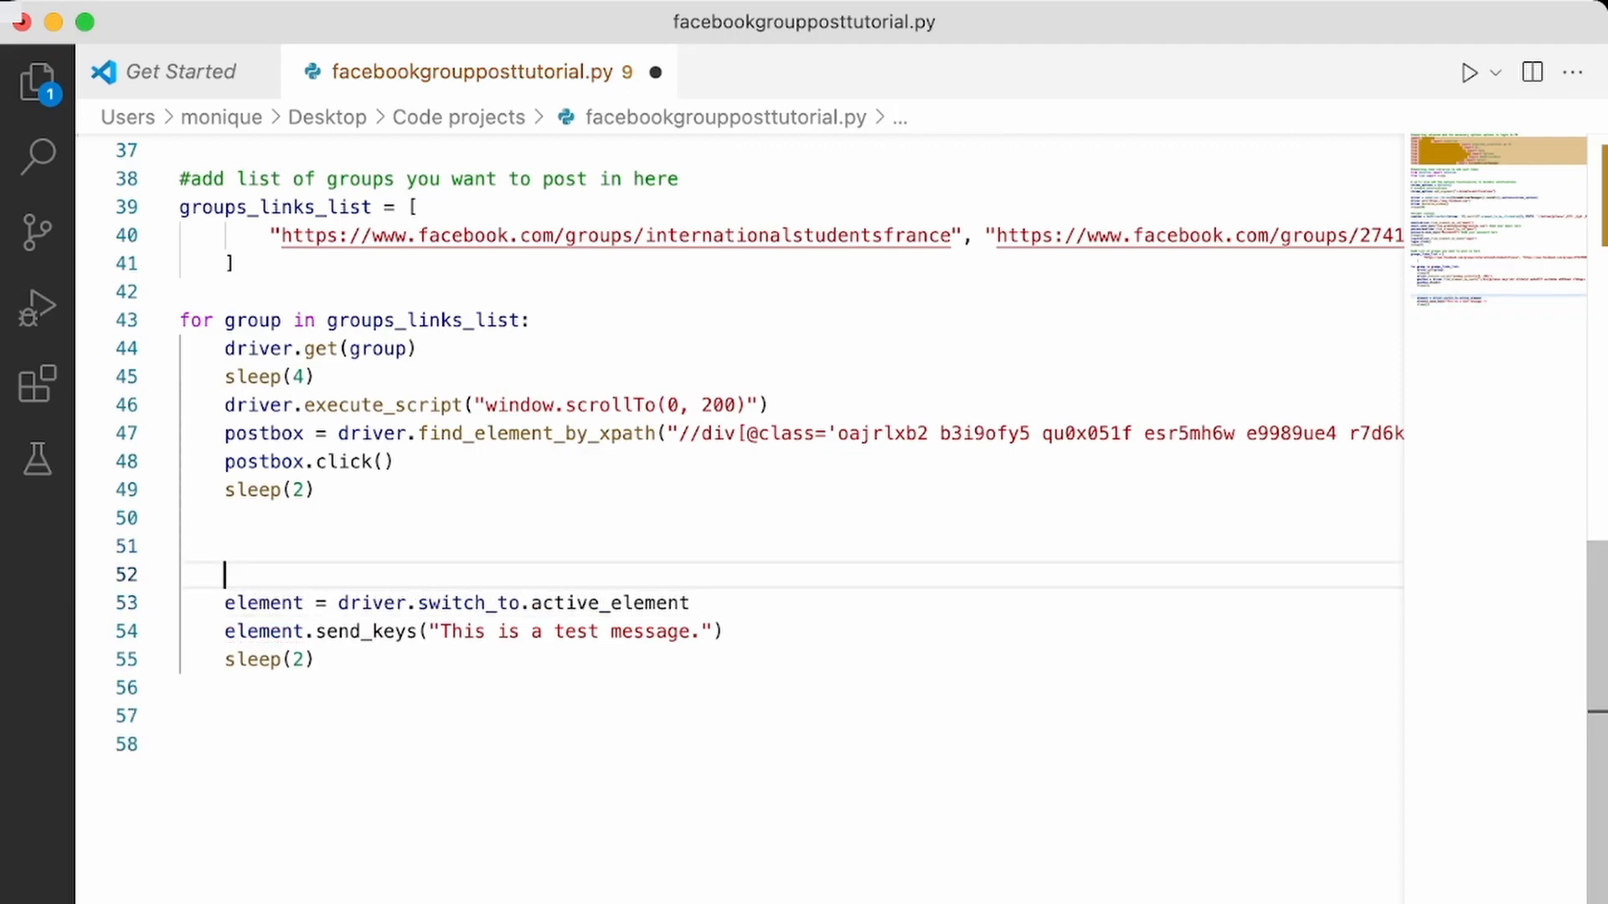
{"action": "key", "text": "Backspace"}
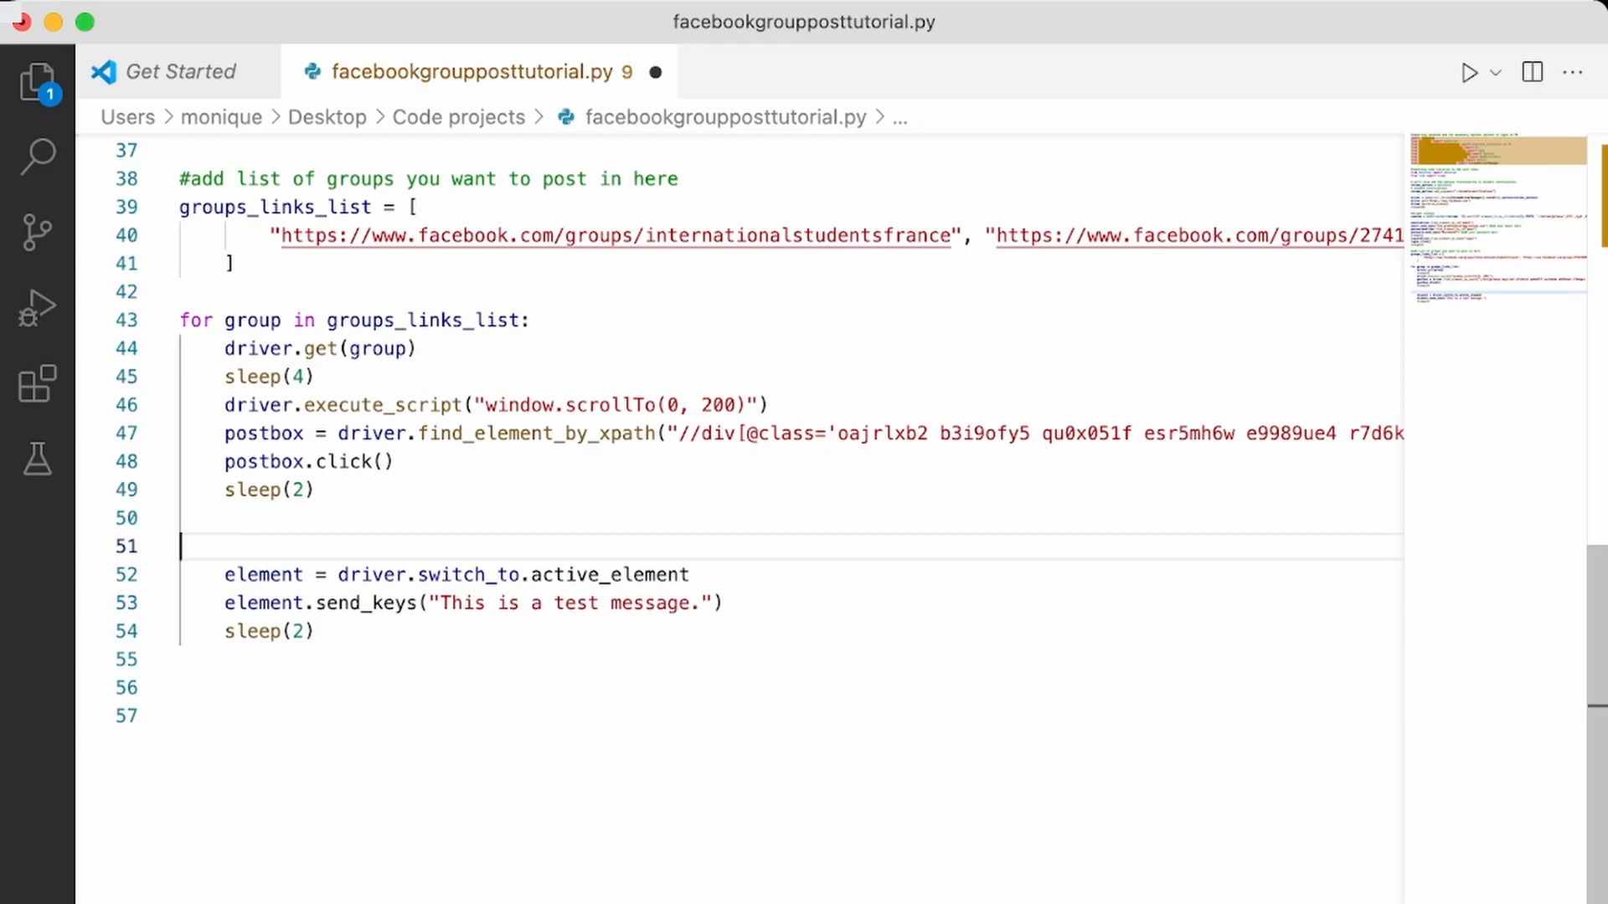
{"action": "key", "text": "Backspace"}
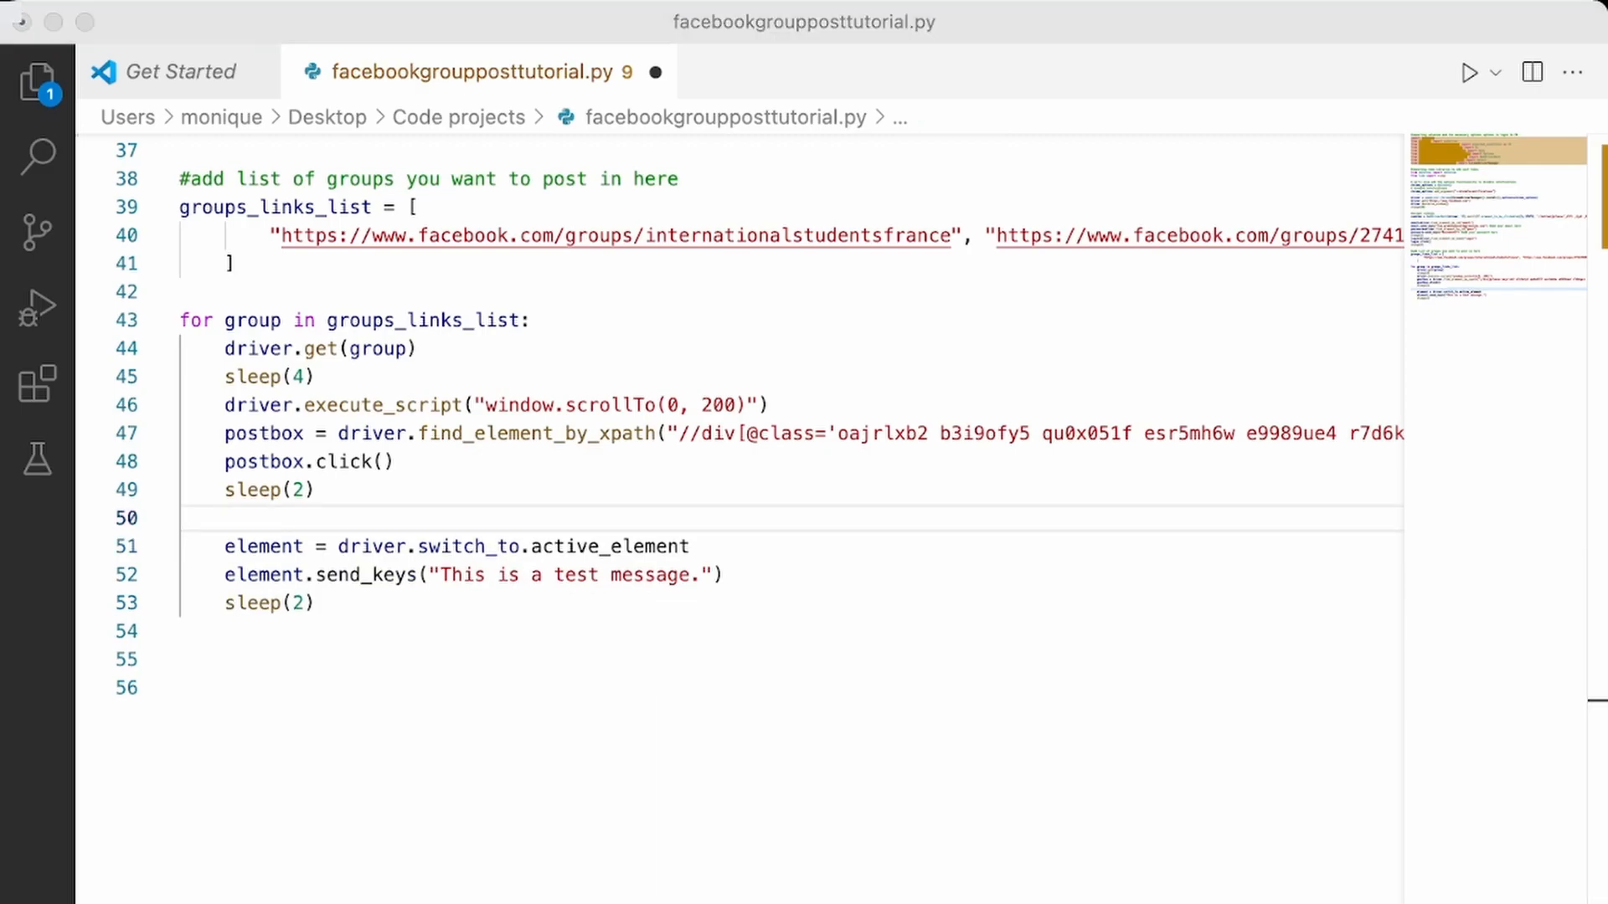
{"action": "left_click", "coordinate": [205, 631]}
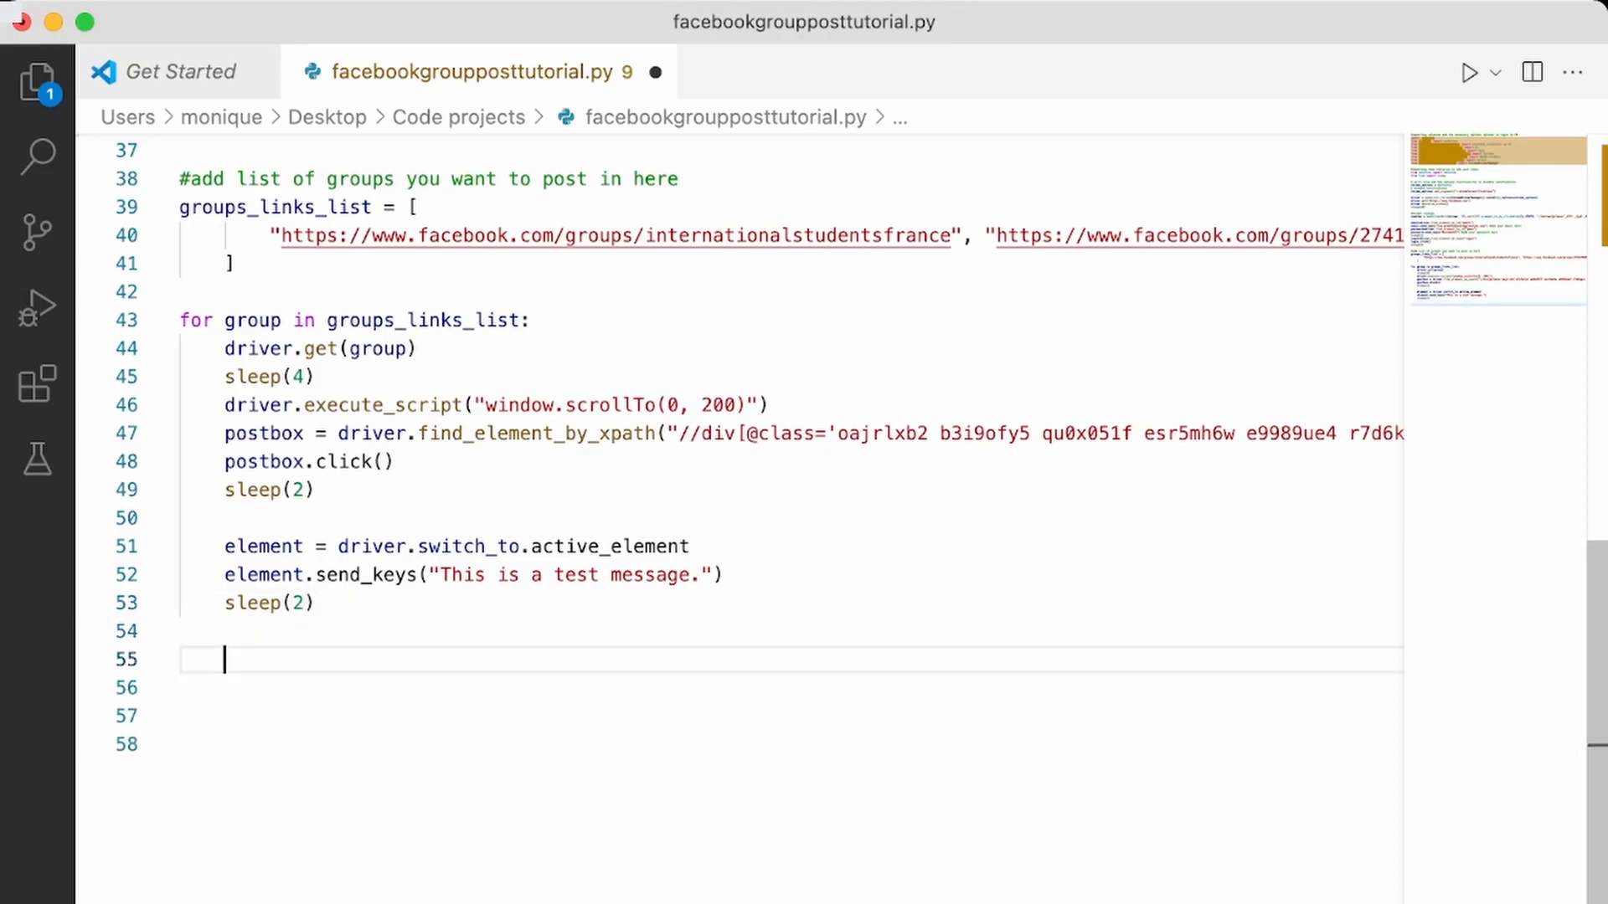
Add the Post button XPath lookup and change the waits to 1 and 10 seconds.
{"action": "type", "text": "postbutton = driver.find_element_by_xpath(\"//div[@aria-label='Post']\")"}
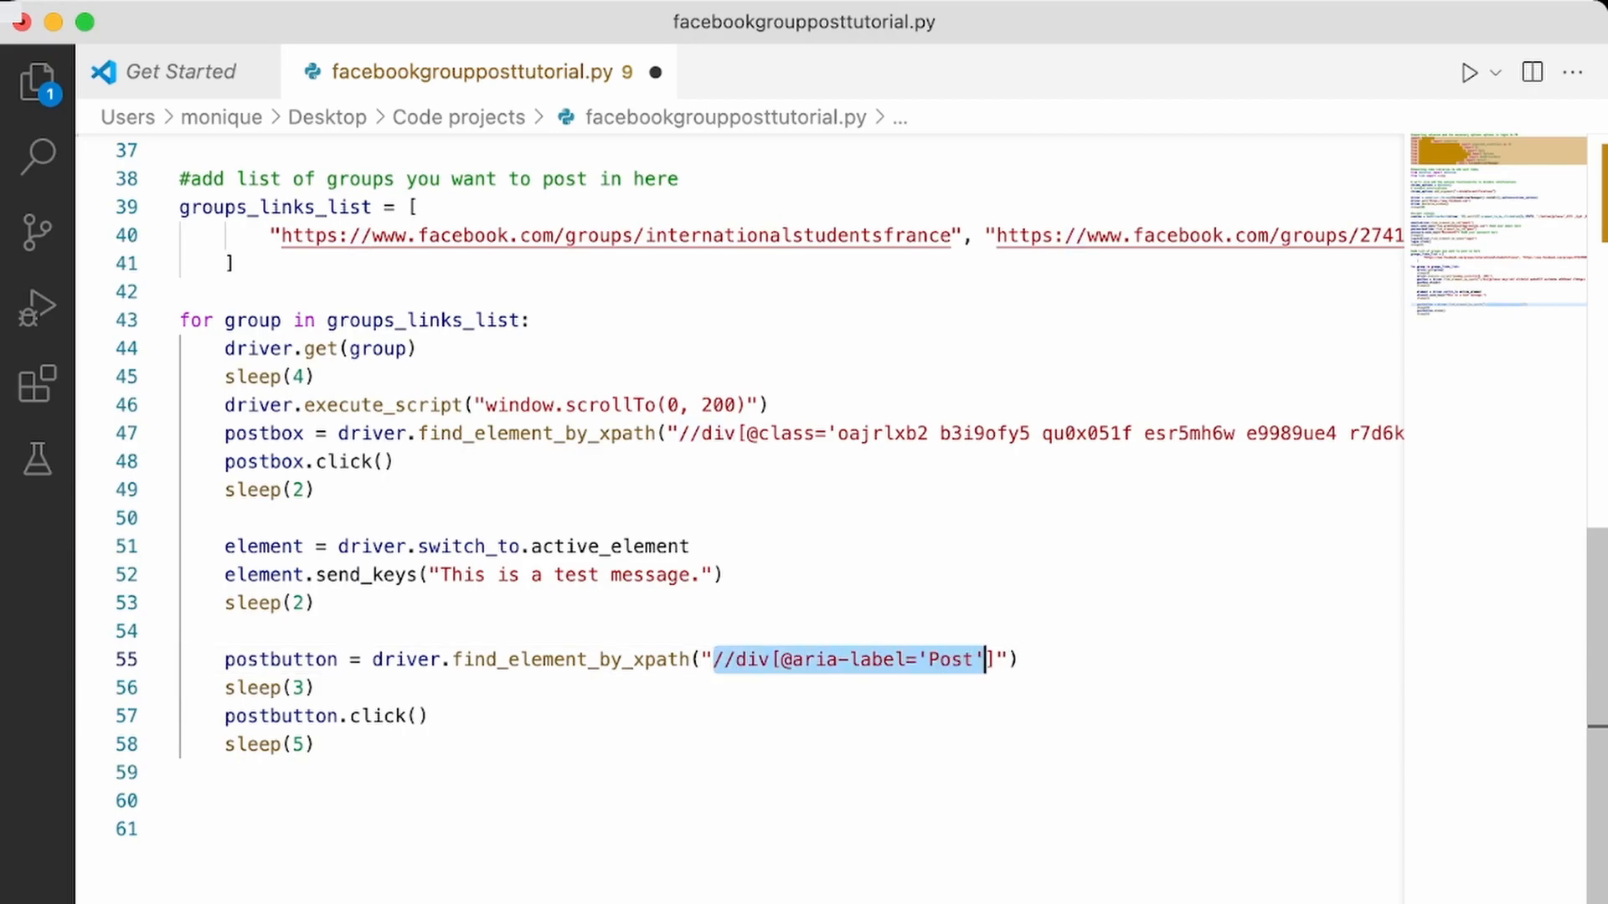
{"action": "mouse_move", "coordinate": [280, 659]}
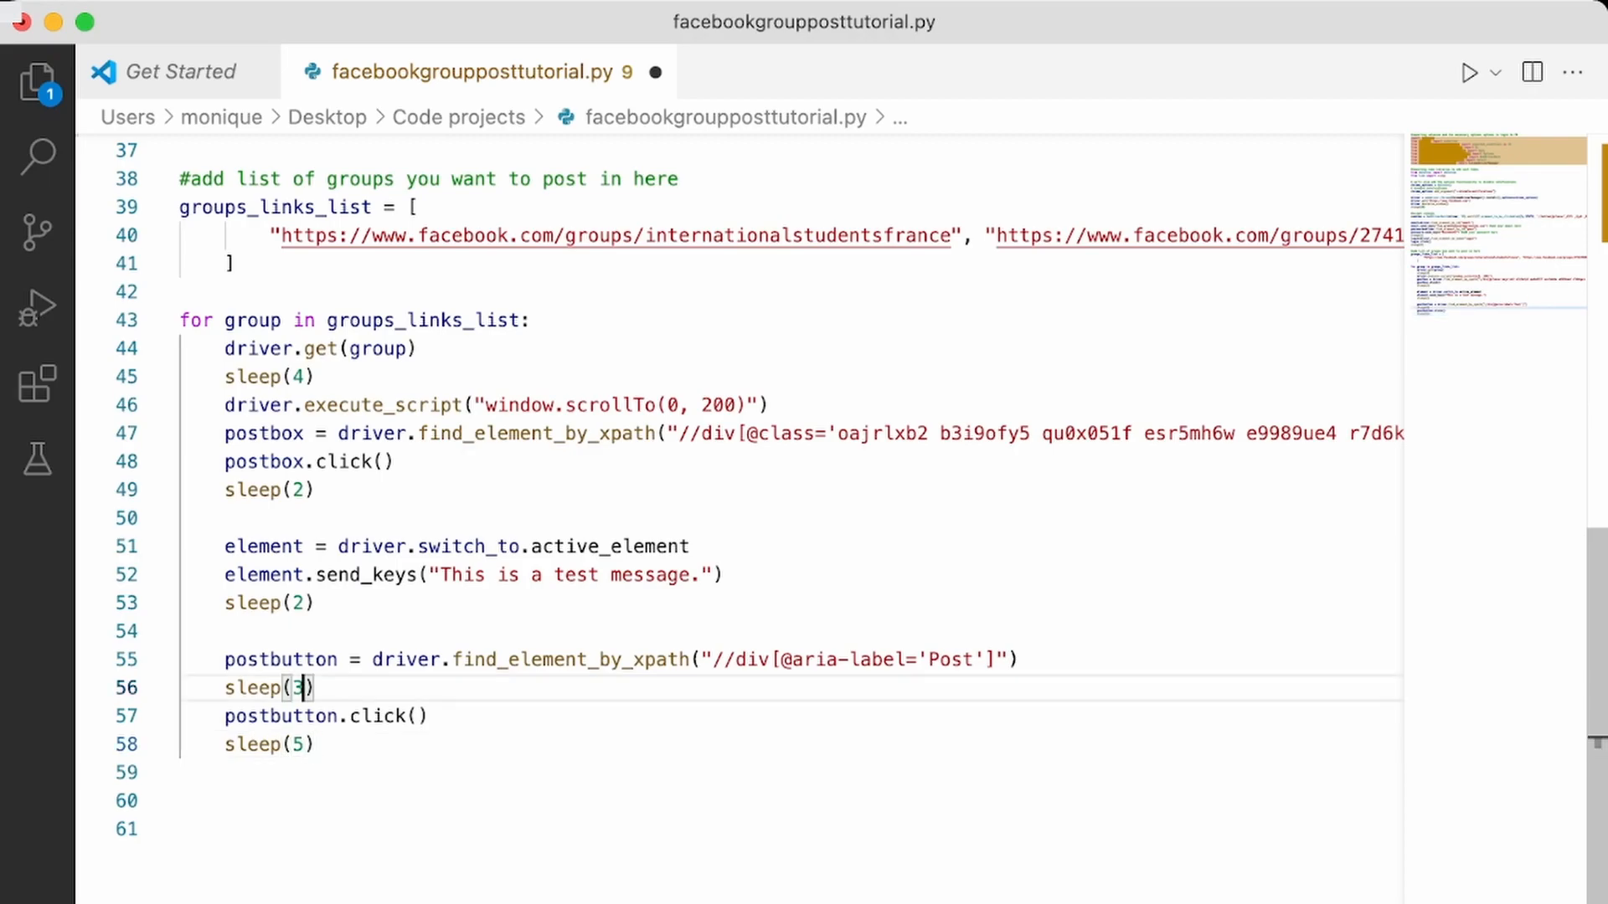
{"action": "key", "text": "Backspace"}
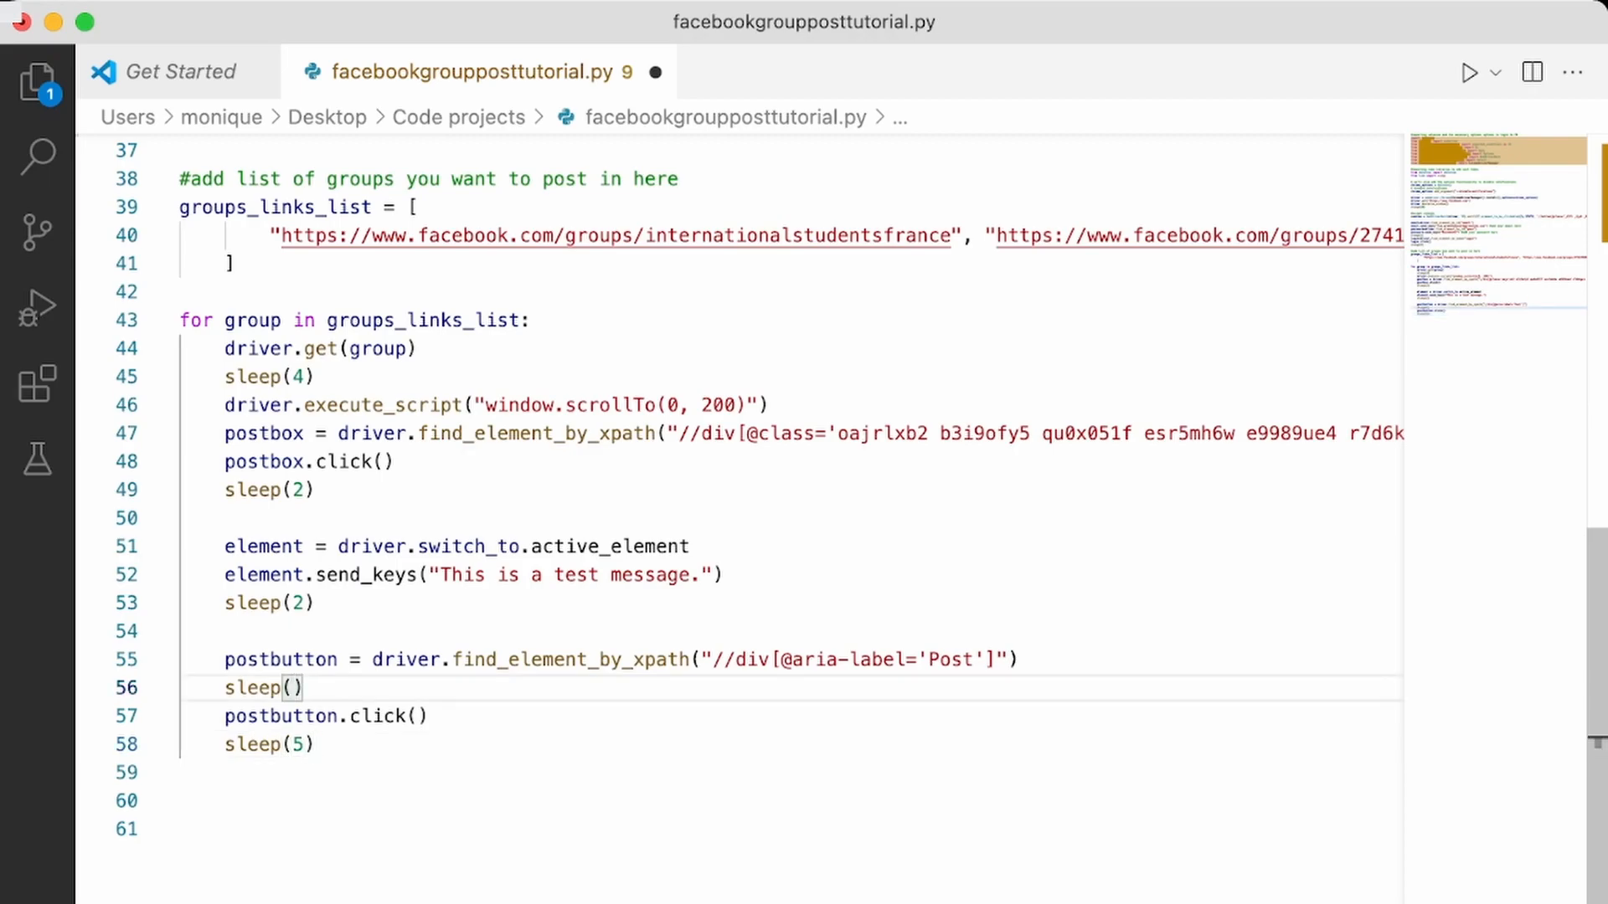
{"action": "type", "text": "1"}
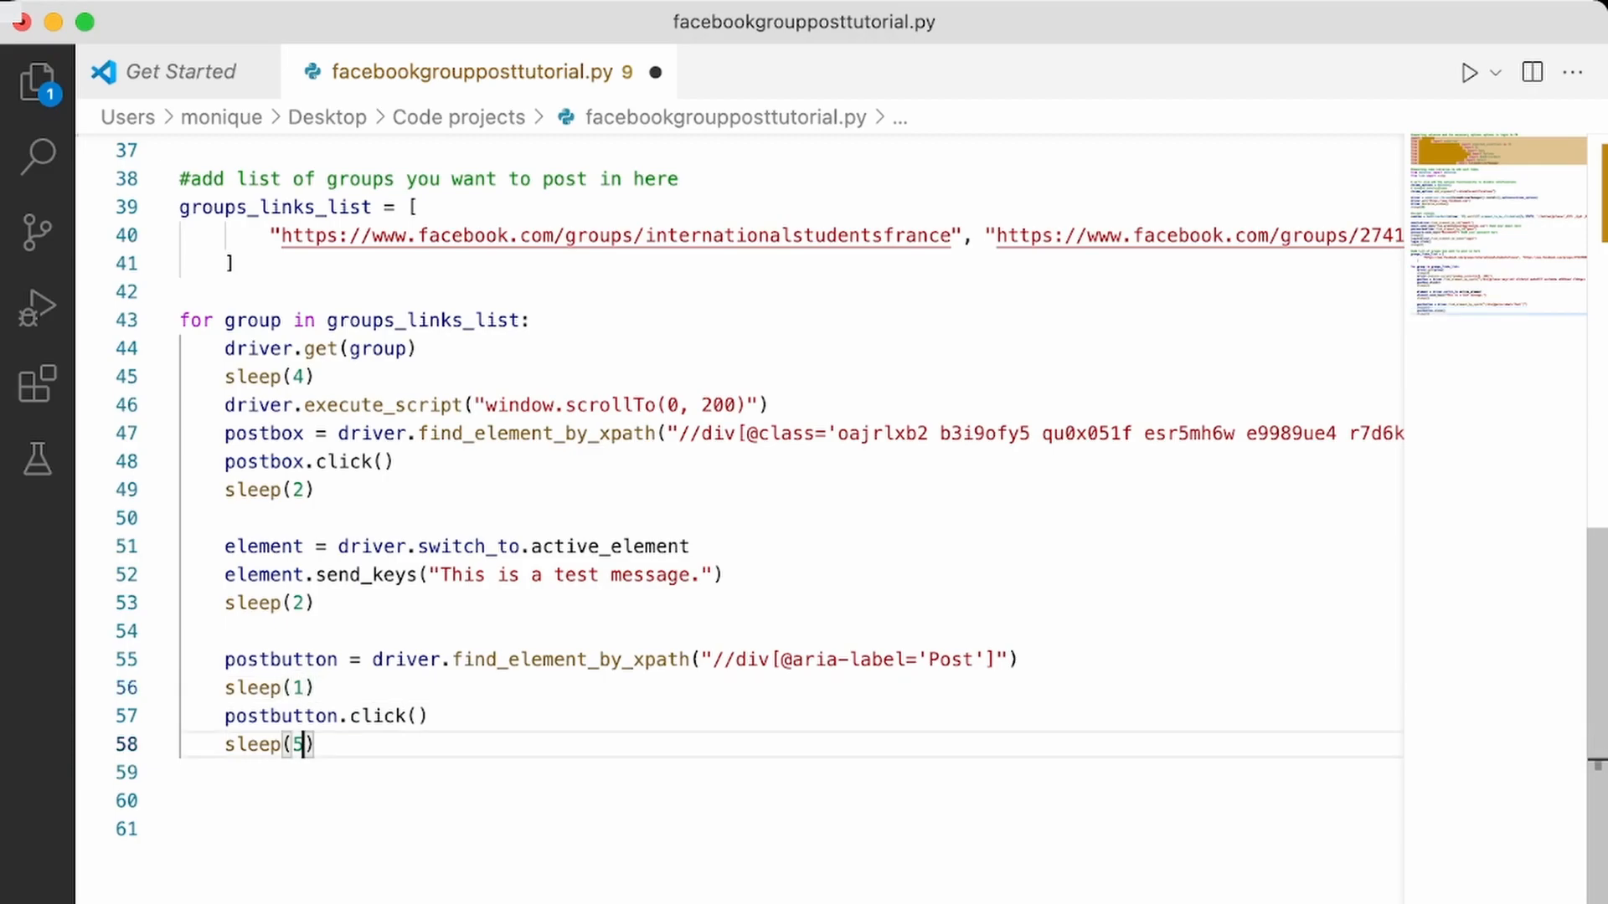
{"action": "key", "text": "backspace"}
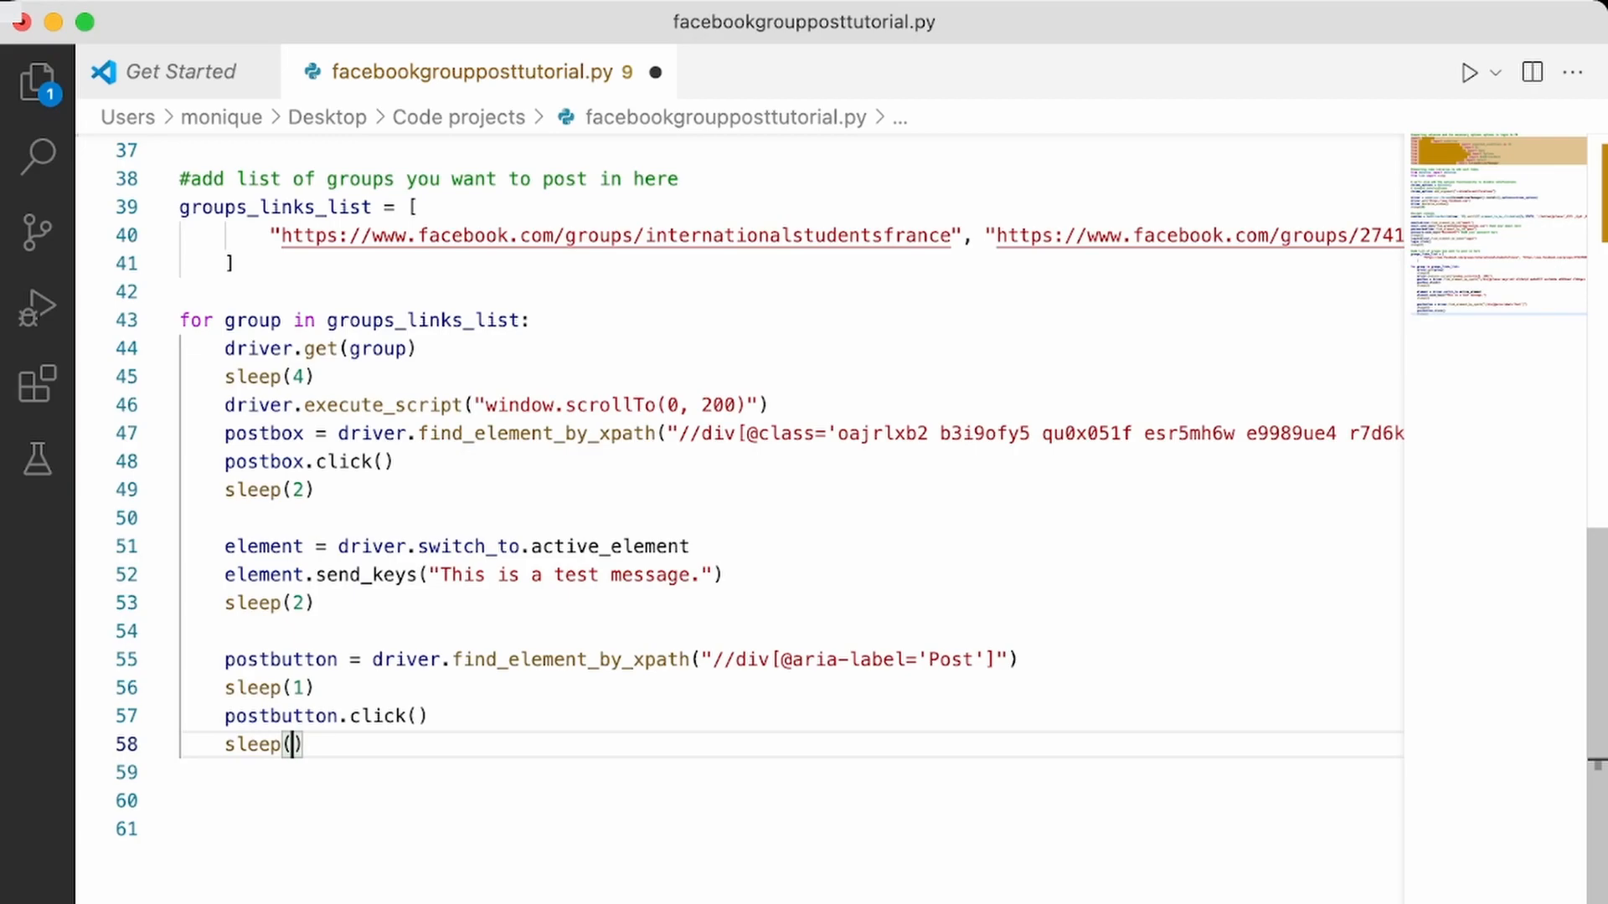
{"action": "type", "text": "10"}
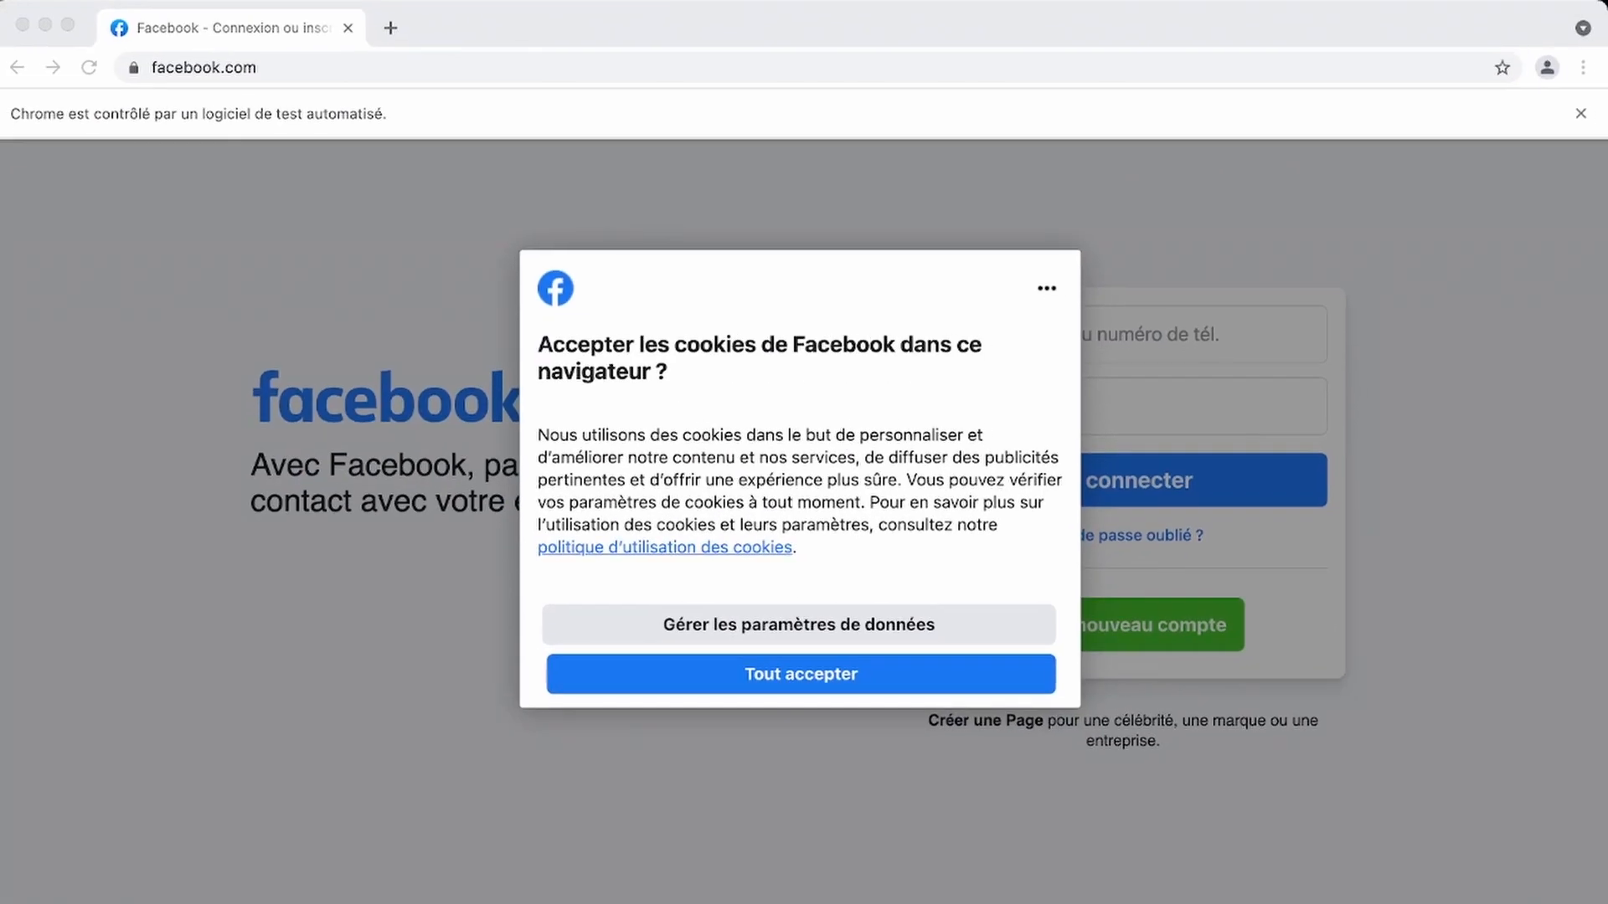
Accept cookies and publish 'This is a test message.' in the first group.
{"action": "left_click", "coordinate": [799, 673]}
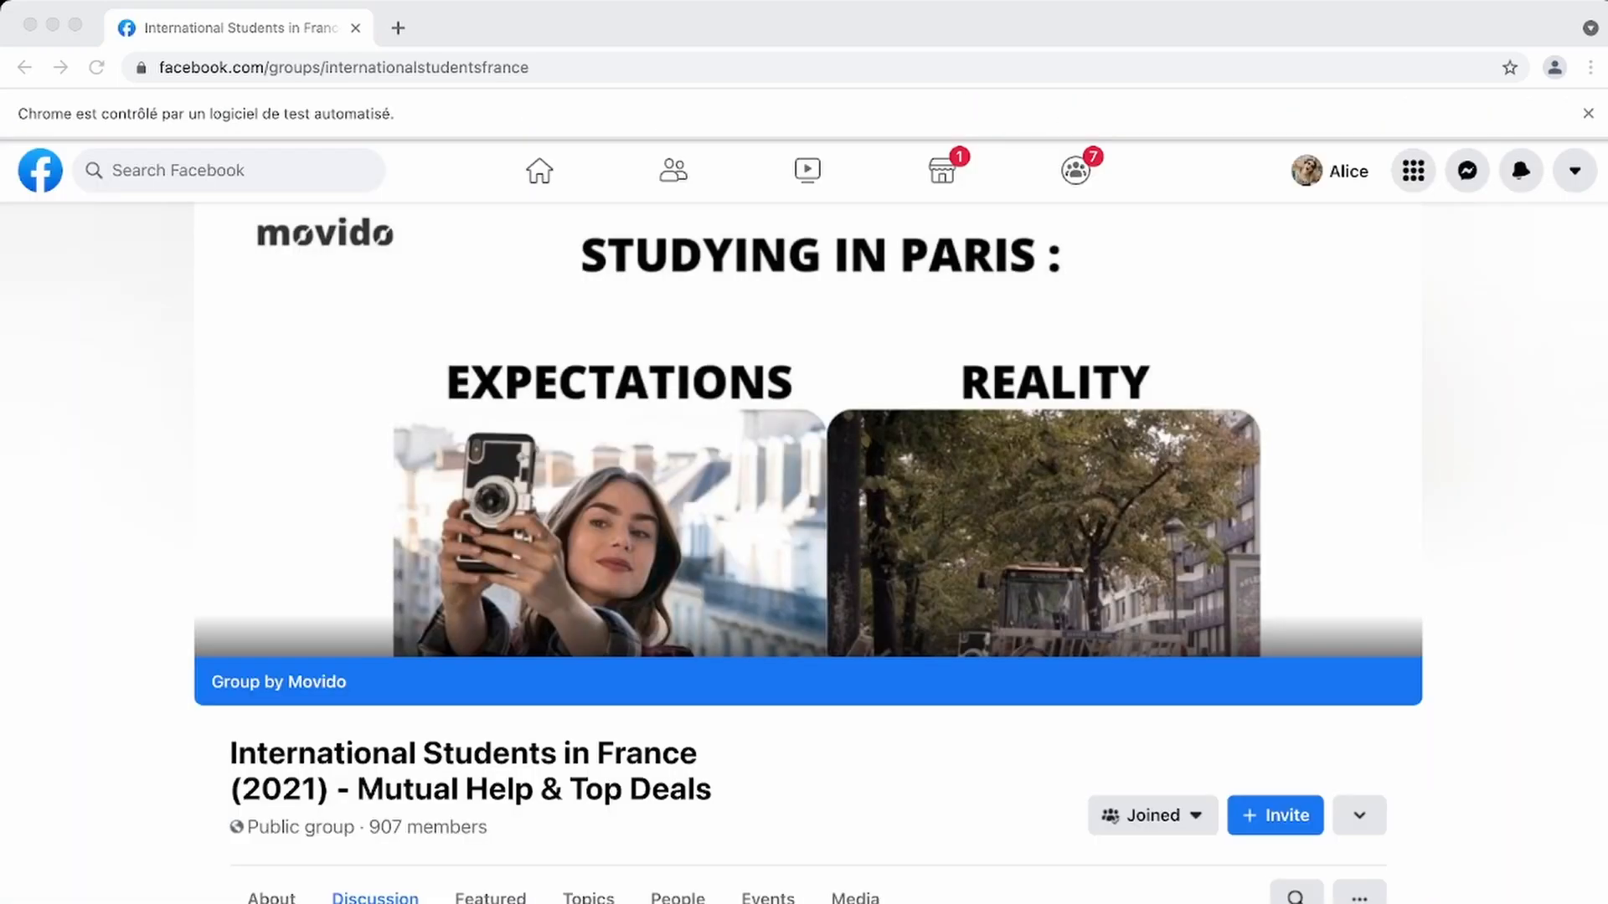
{"action": "scroll", "scroll_direction": "down", "scroll_amount": 3}
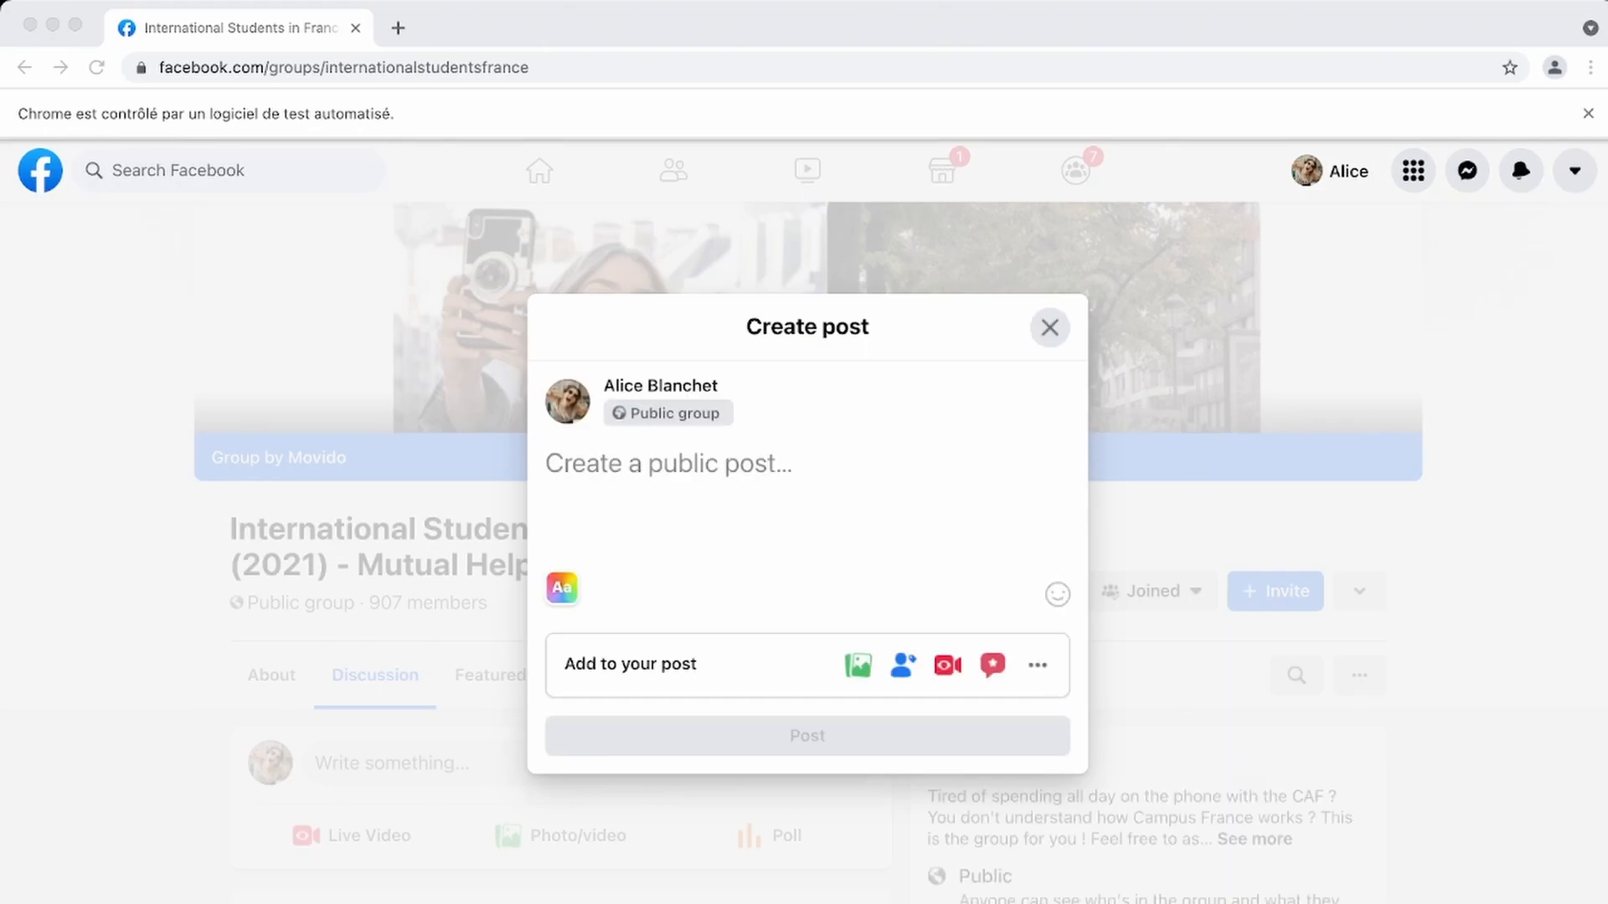
{"action": "type", "text": "This is a test message."}
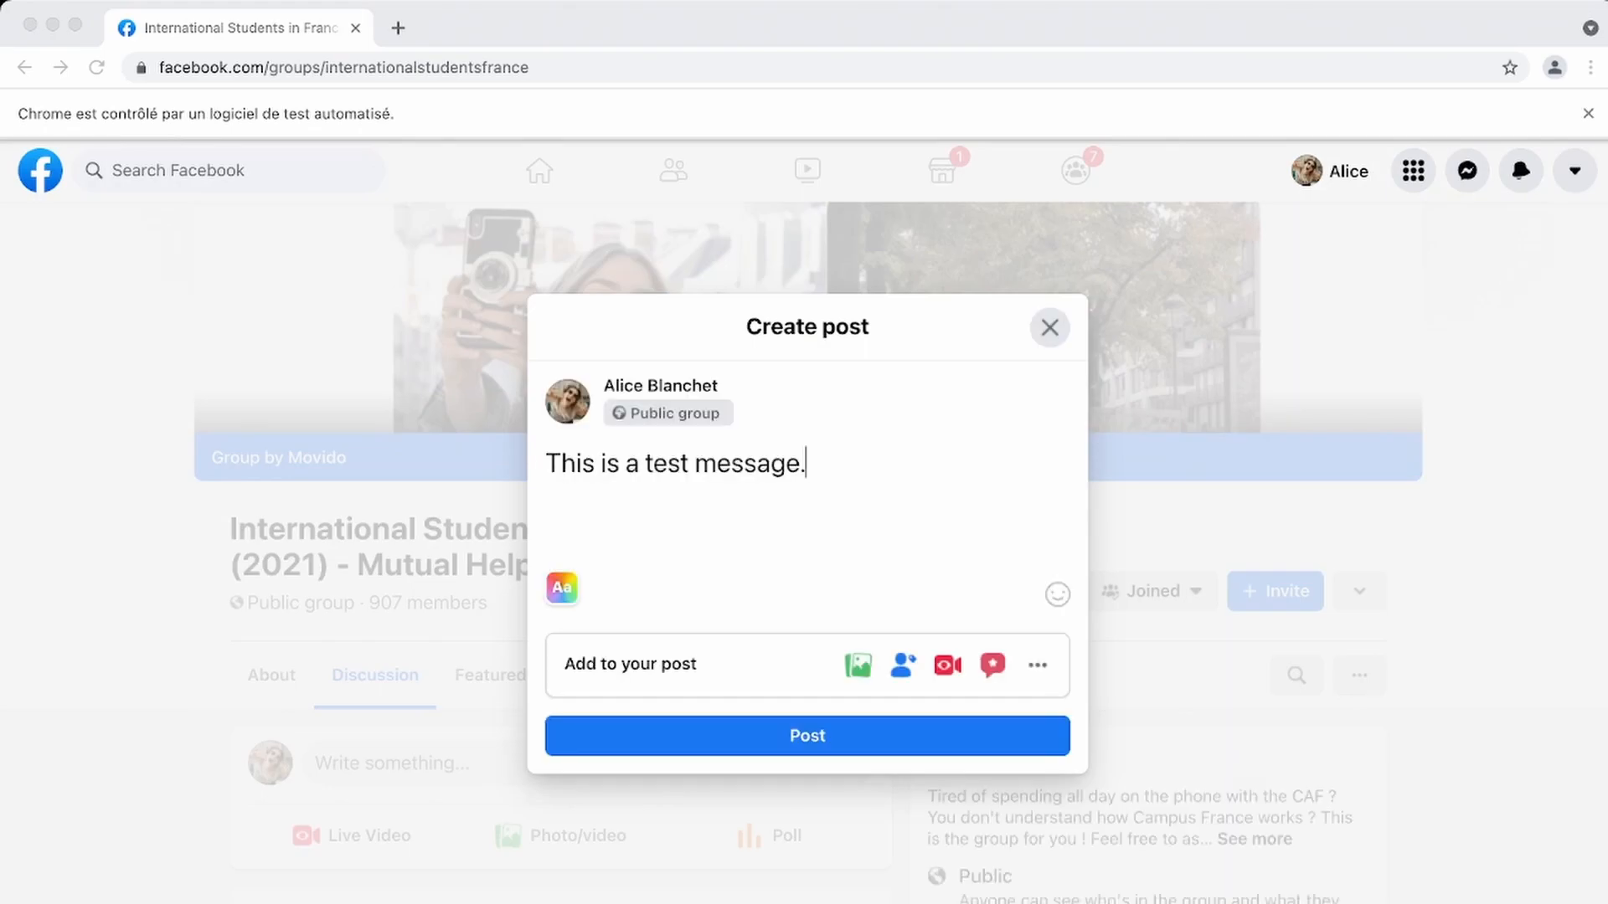
{"action": "left_click", "coordinate": [1049, 328]}
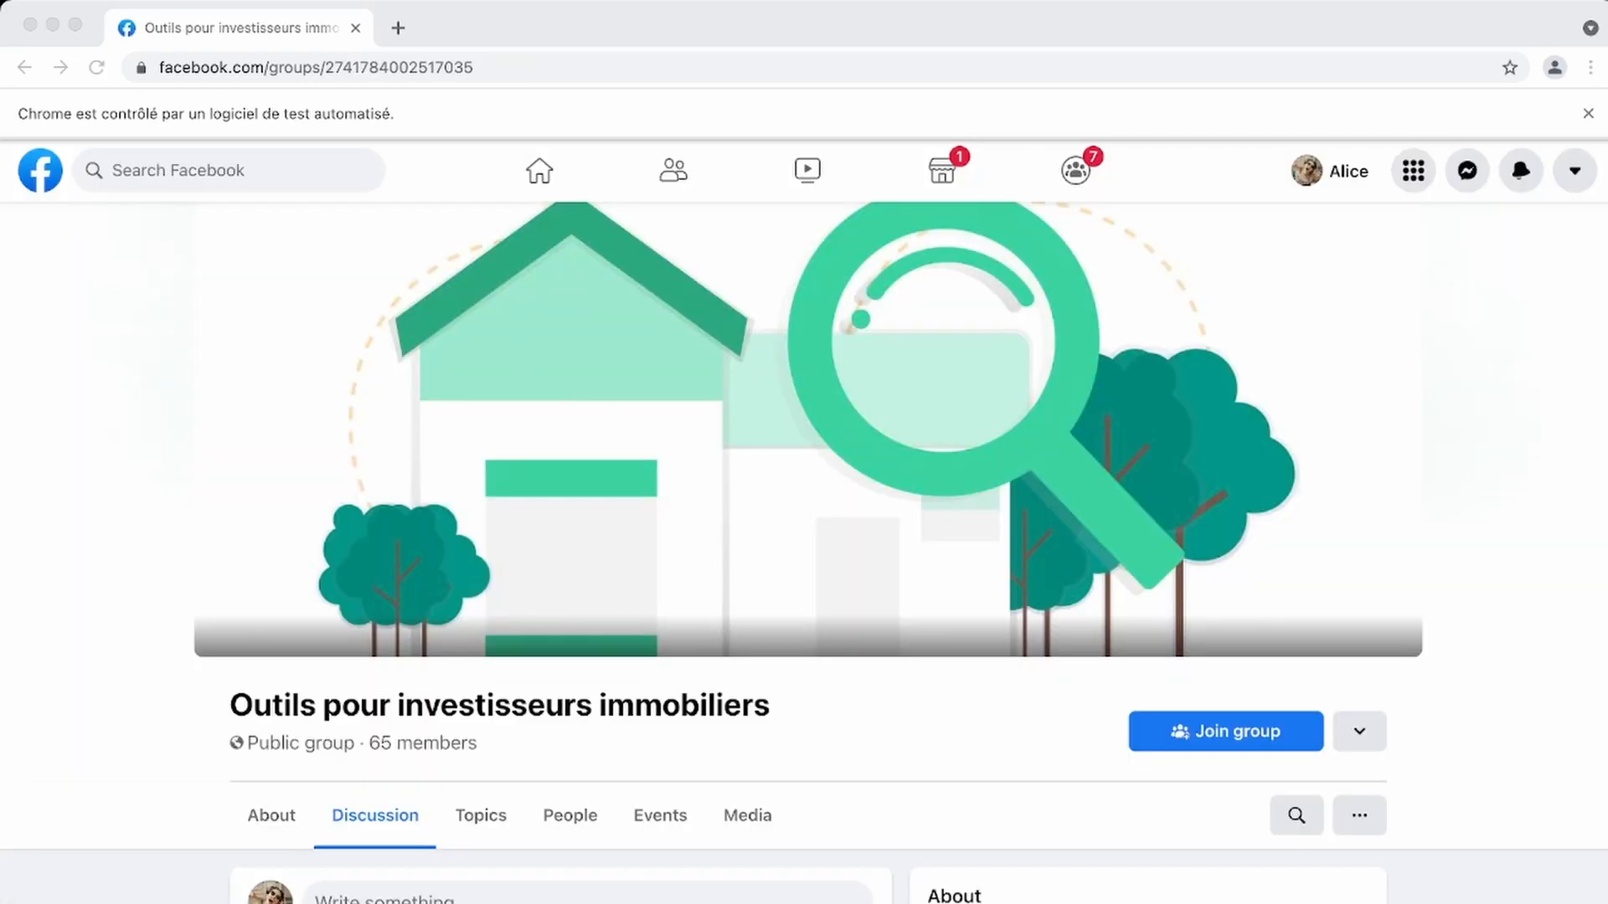
Post 'This is a test message.' in the second group and scroll to check it.
{"action": "left_click", "coordinate": [383, 899]}
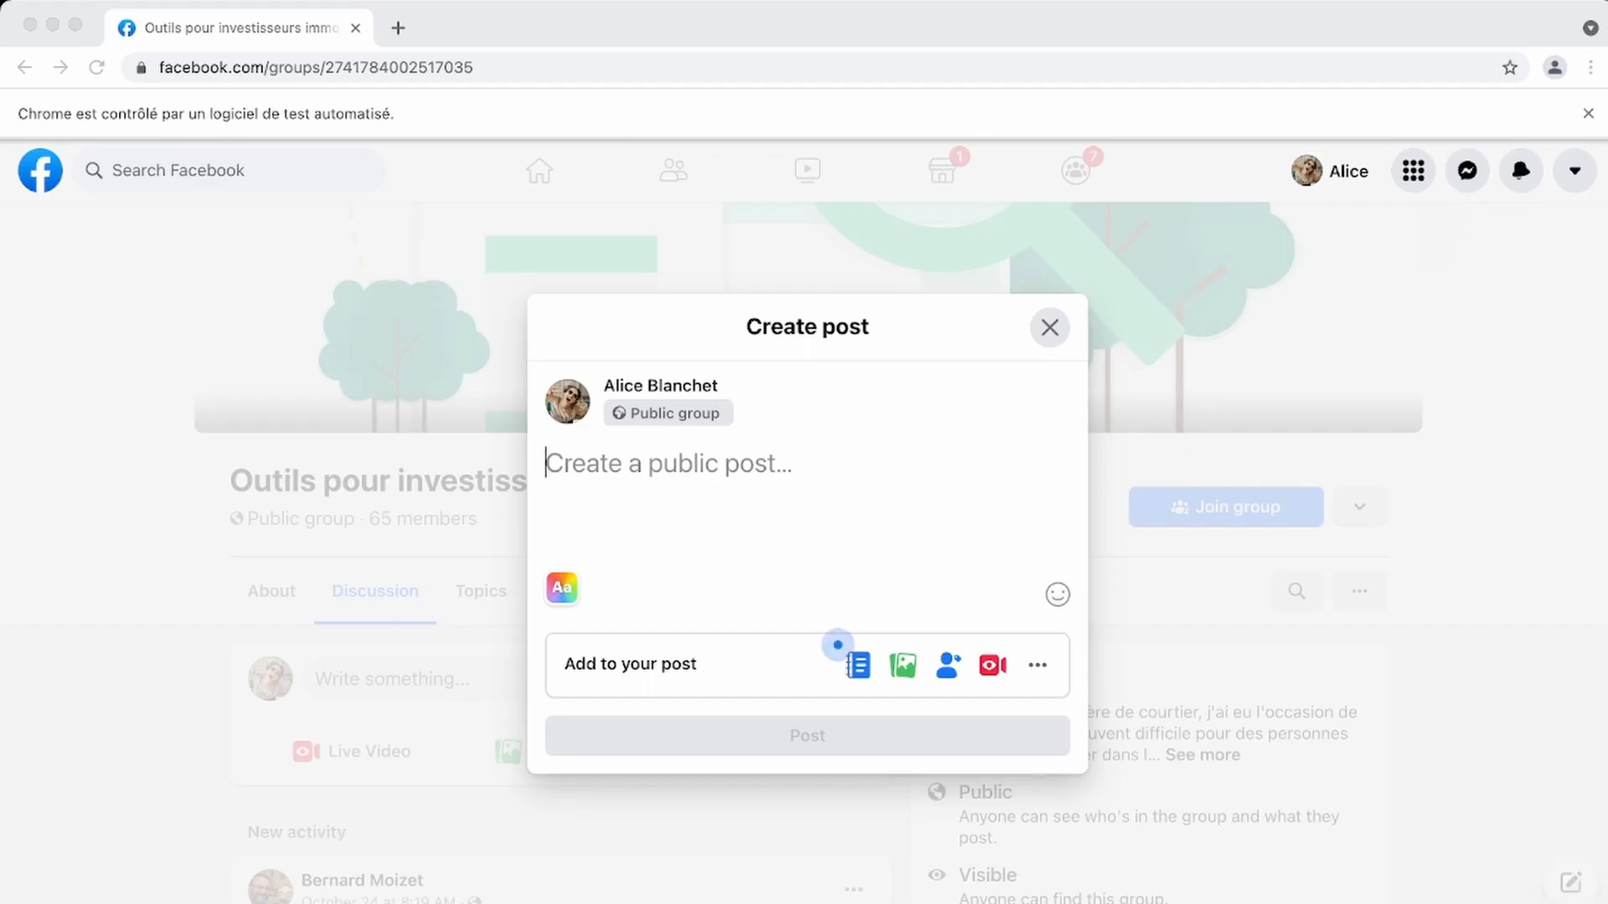
{"action": "type", "text": "This is a test message."}
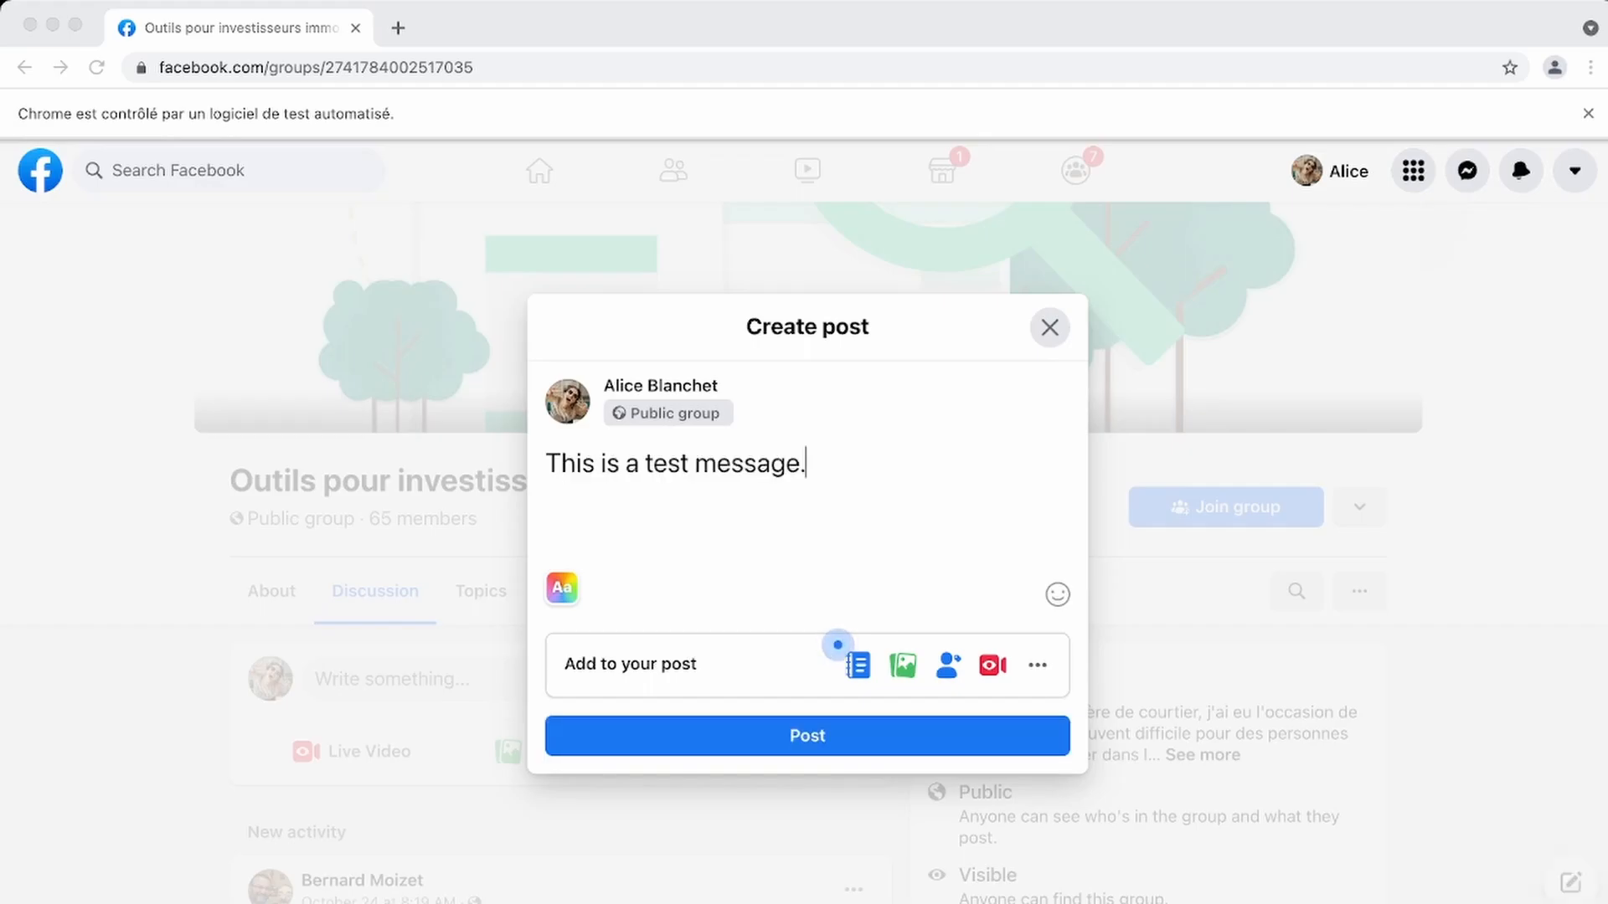
{"action": "left_click", "coordinate": [807, 735]}
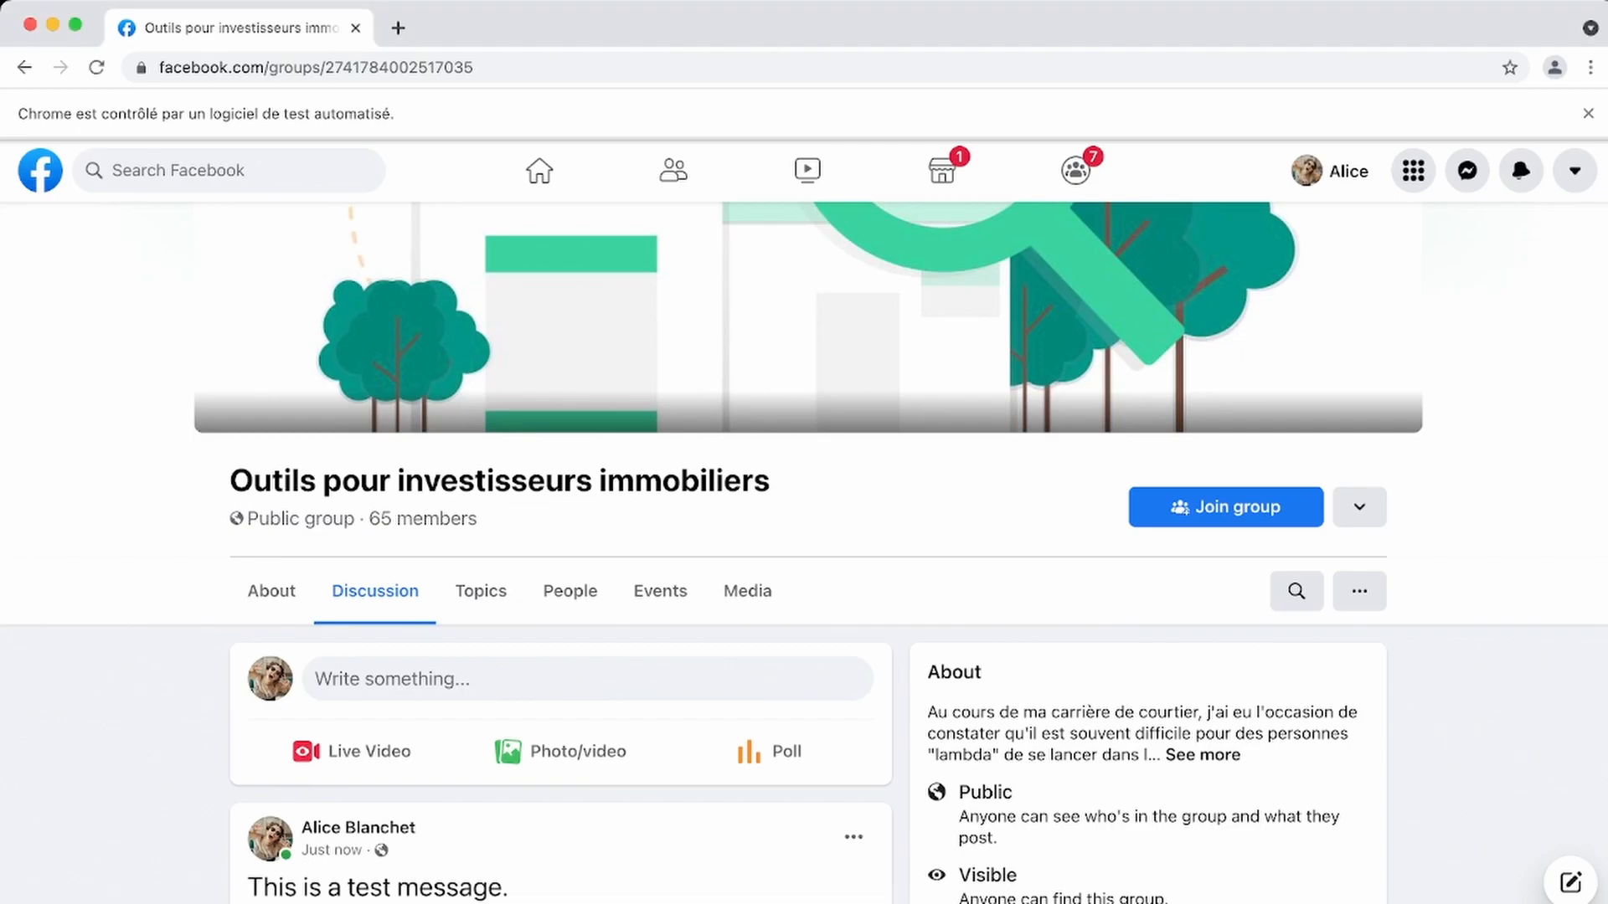
{"action": "scroll", "scroll_direction": "down", "scroll_amount": 3}
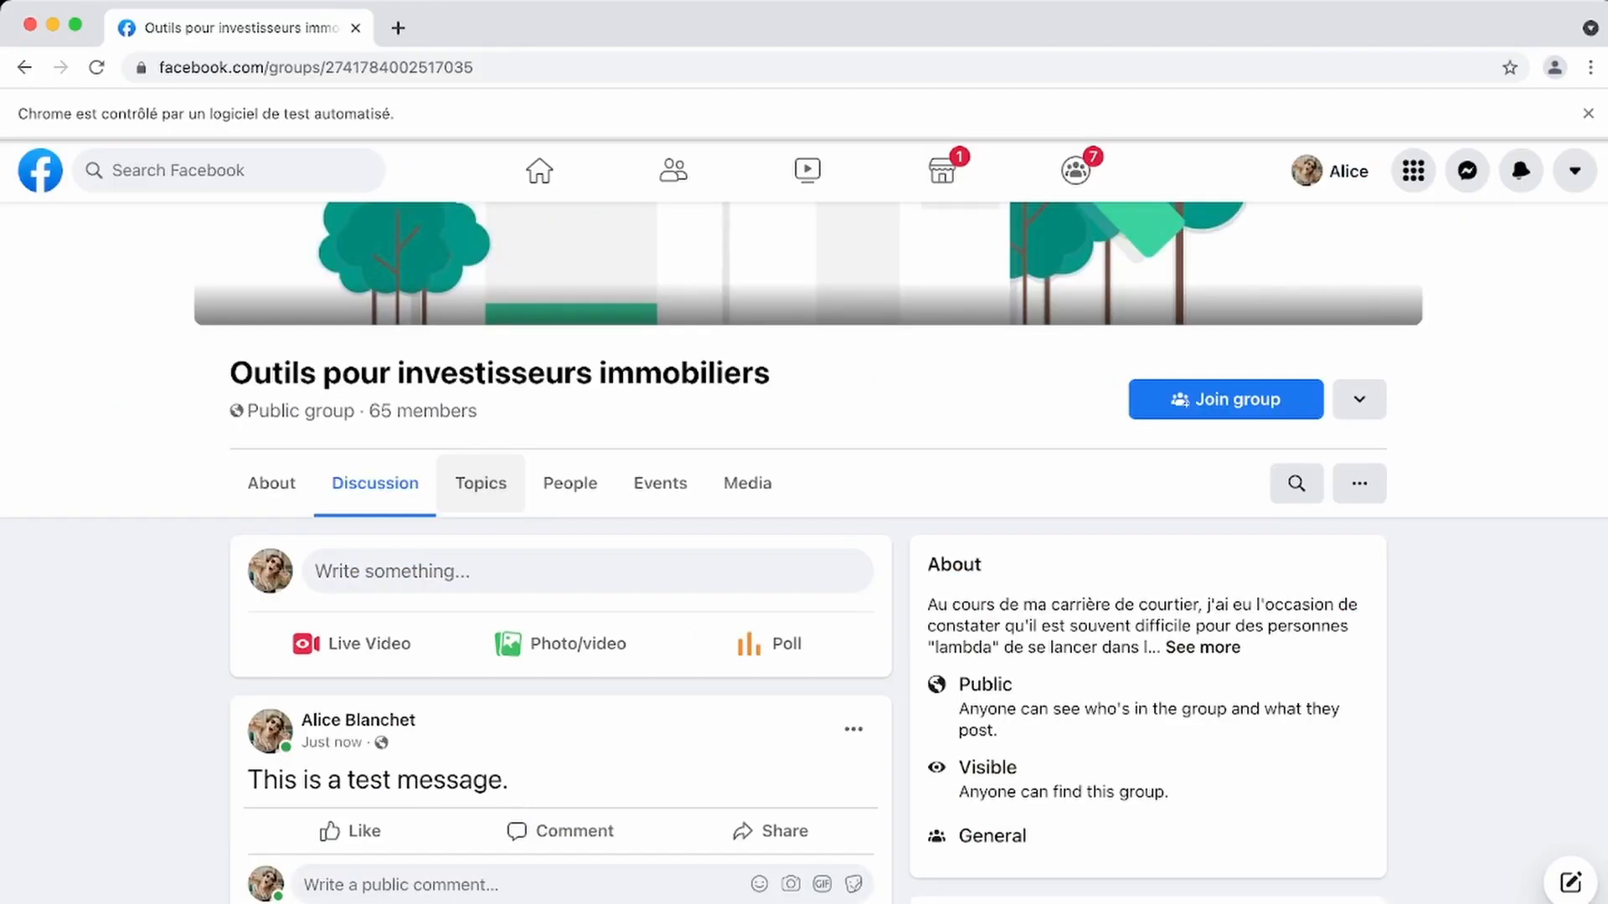
{"action": "scroll", "scroll_direction": "up", "scroll_amount": 3}
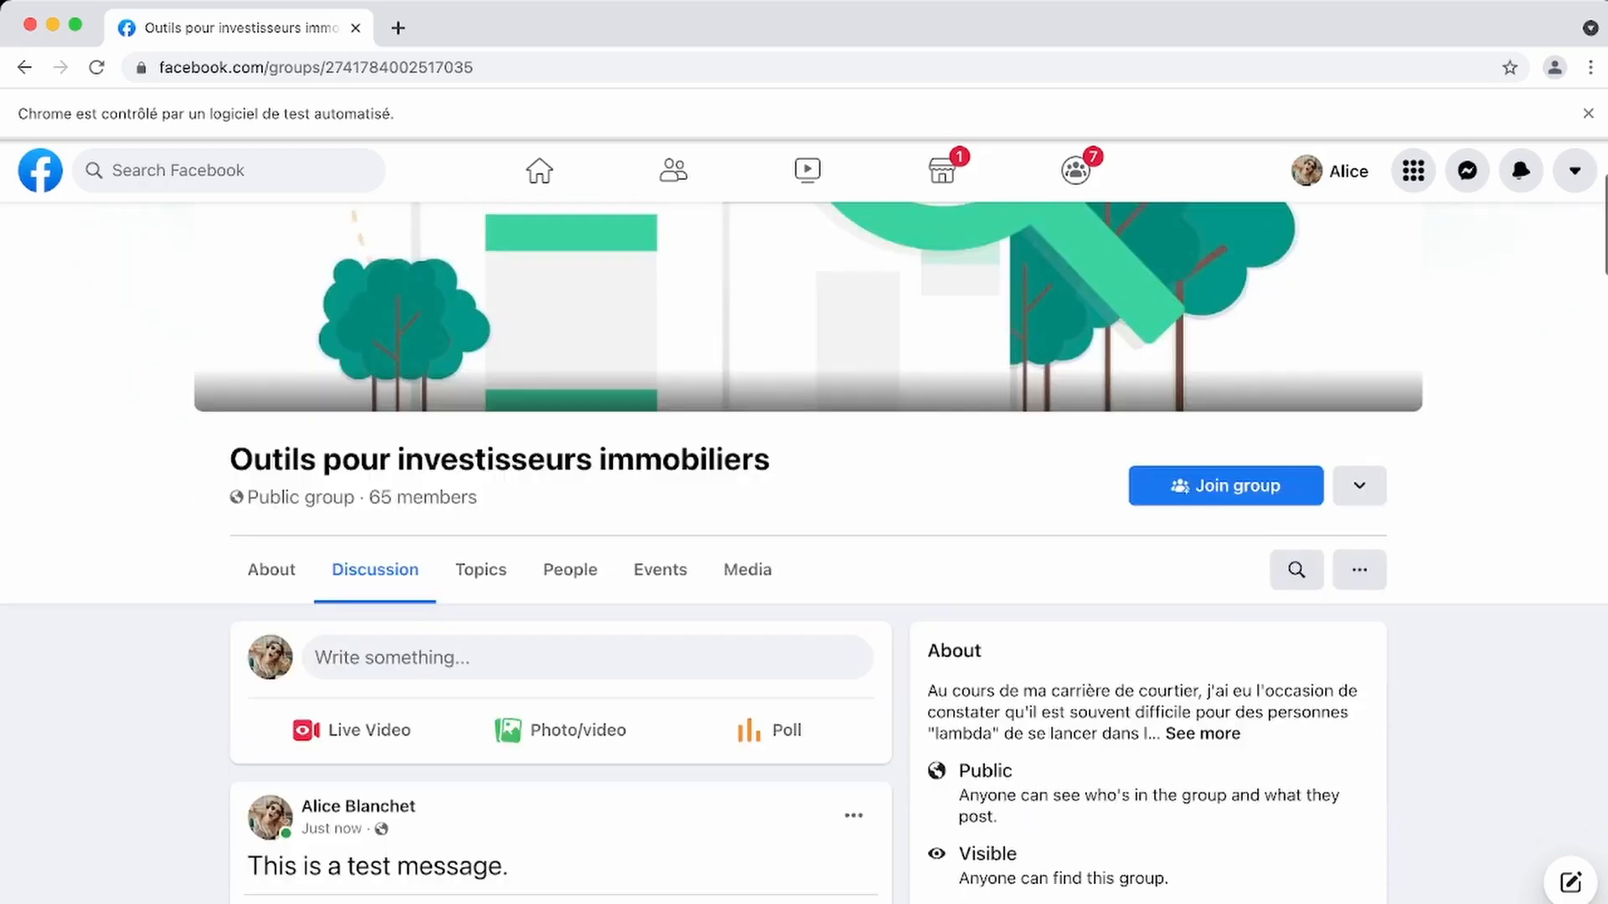
{"action": "scroll", "scroll_direction": "down", "scroll_amount": 3}
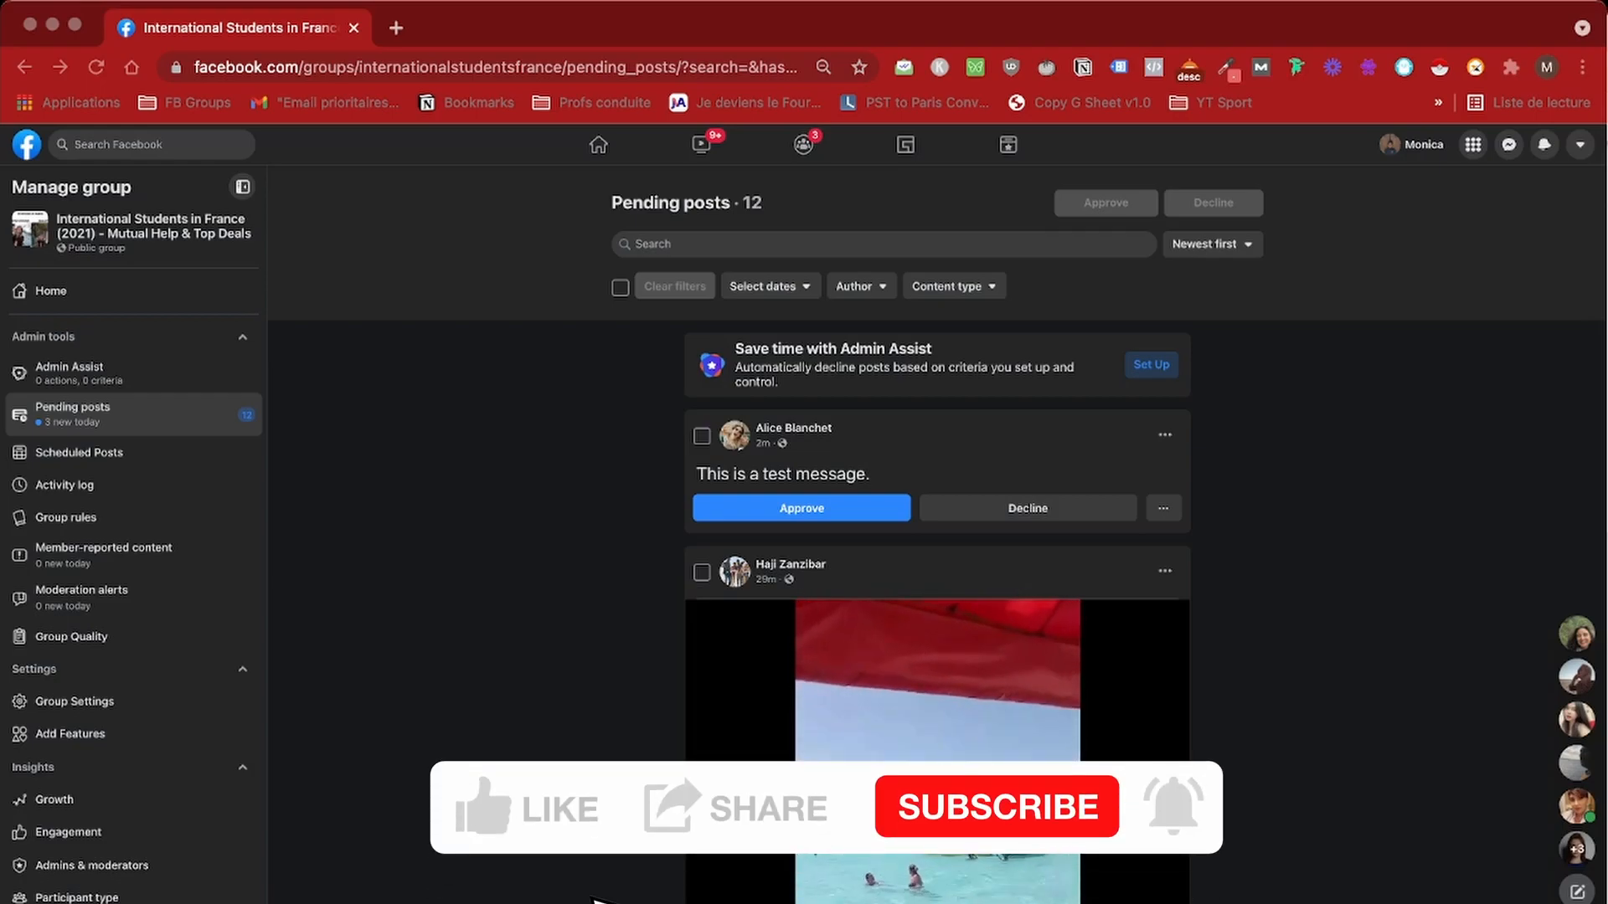
Check the pending 'This is a test message.' post in International Students in France.
{"action": "left_click", "coordinate": [525, 807]}
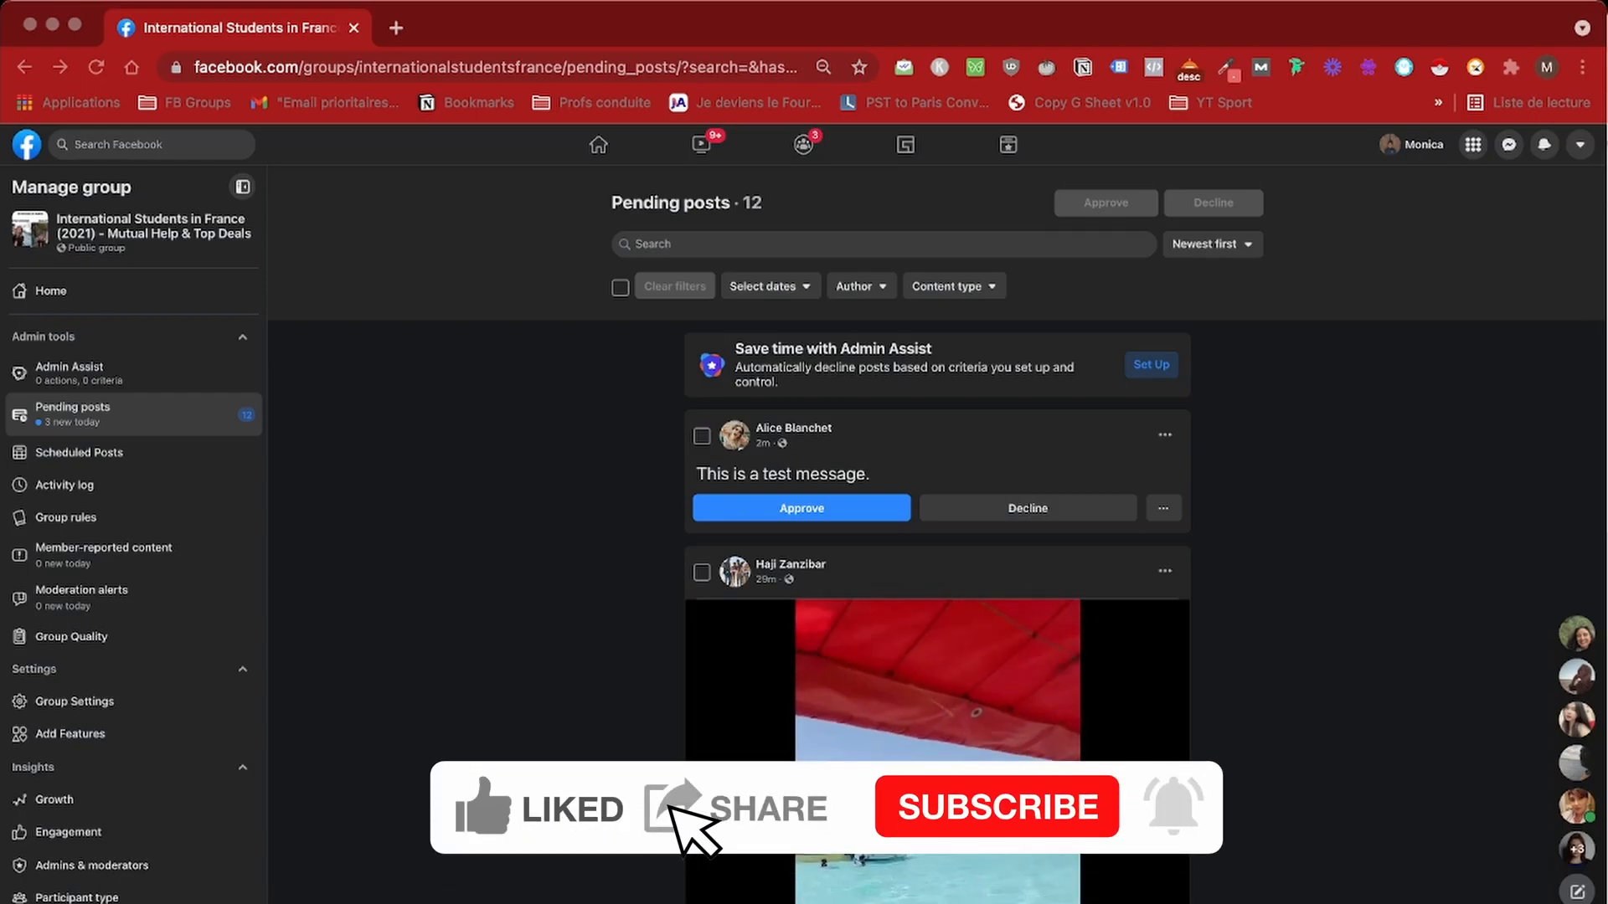